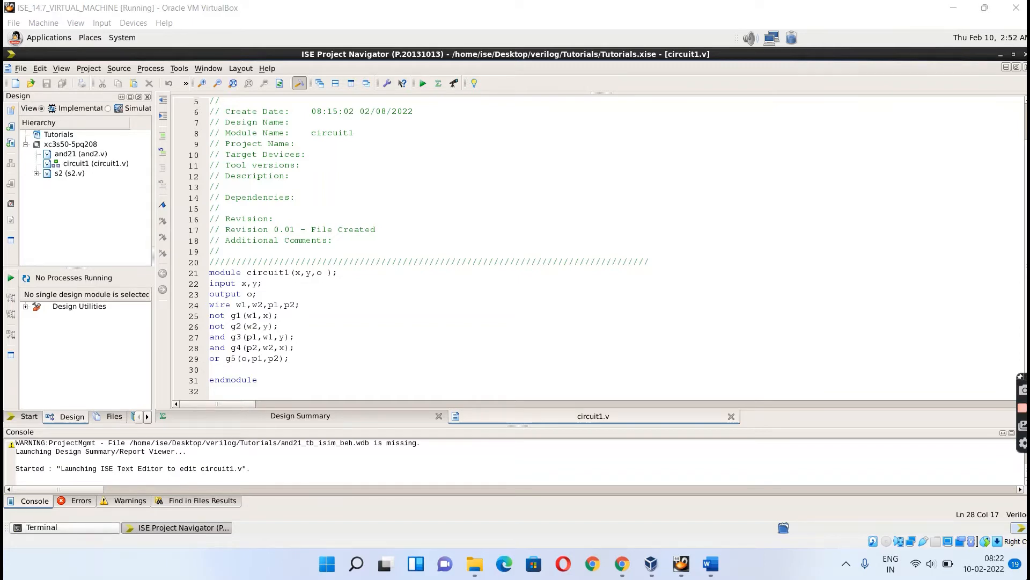
pyautogui.moveTo(710, 565)
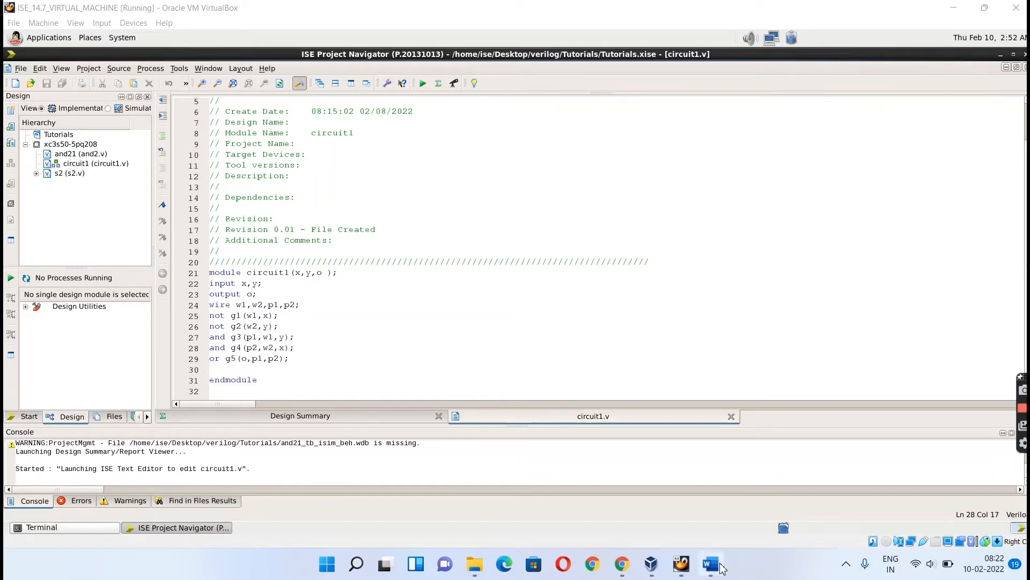
# Compare the circuit diagram and gate delay notes in Word against the circuit1 Verilog code
pyautogui.click(709, 563)
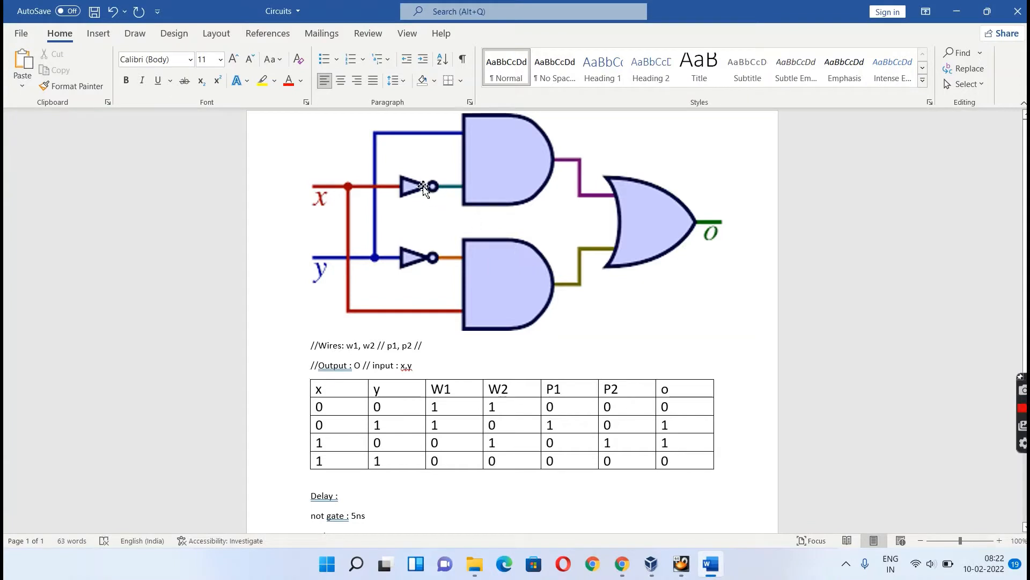
pyautogui.moveTo(413, 191)
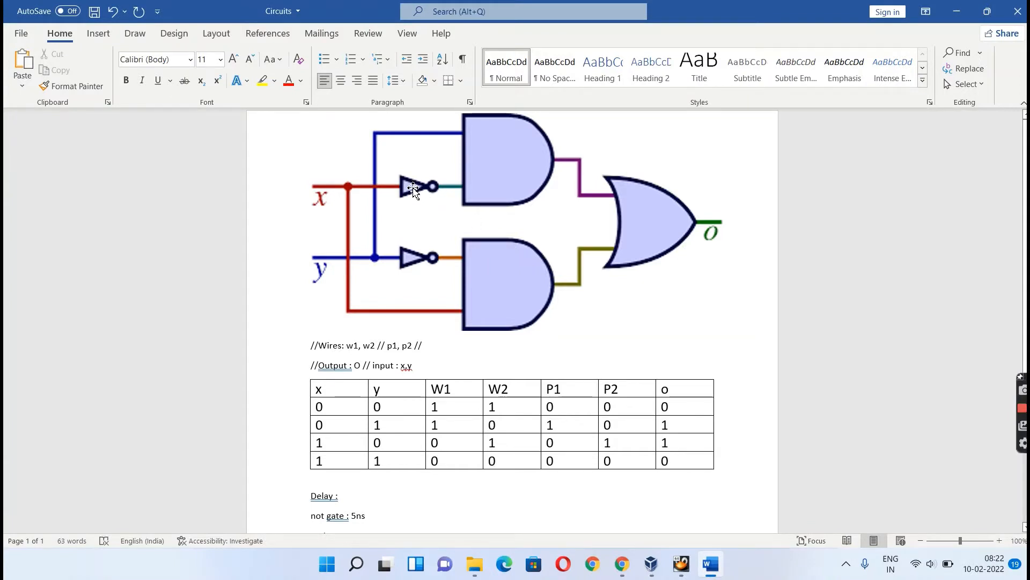
pyautogui.moveTo(671, 212)
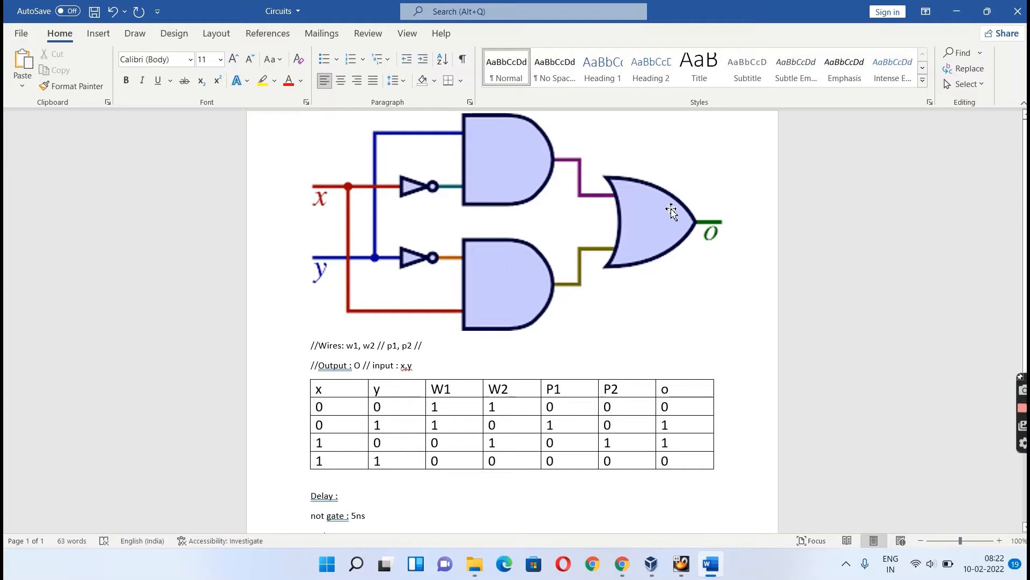
pyautogui.moveTo(427, 192)
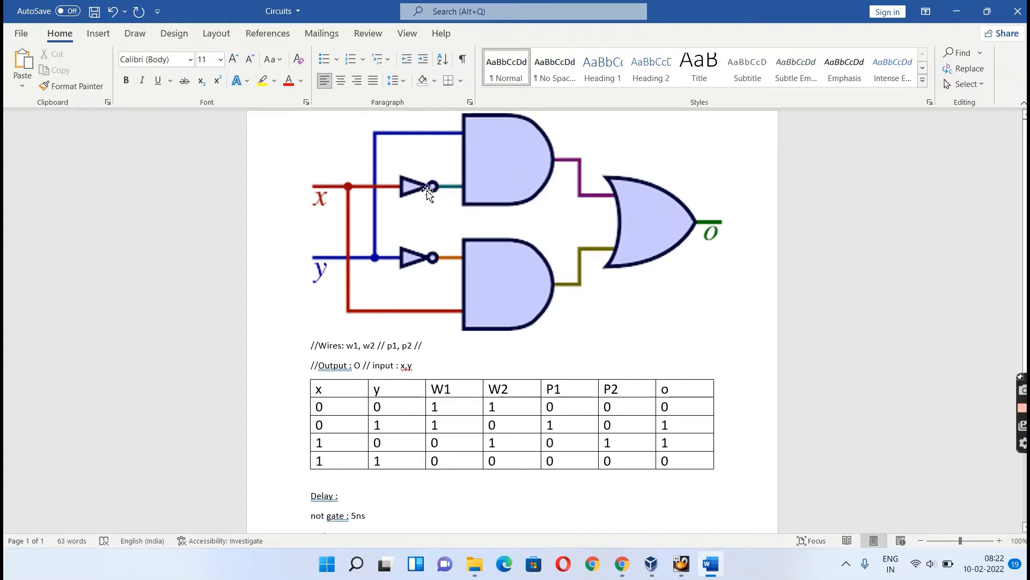
pyautogui.moveTo(471, 138)
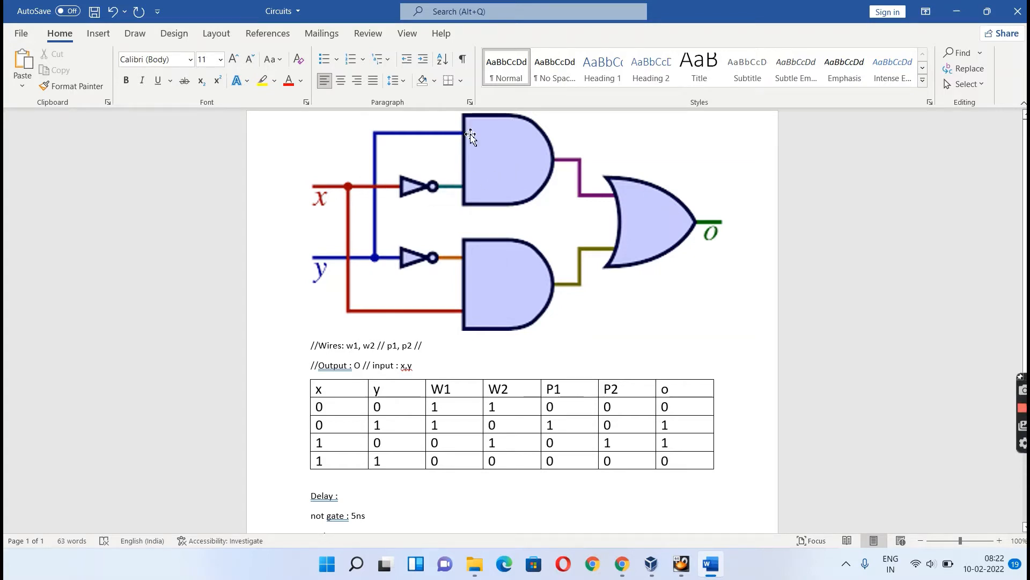
pyautogui.moveTo(474, 187)
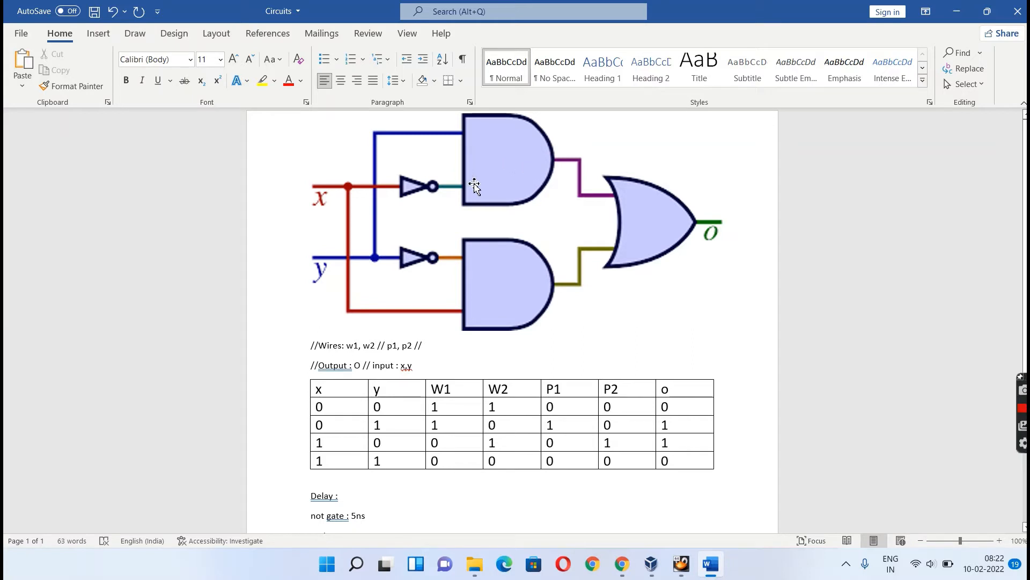
pyautogui.moveTo(488, 189)
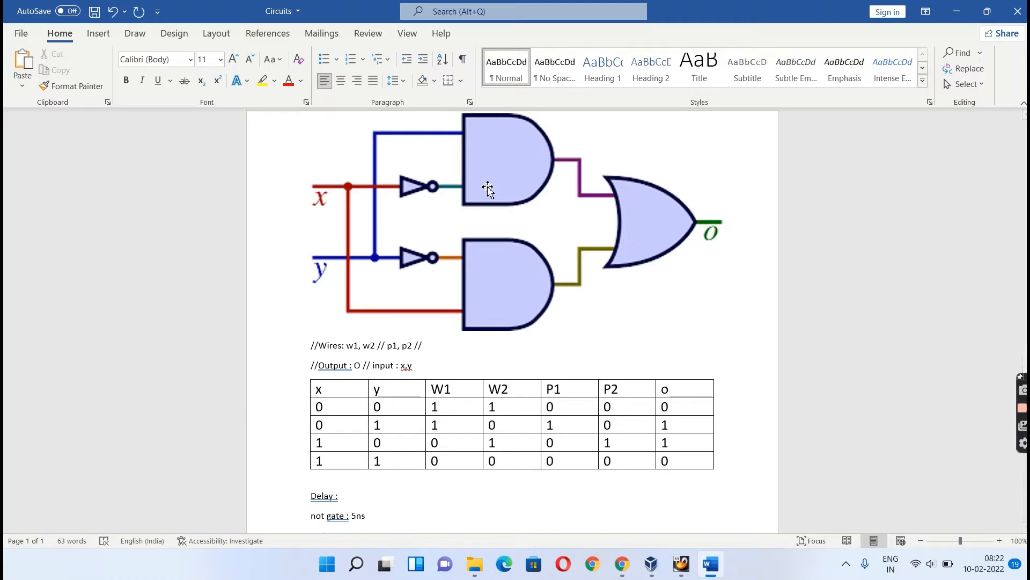
pyautogui.moveTo(658, 216)
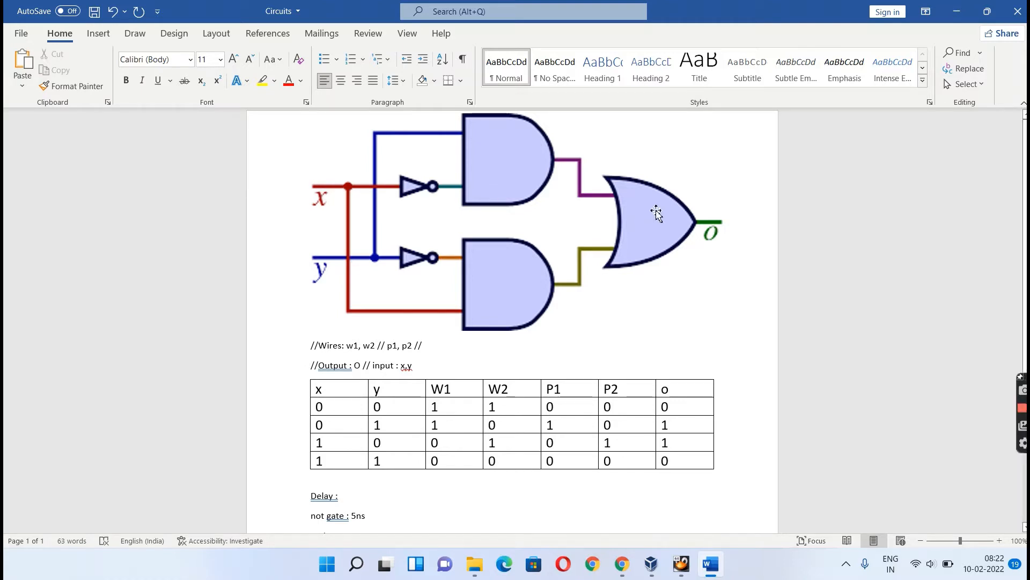
pyautogui.moveTo(335, 201)
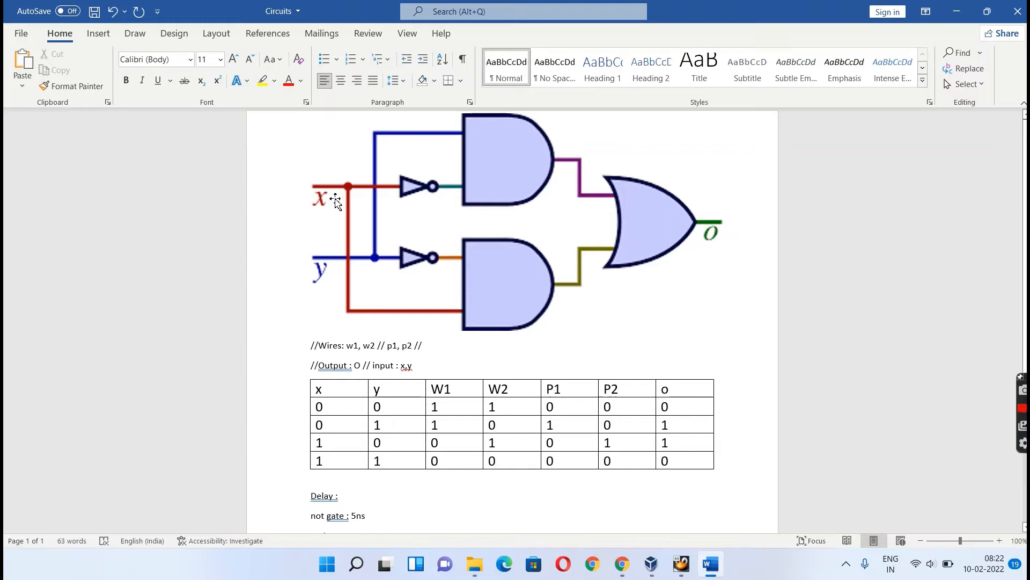
pyautogui.moveTo(558, 146)
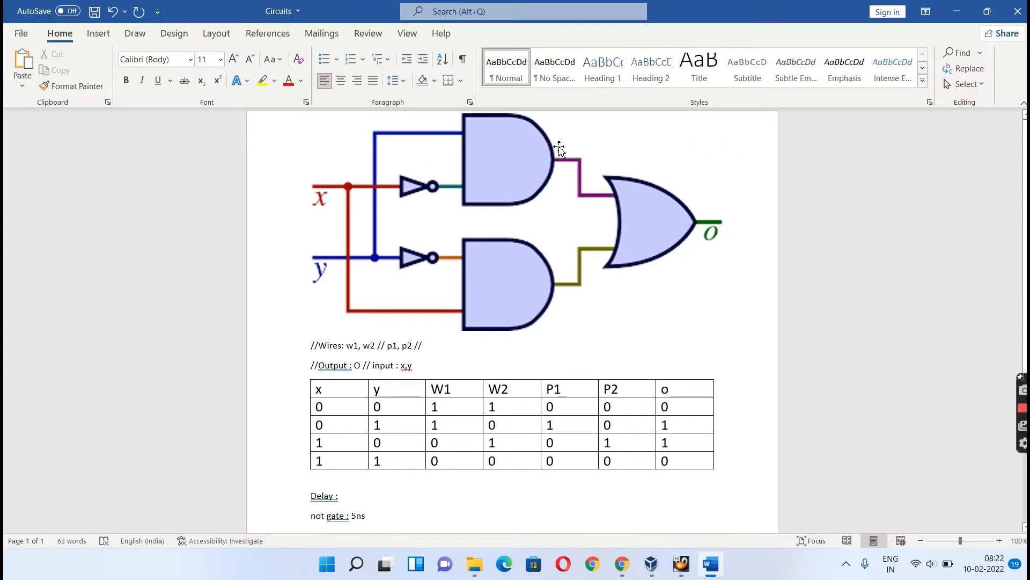
pyautogui.moveTo(706, 217)
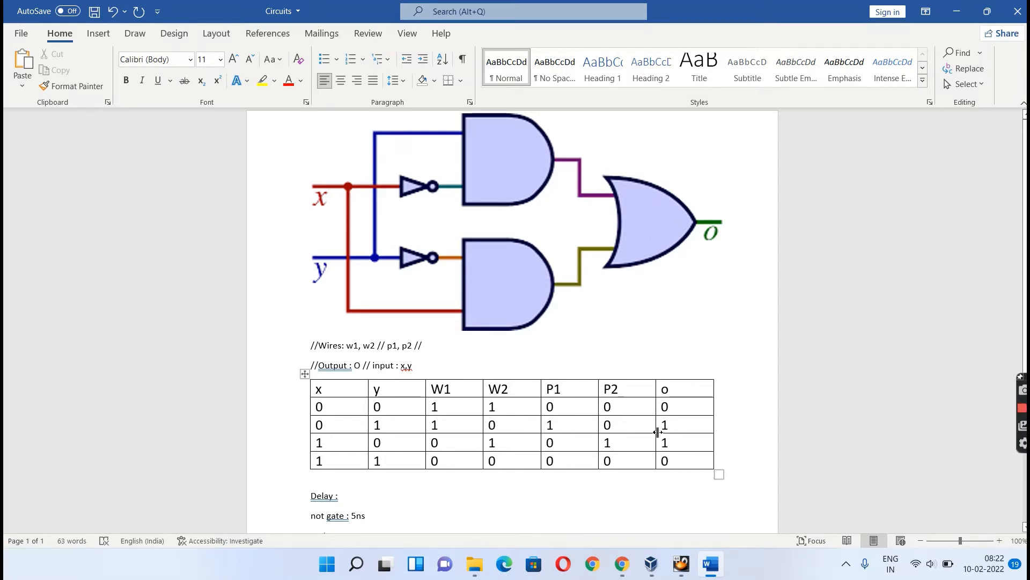
pyautogui.click(680, 563)
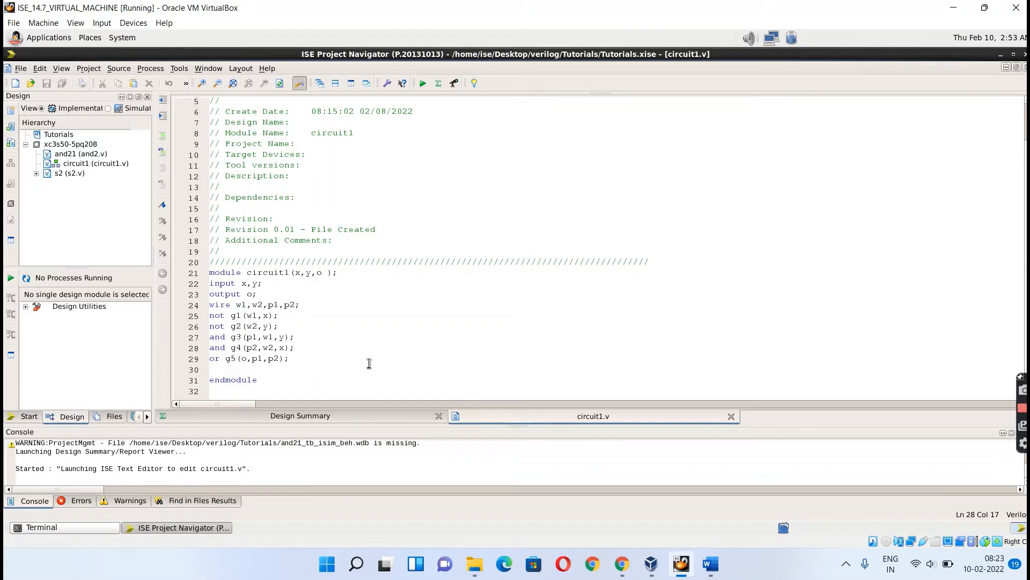
pyautogui.moveTo(704, 546)
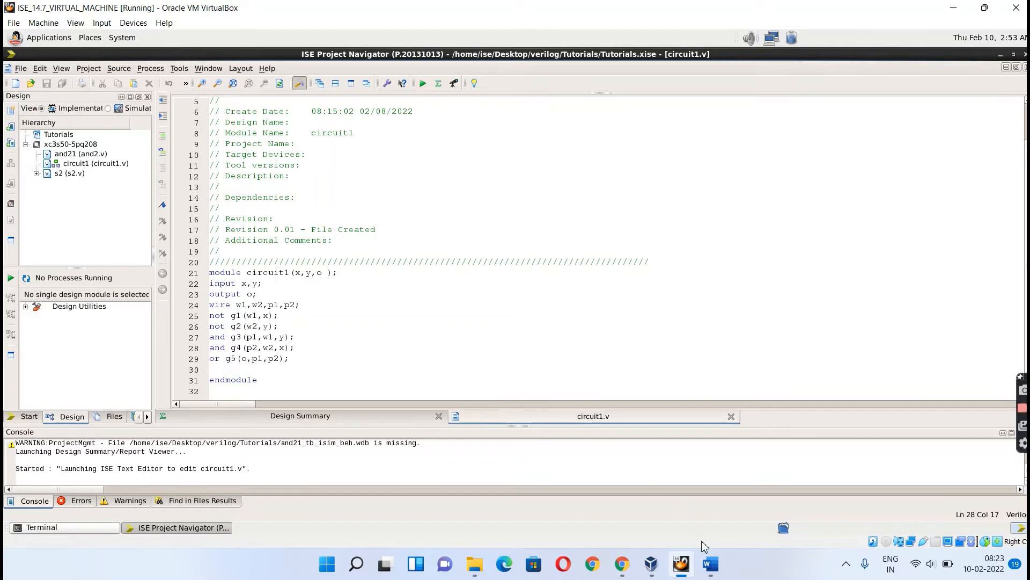
pyautogui.click(708, 563)
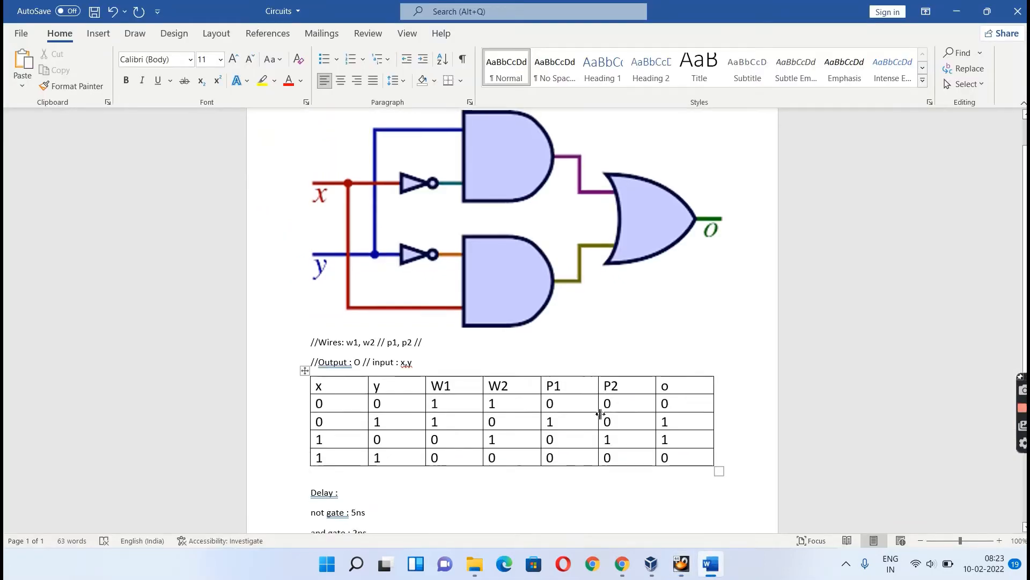
pyautogui.scroll(-3)
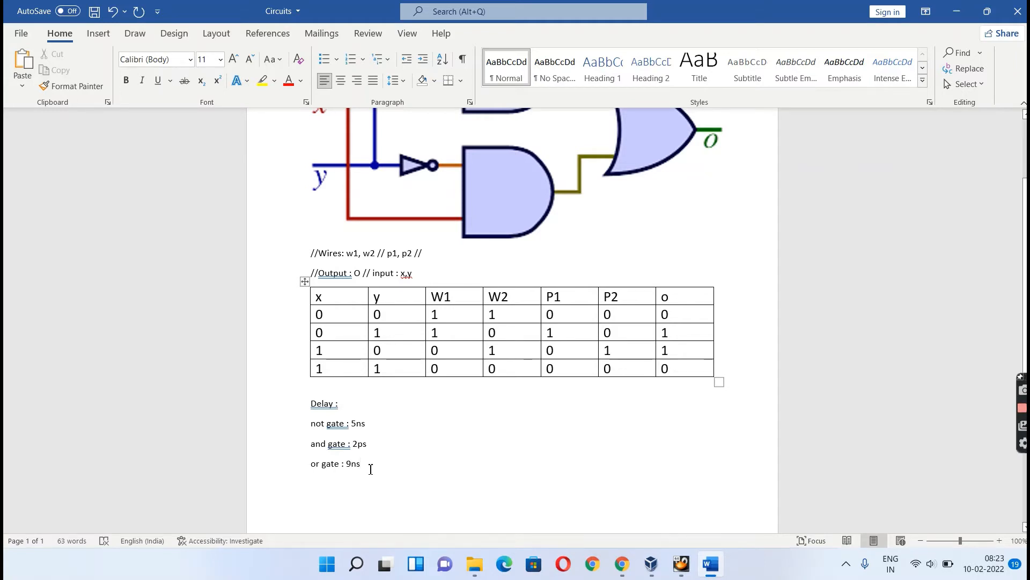
pyautogui.moveTo(454, 459)
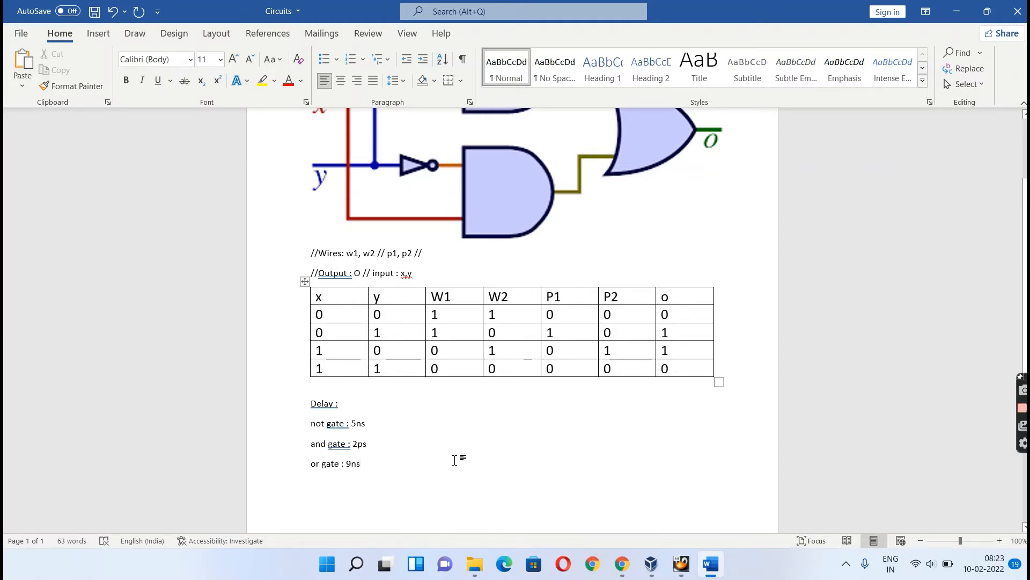
pyautogui.moveTo(682, 563)
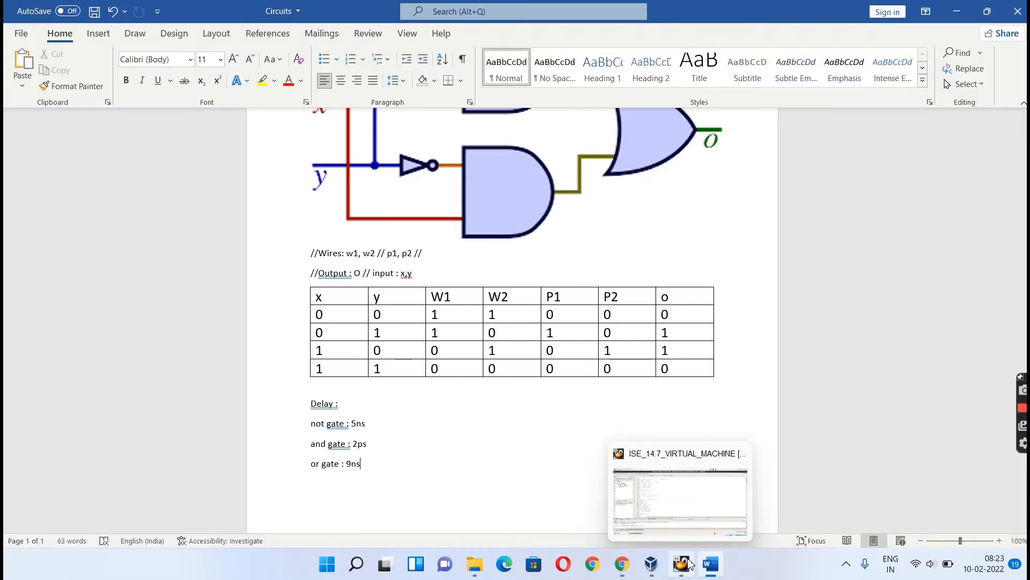
pyautogui.click(679, 493)
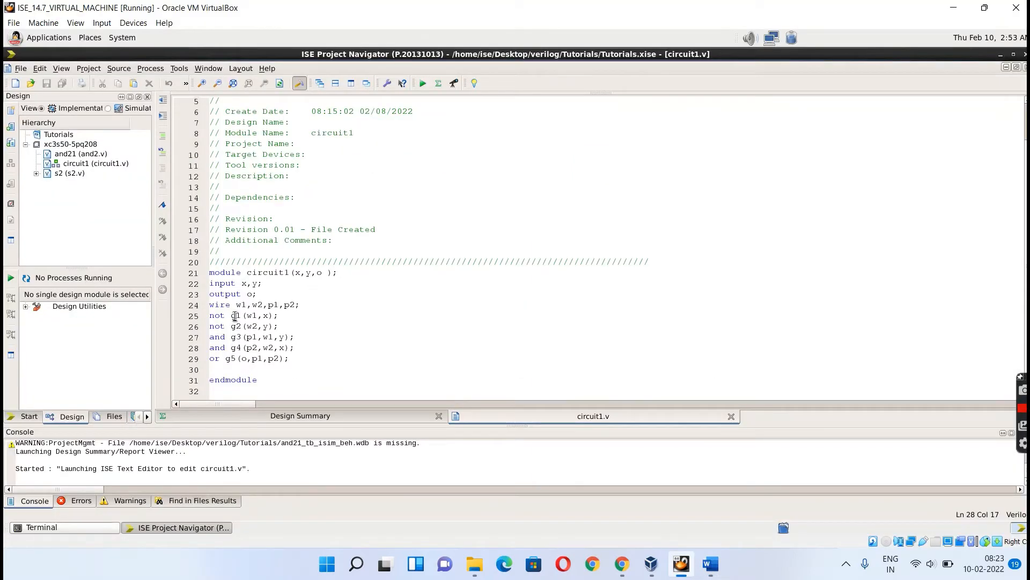
# Insert a #5 delay before g1 on the first not gate line of circuit1.v
pyautogui.click(232, 316)
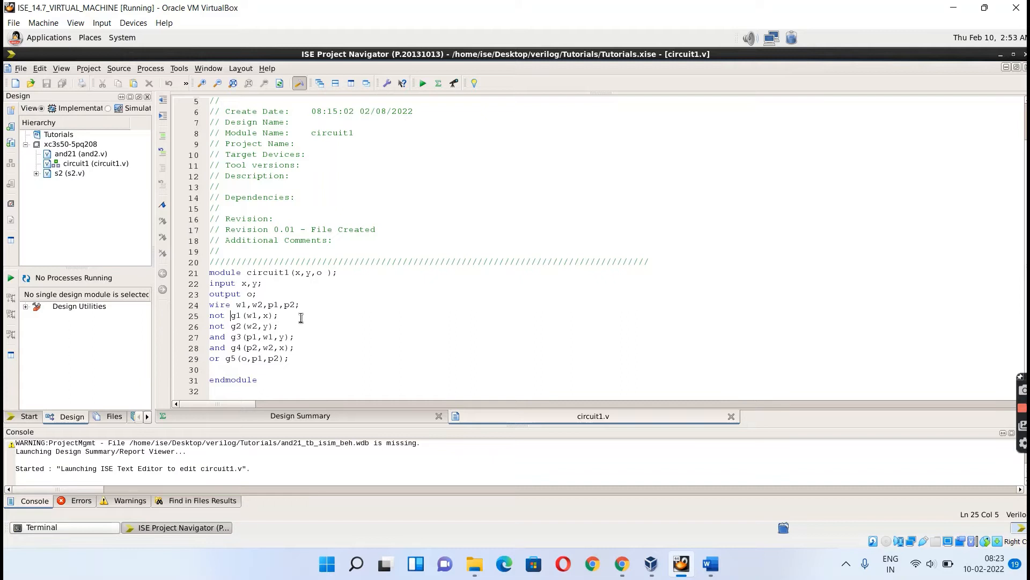
pyautogui.write('#')
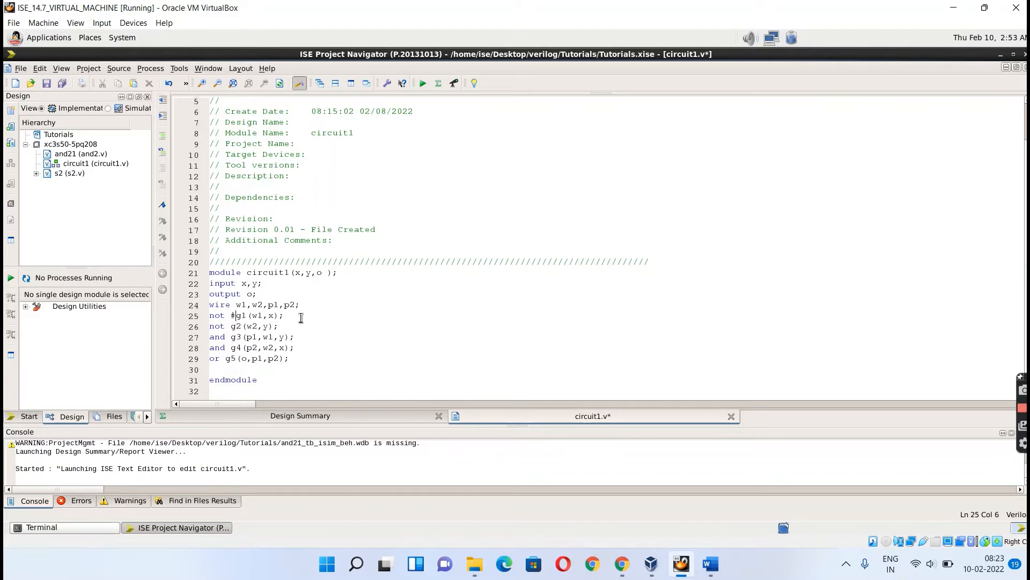
pyautogui.write('5')
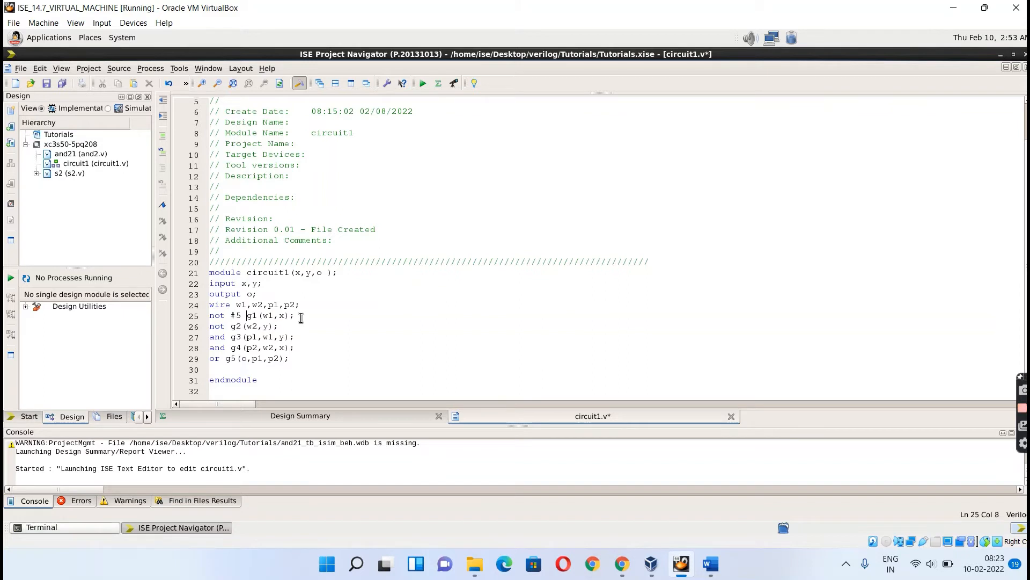
pyautogui.scroll(3)
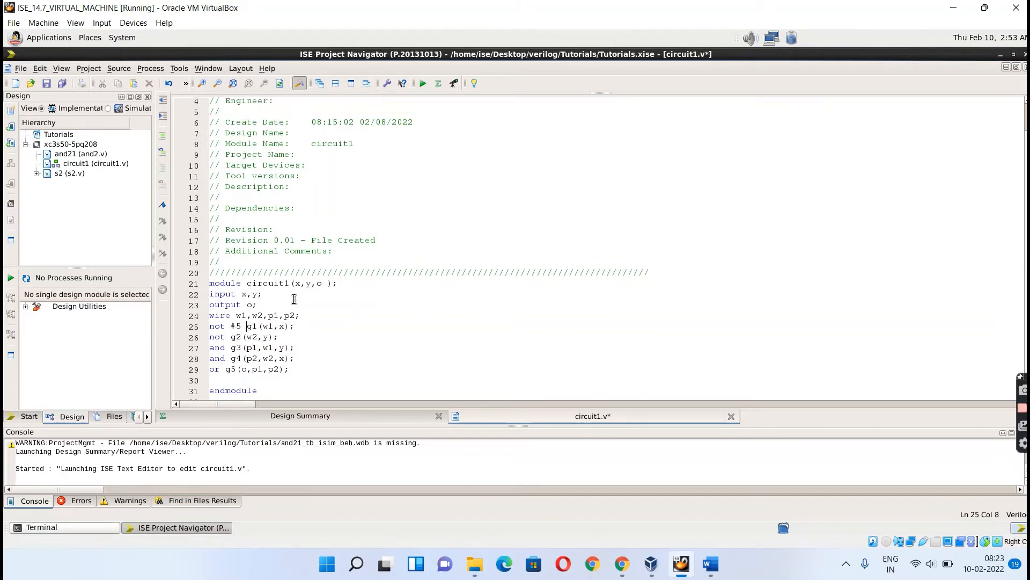
pyautogui.scroll(3)
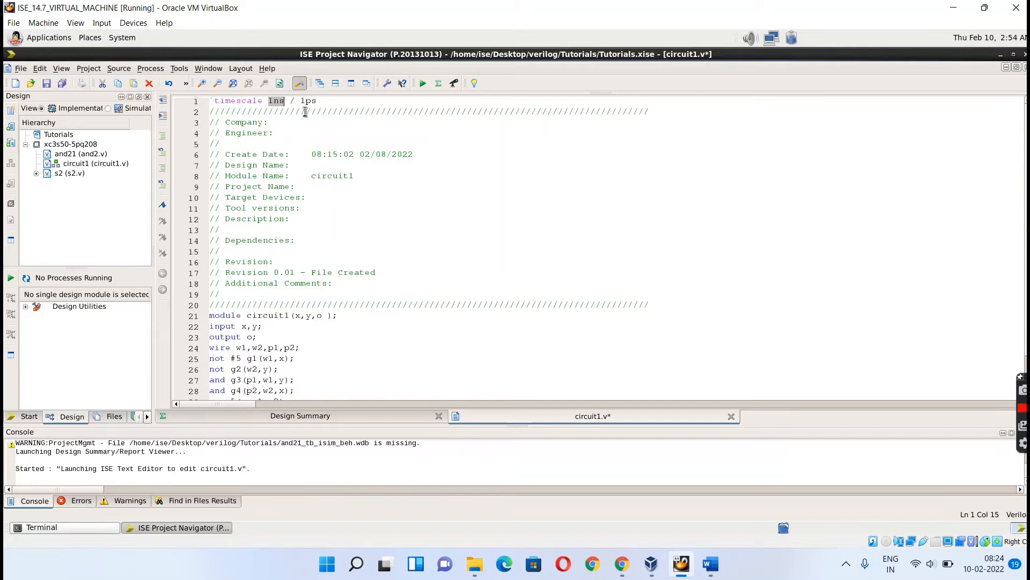
# Check the 1ns/1ps timescale, add #5 before g2 on line 26, and return to the Word delay notes
pyautogui.click(318, 100)
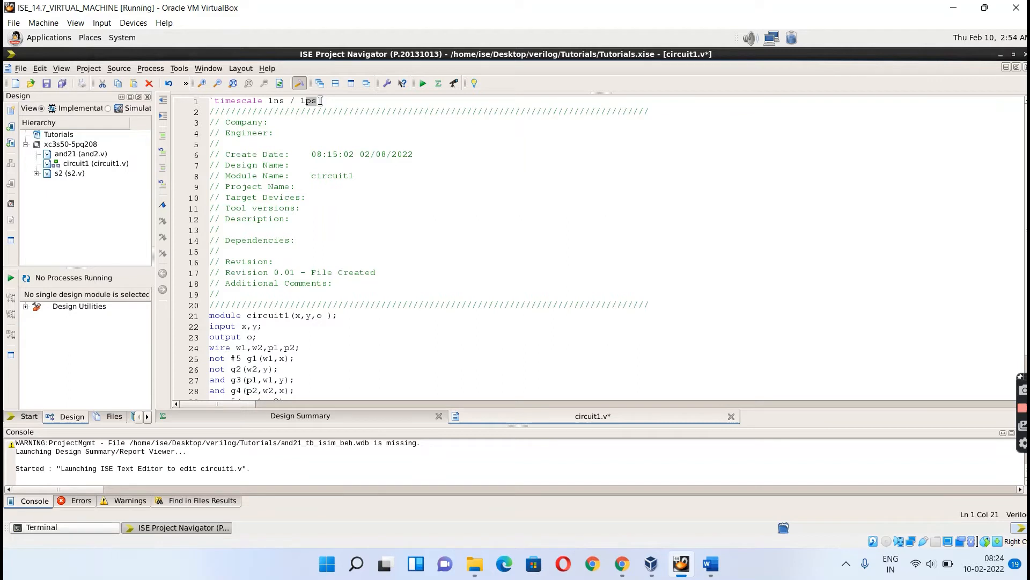
pyautogui.moveTo(363, 238)
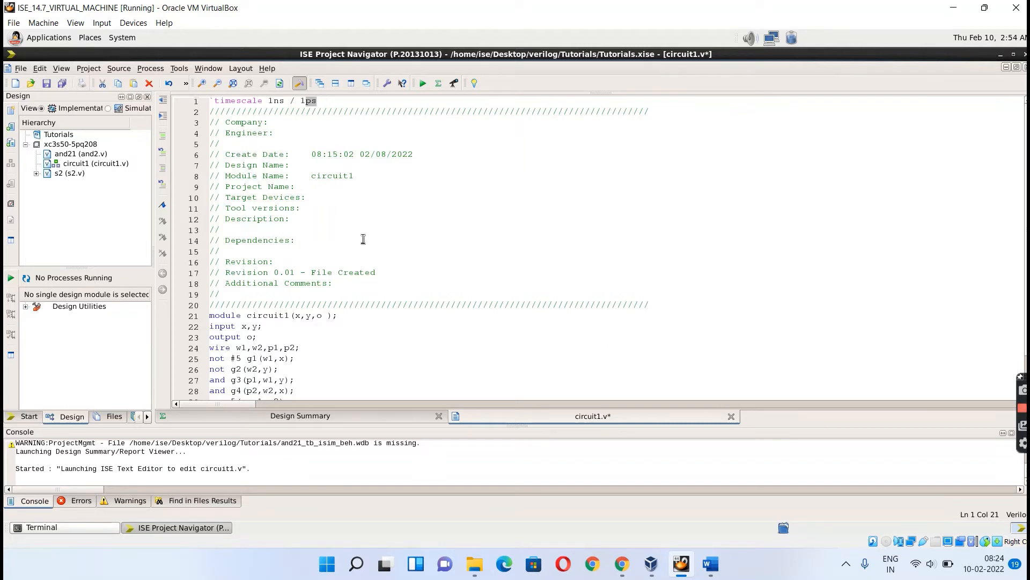
pyautogui.scroll(-3)
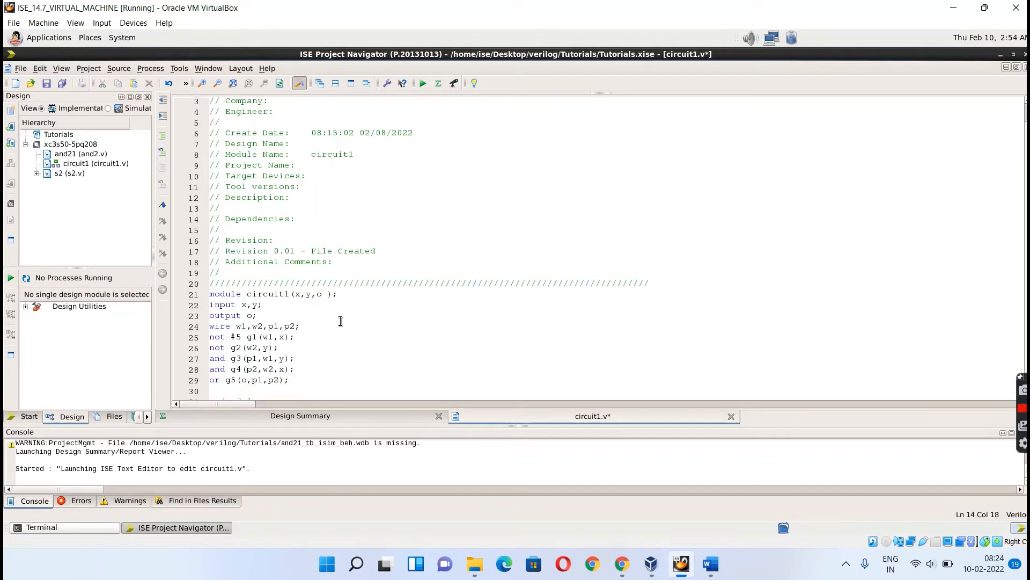
pyautogui.moveTo(291, 310)
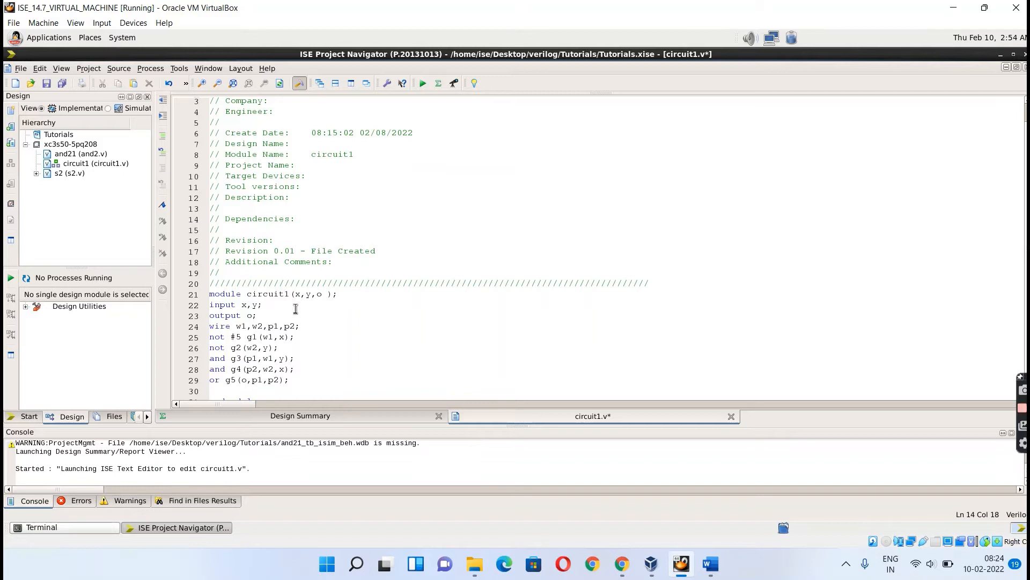
pyautogui.click(299, 219)
pyautogui.write(' #5')
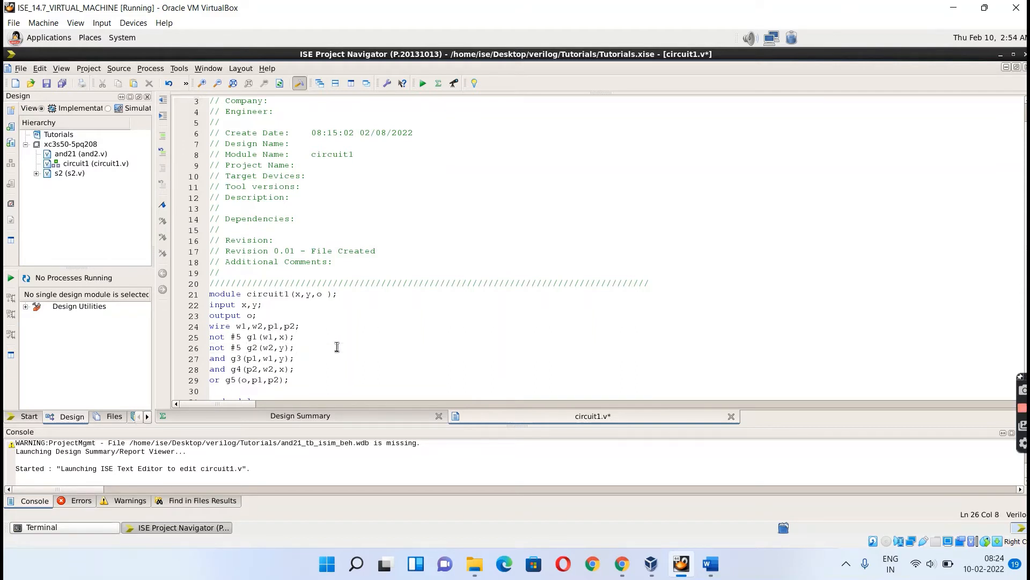
pyautogui.click(710, 565)
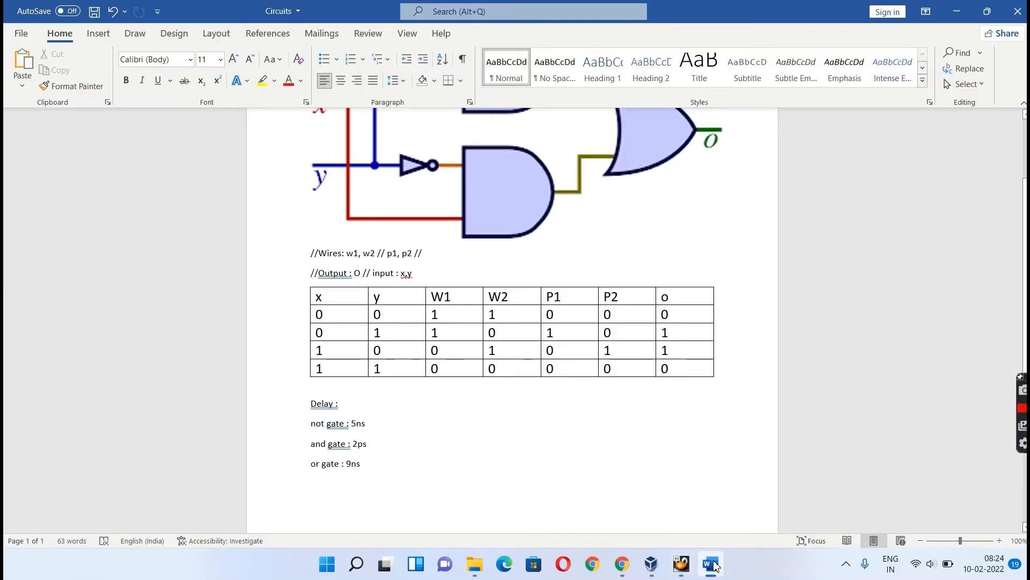
# Give AND gate g3 on line 27 a #0.02 delay
pyautogui.click(680, 565)
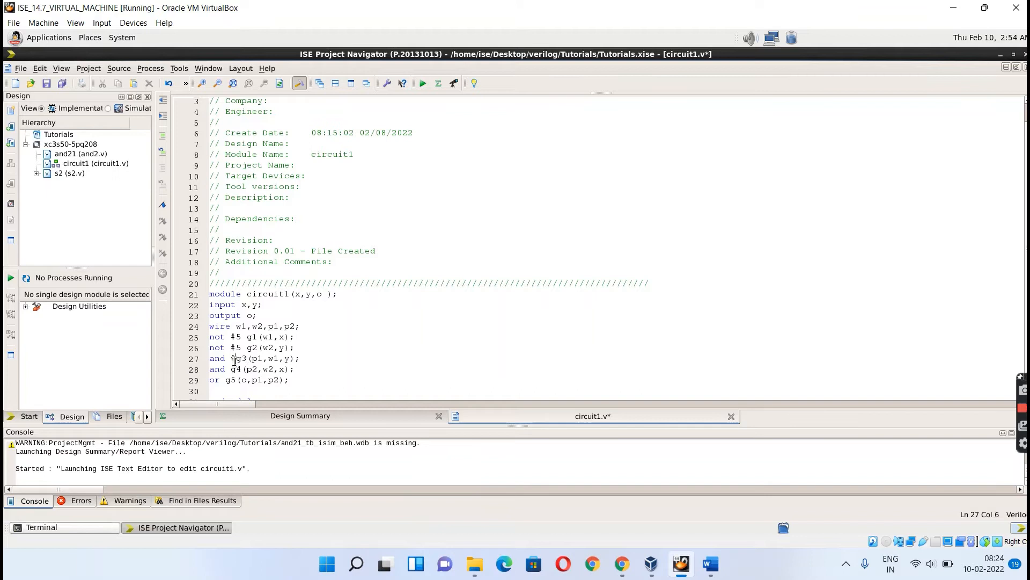
pyautogui.write('0.')
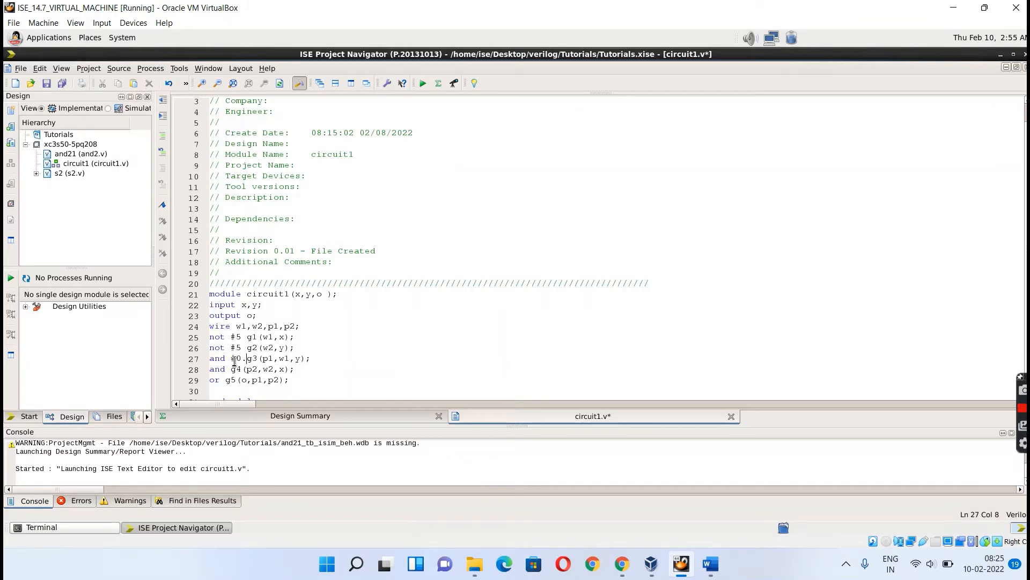
pyautogui.write('02')
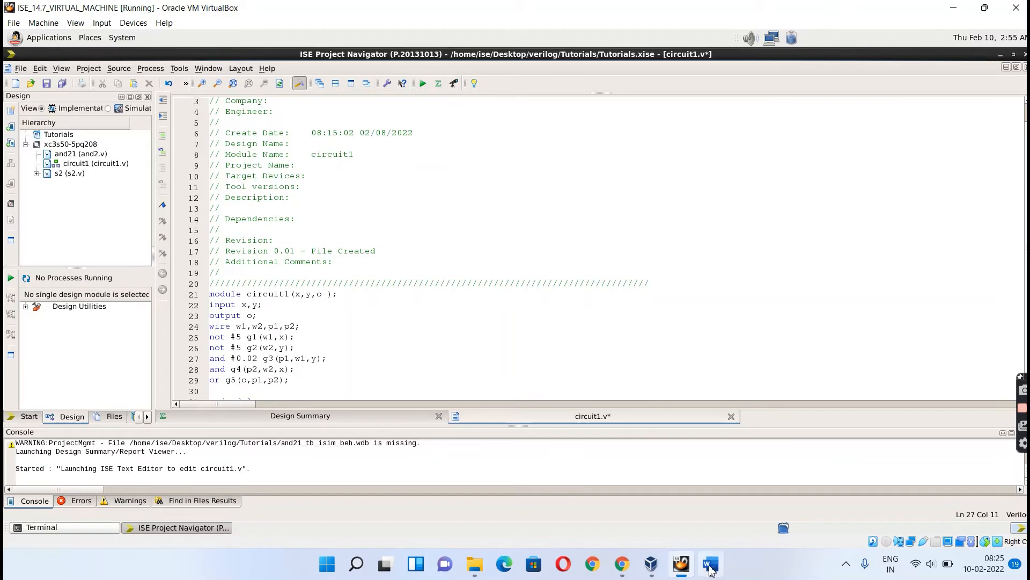
# Confirm the delay in the notes and give AND gate g4 on line 28 the same #0.02 delay
pyautogui.click(709, 564)
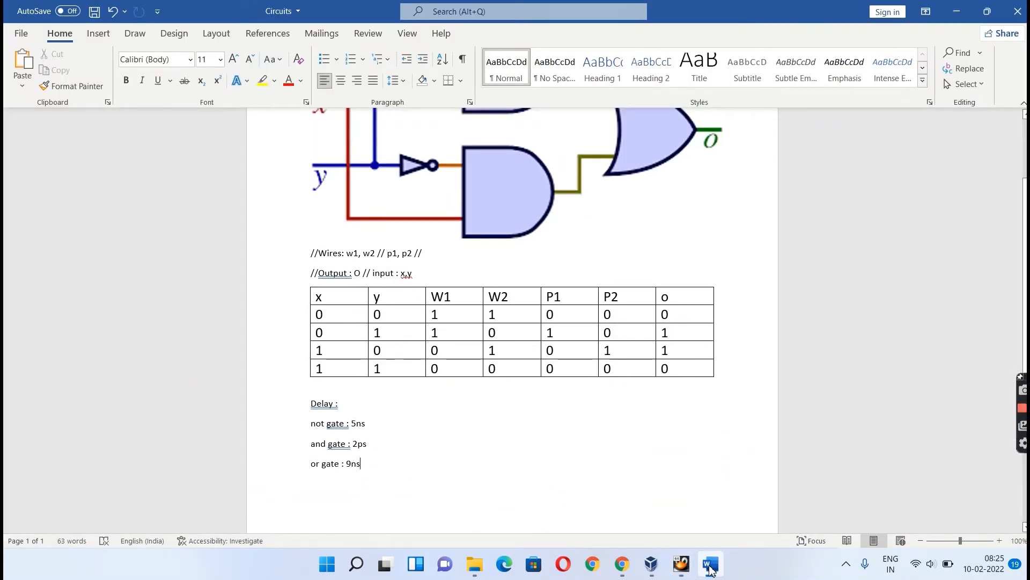
pyautogui.click(680, 563)
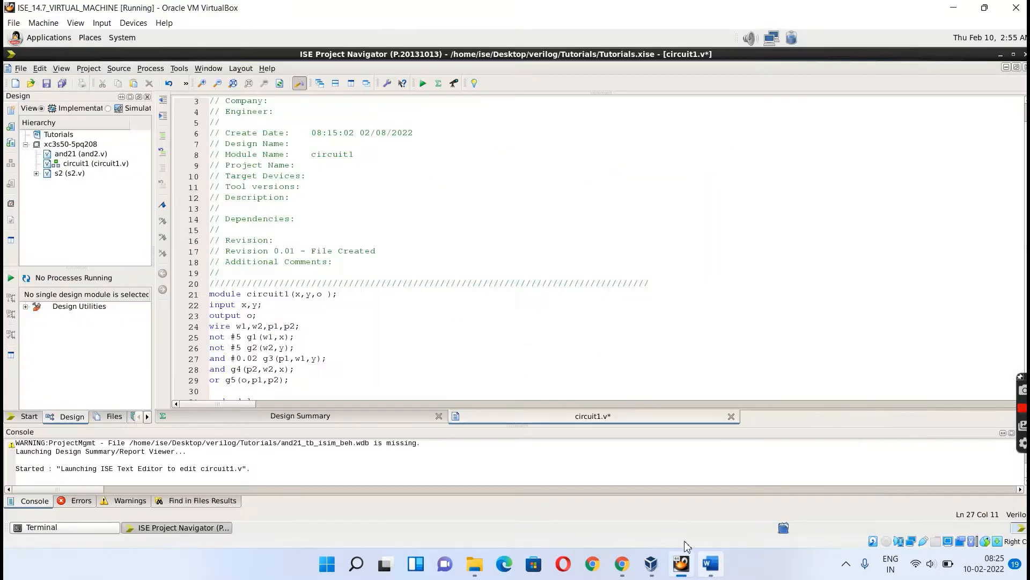
pyautogui.click(234, 368)
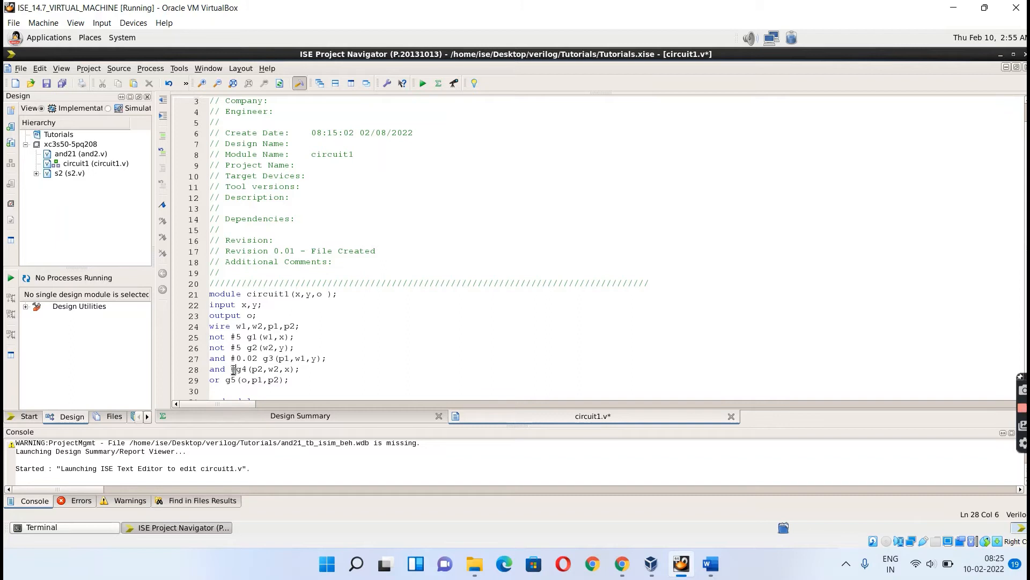
pyautogui.write('0.02')
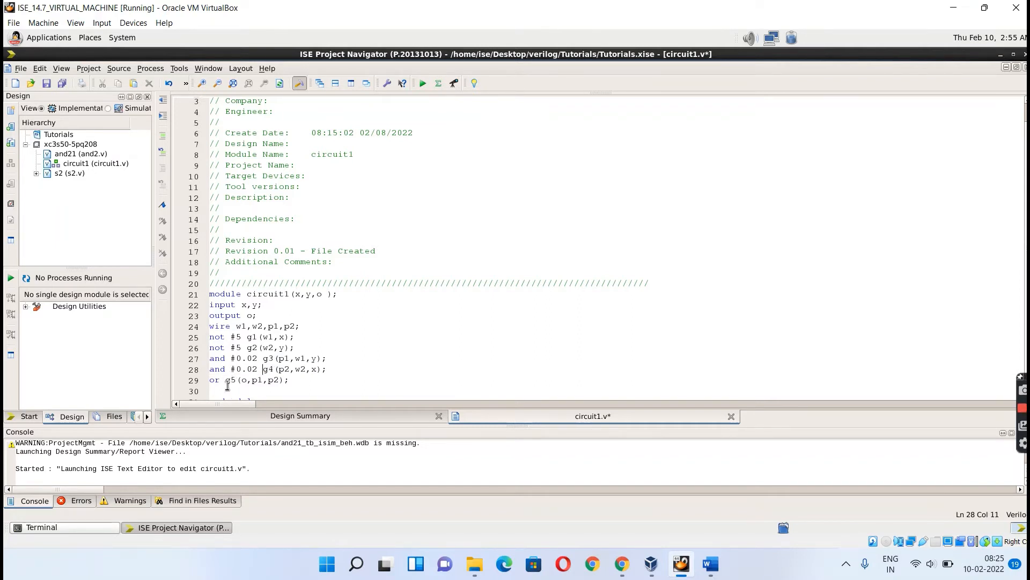
pyautogui.click(227, 380)
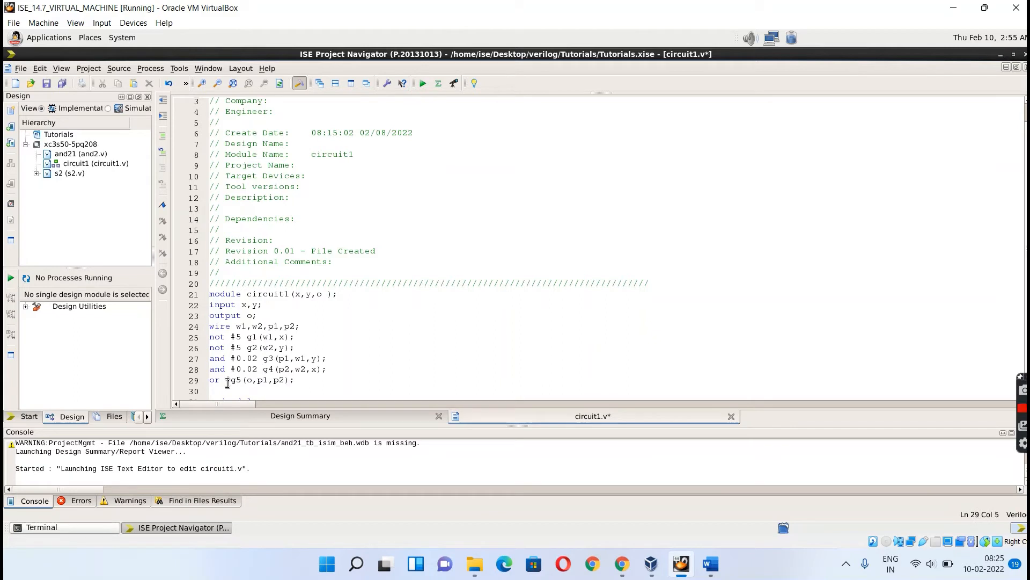
# Add the delay to OR gate g5 on line 29, then highlight the not keyword, #5 delay and g1 terminals on line 25
pyautogui.write('0')
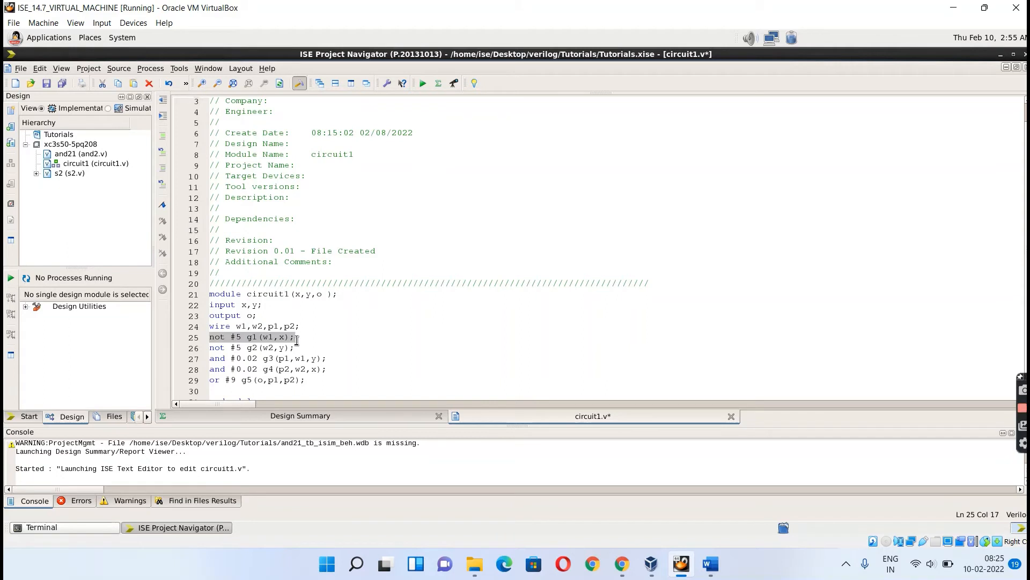
pyautogui.click(217, 337)
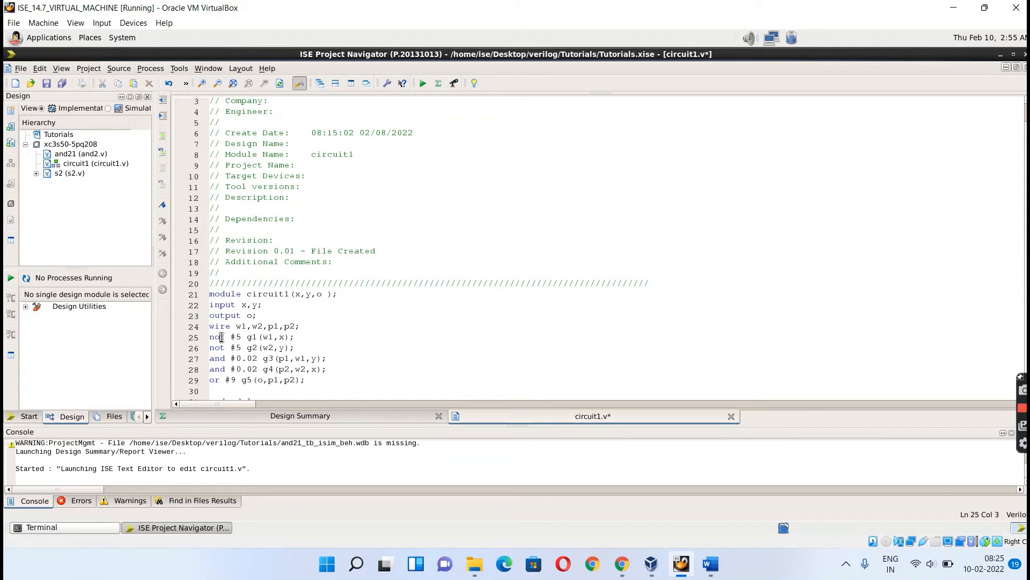
pyautogui.doubleClick(216, 336)
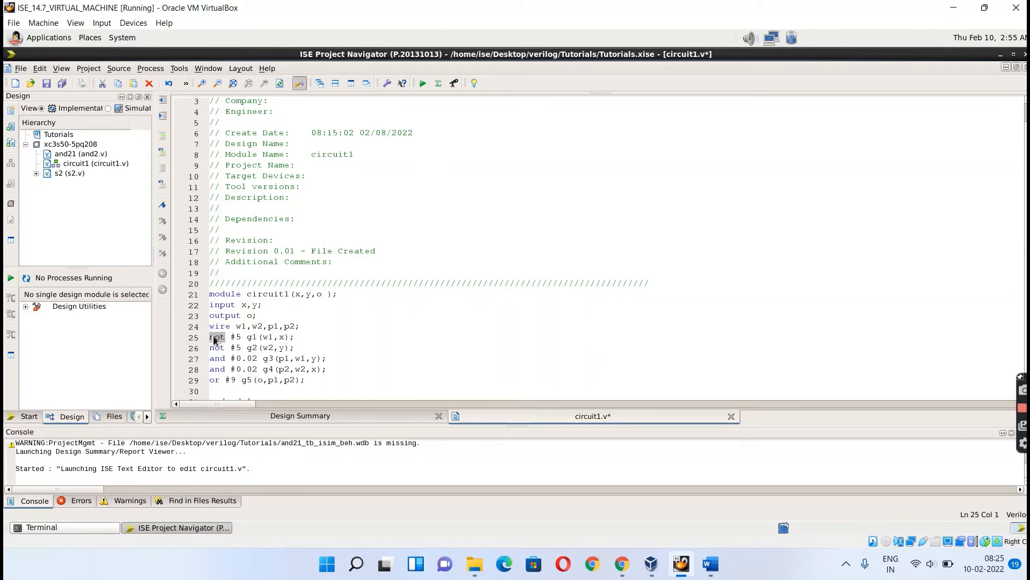
pyautogui.click(244, 336)
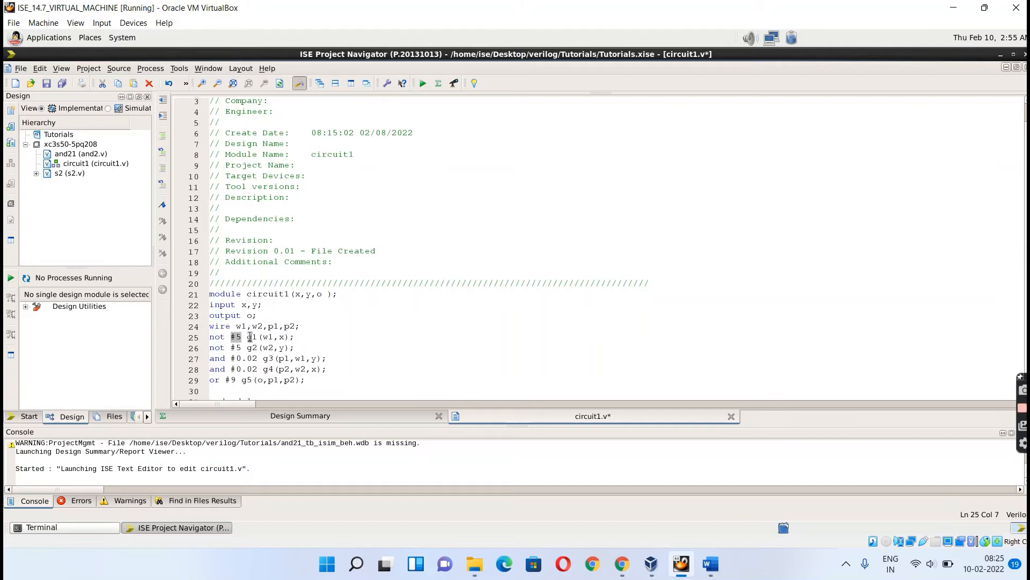
pyautogui.click(252, 337)
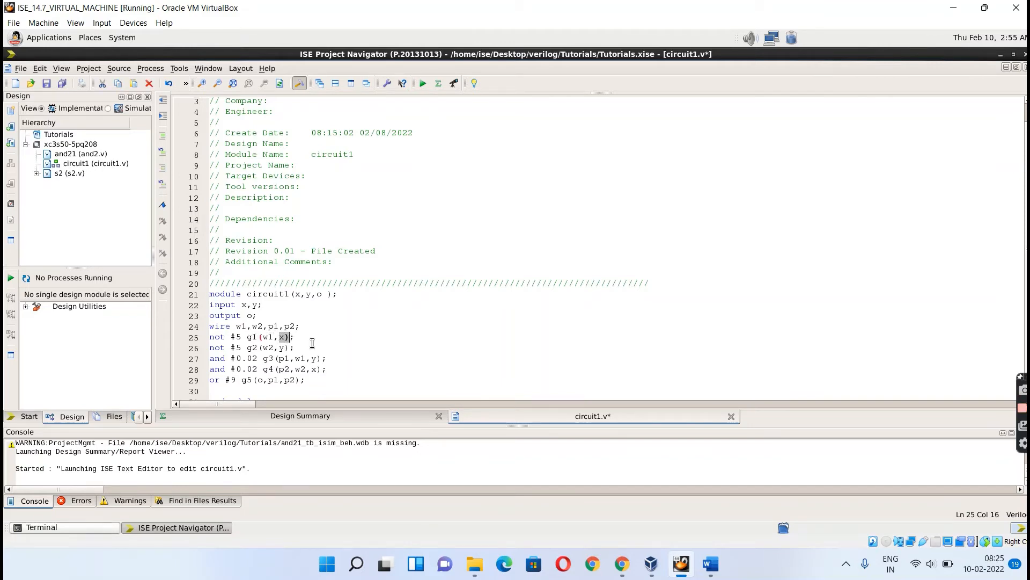
pyautogui.moveTo(358, 319)
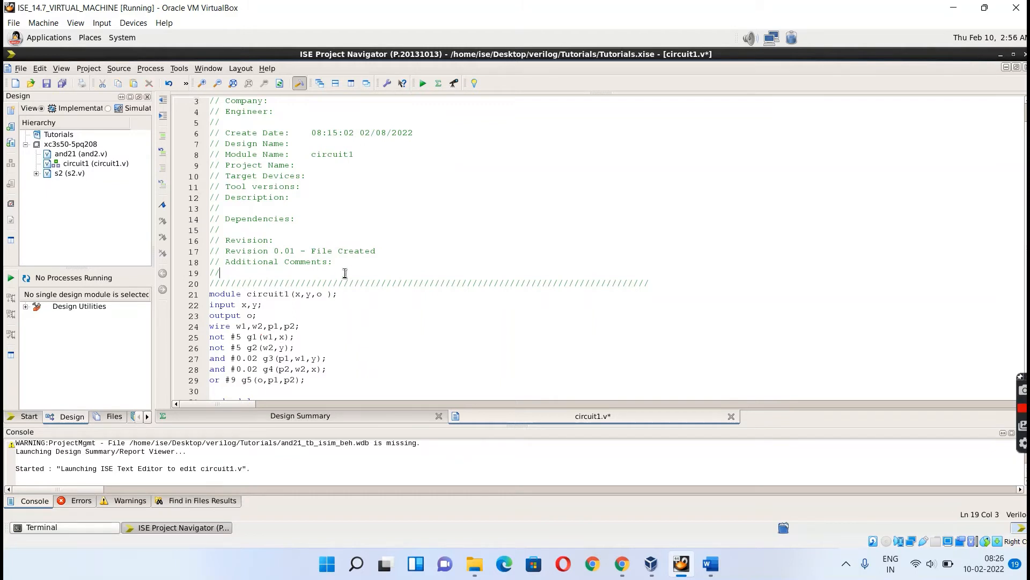
# Append the comment '// gate_name #delay gate_variable(output terminal, input terminal)' to line 25 and save circuit1.v
pyautogui.click(341, 337)
pyautogui.write(' //')
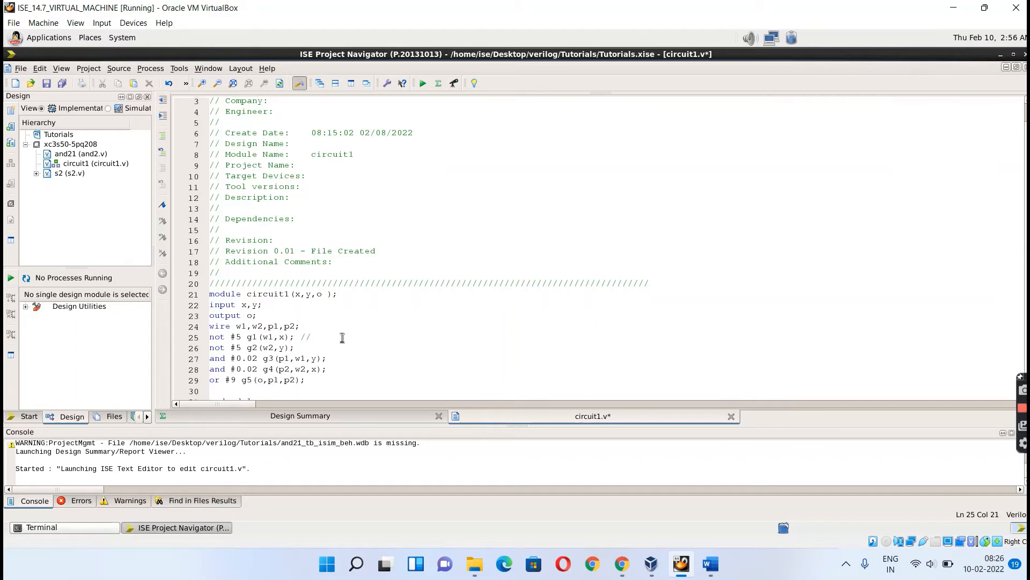
pyautogui.write('g')
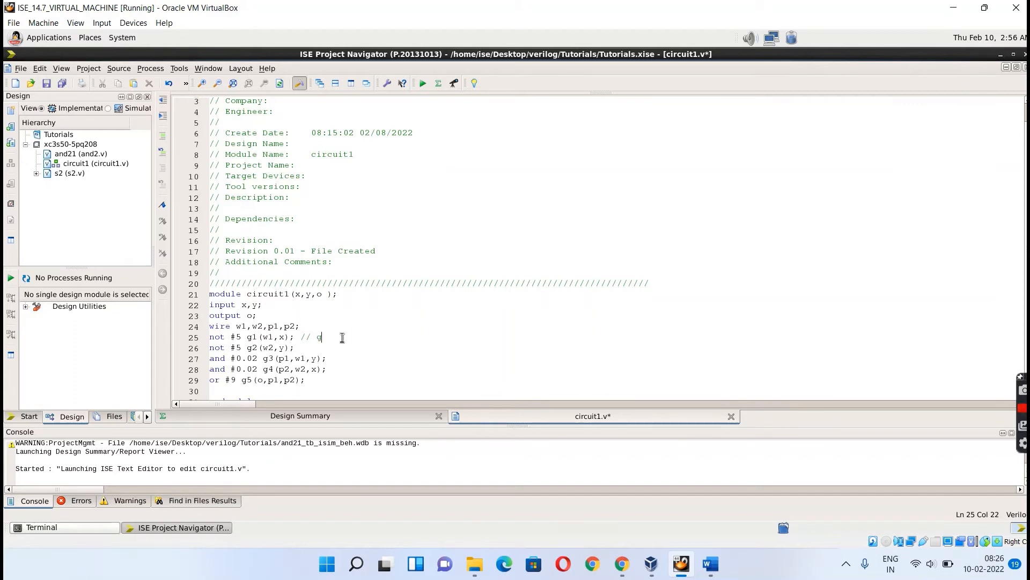
pyautogui.write('ate nam')
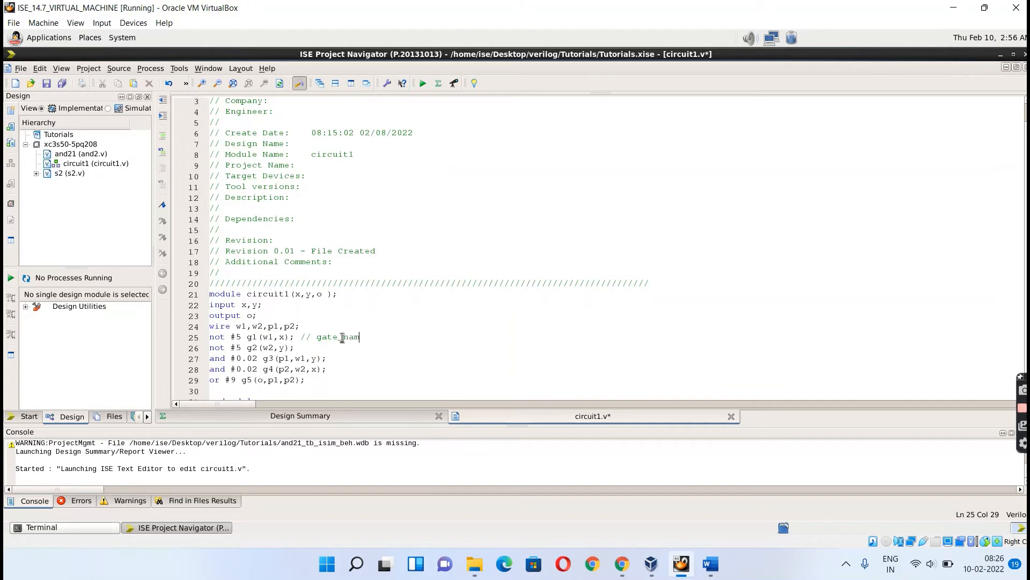
pyautogui.write('e')
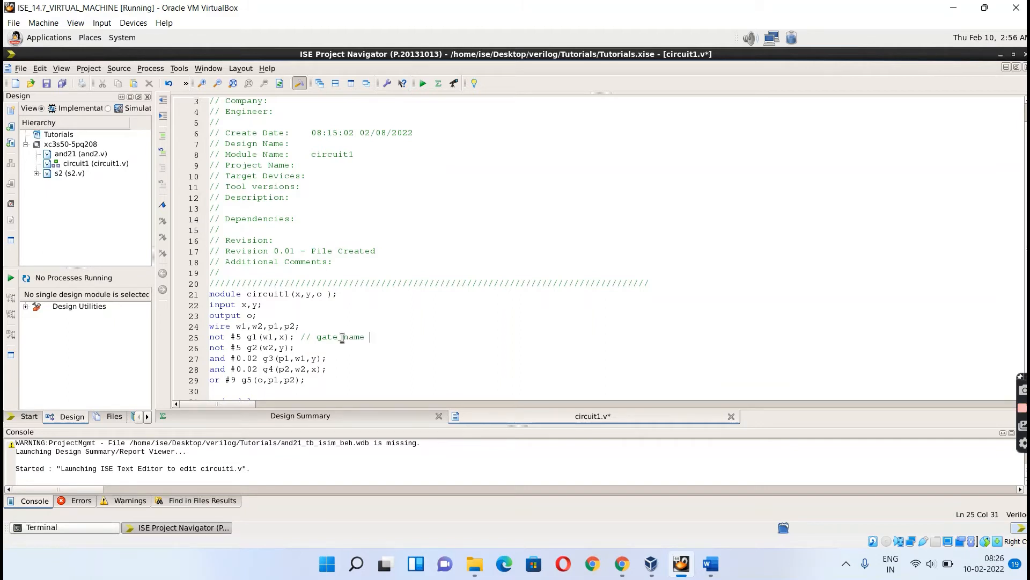
pyautogui.write('#delay')
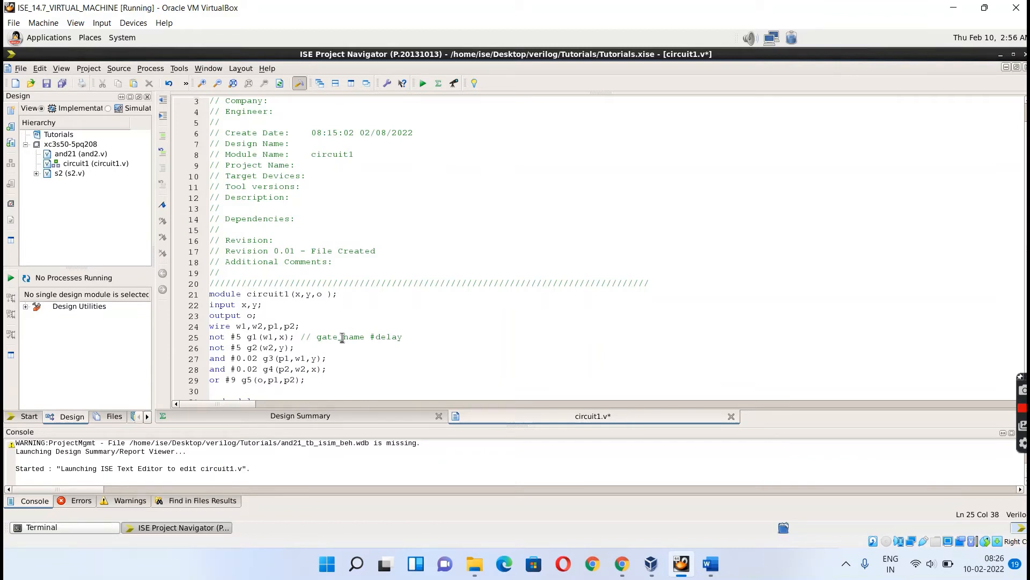
pyautogui.write('gate v')
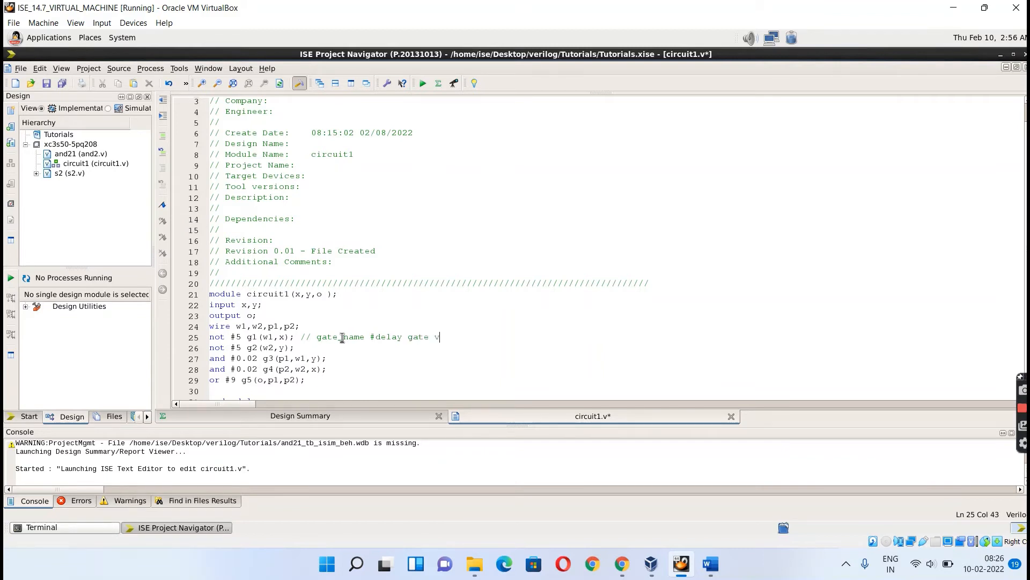
pyautogui.write('_')
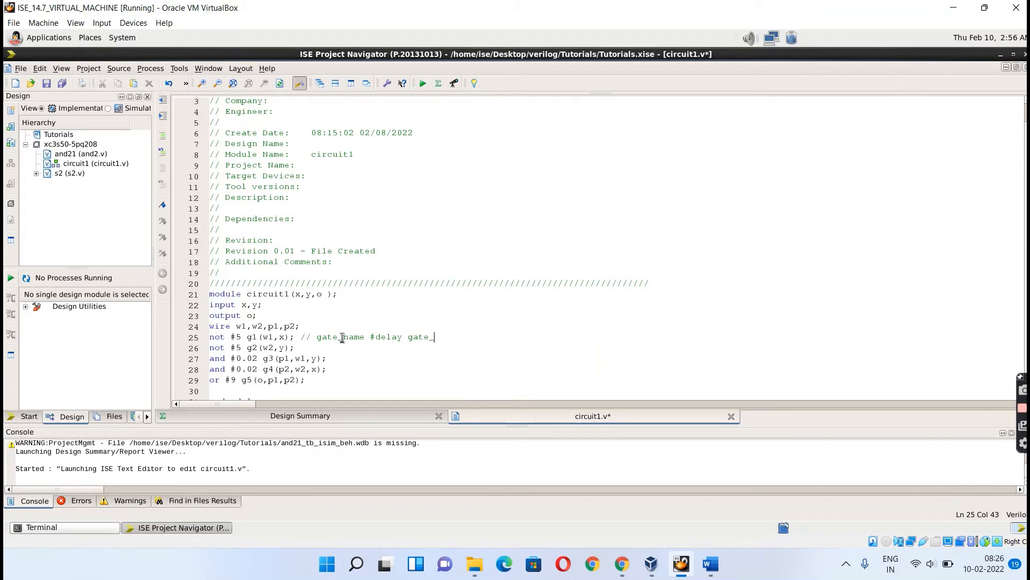
pyautogui.write('variable')
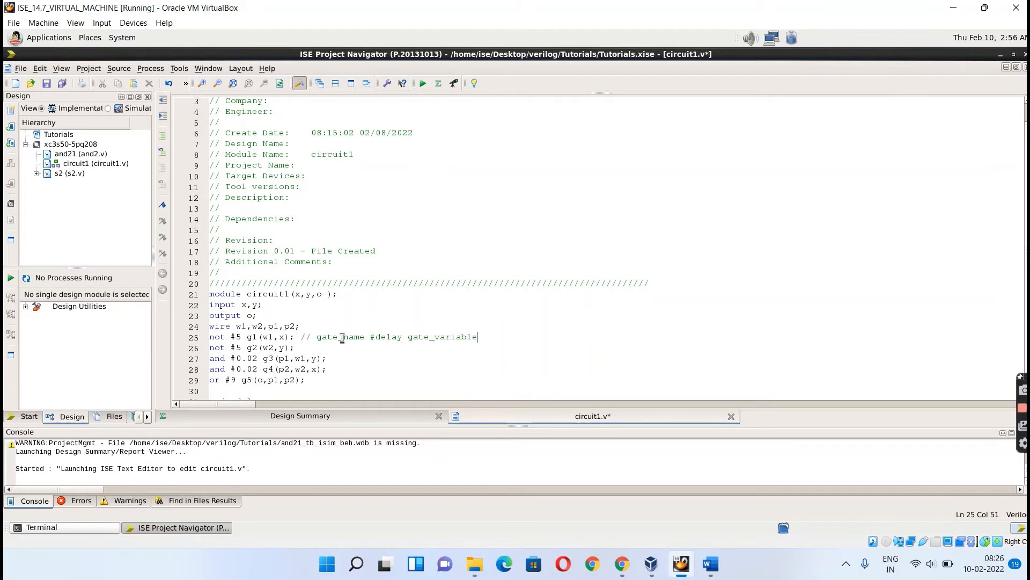
pyautogui.write('(ou')
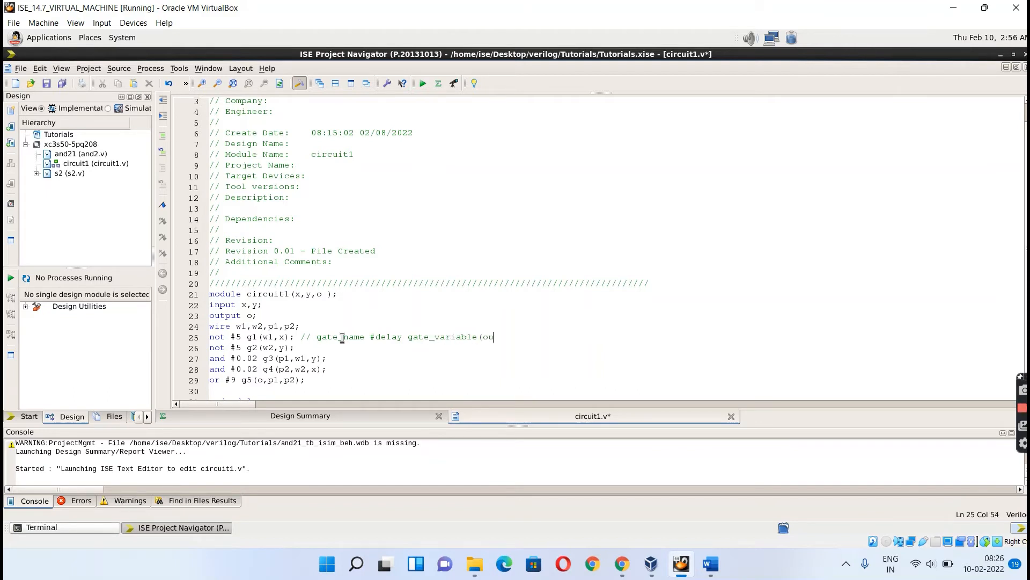
pyautogui.write('(ou')
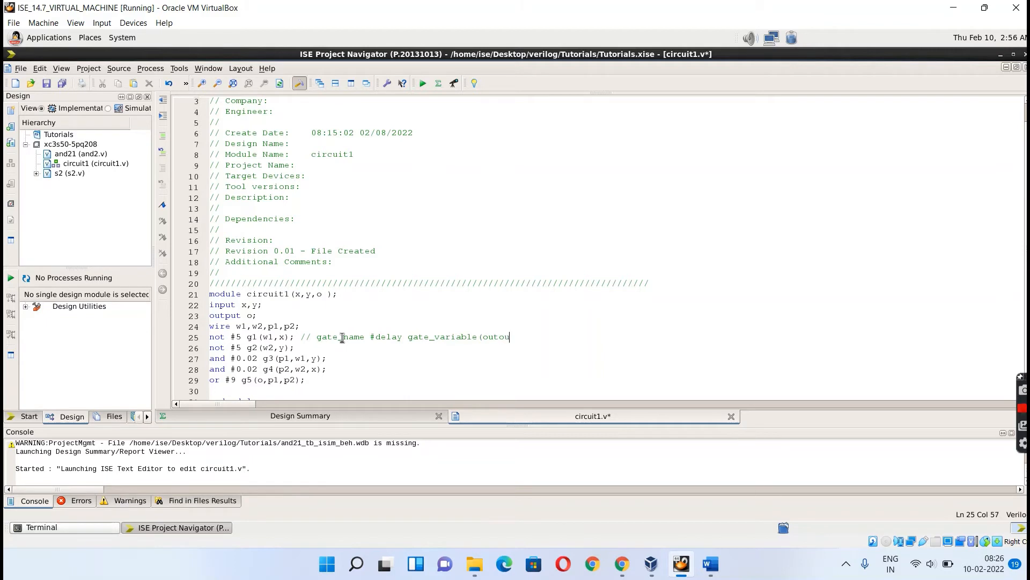
pyautogui.write('t')
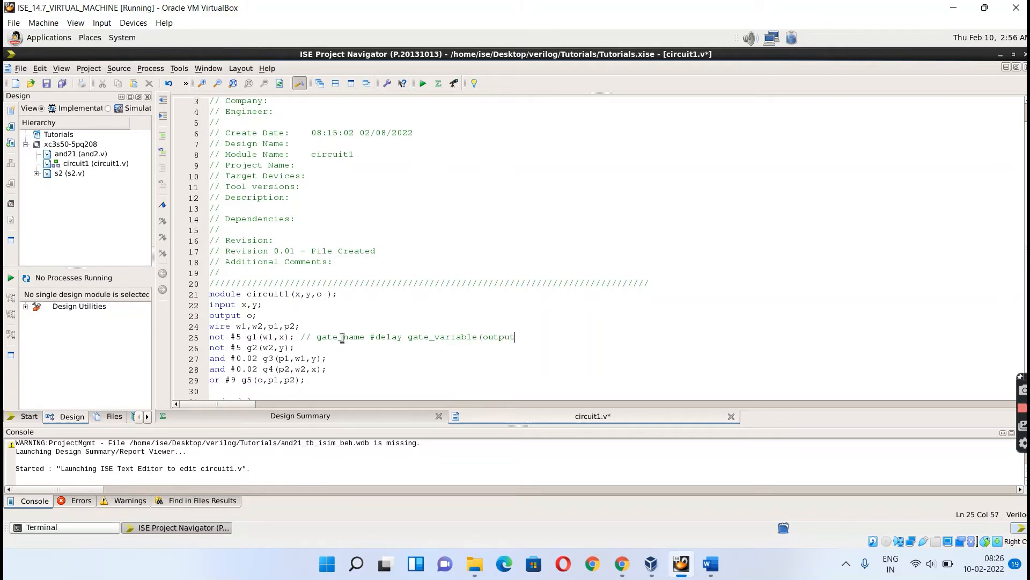
pyautogui.write('ter')
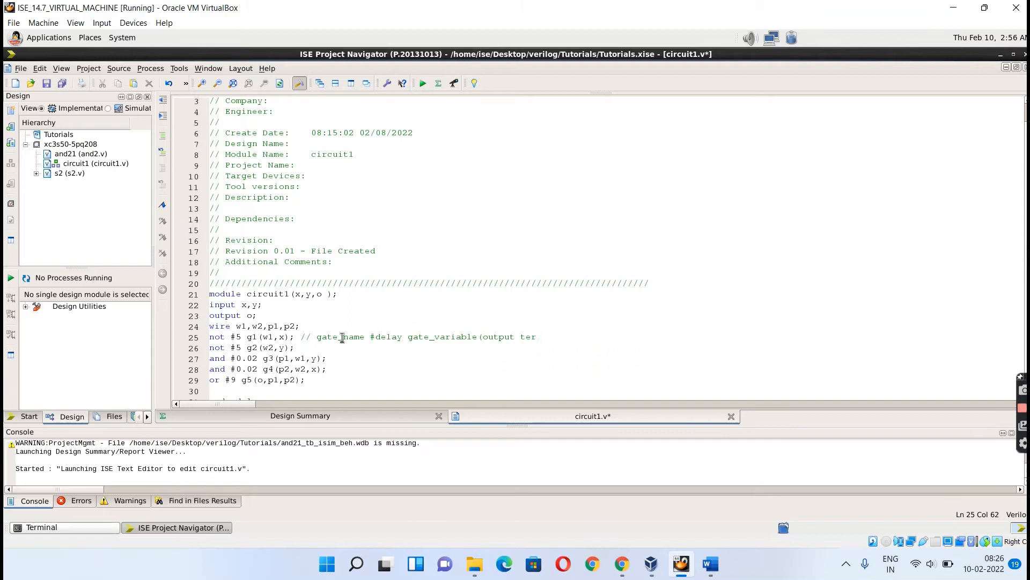
pyautogui.write('m,')
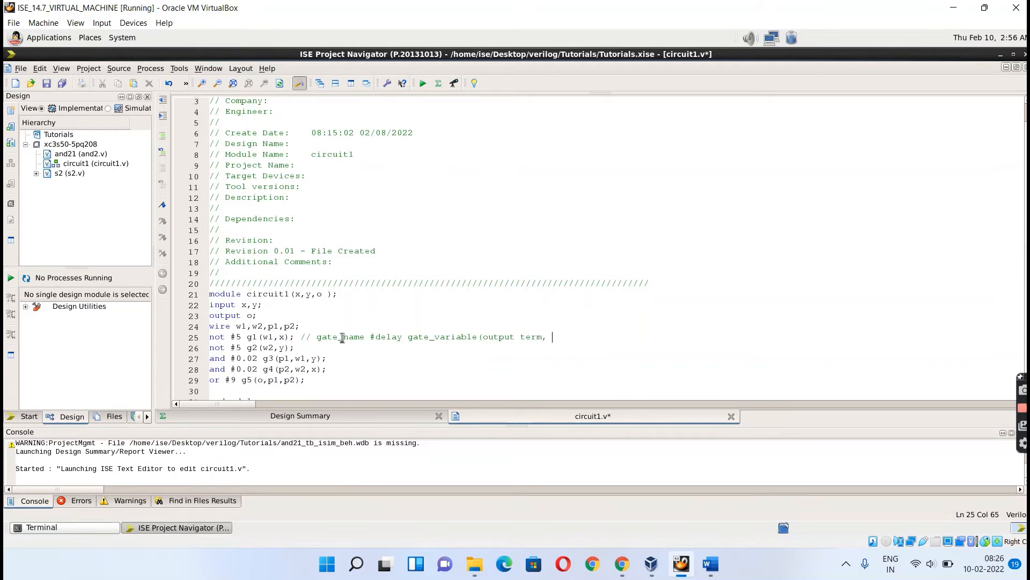
pyautogui.write('input')
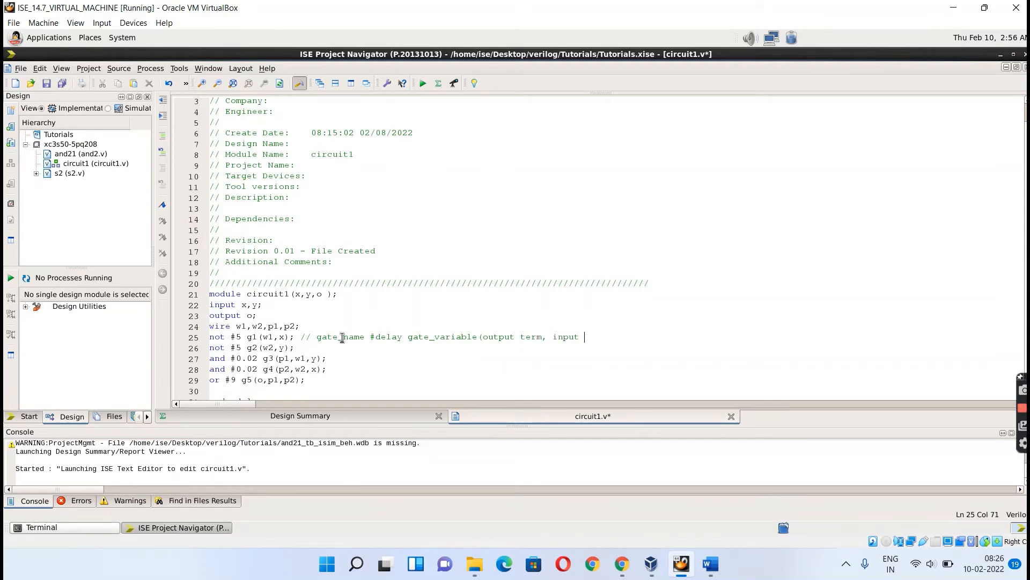
pyautogui.write('terminal')
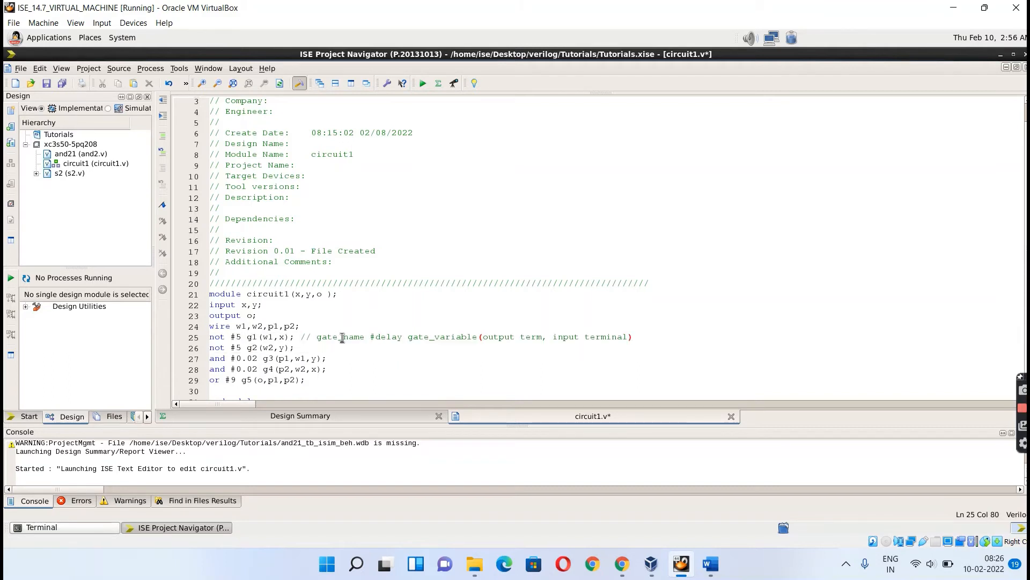
pyautogui.click(547, 336)
pyautogui.write('inal')
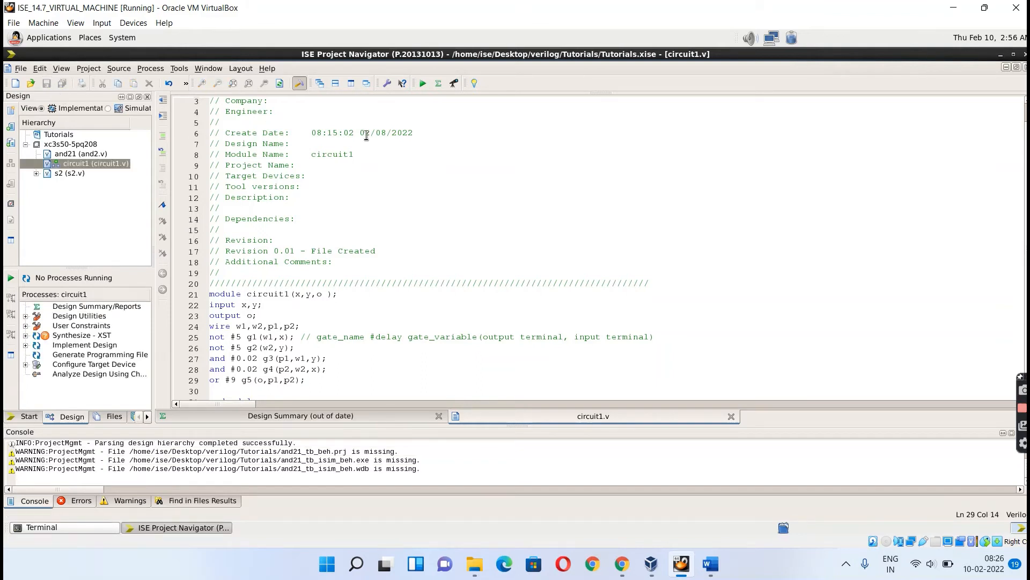
pyautogui.doubleClick(82, 335)
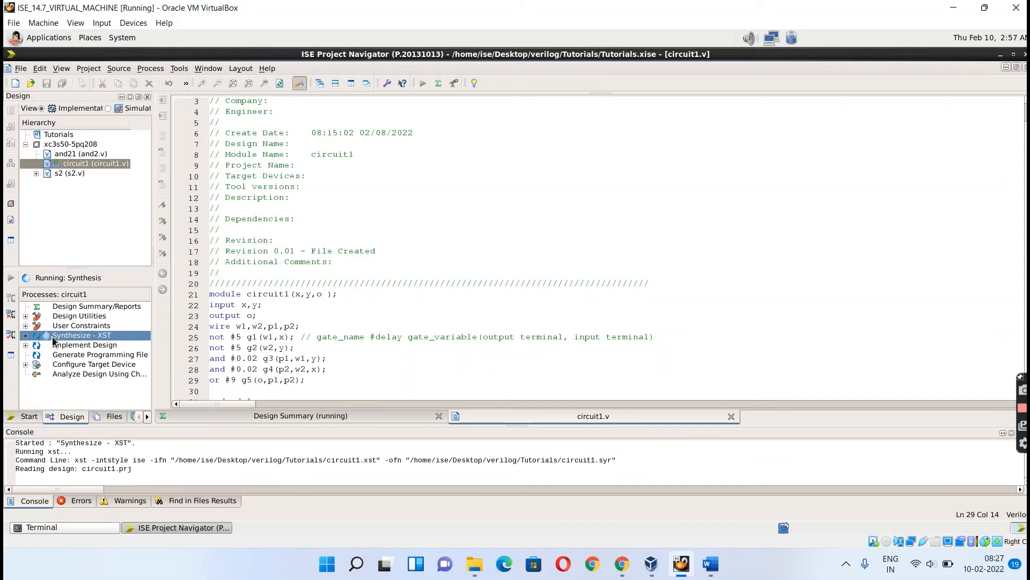
pyautogui.moveTo(259, 328)
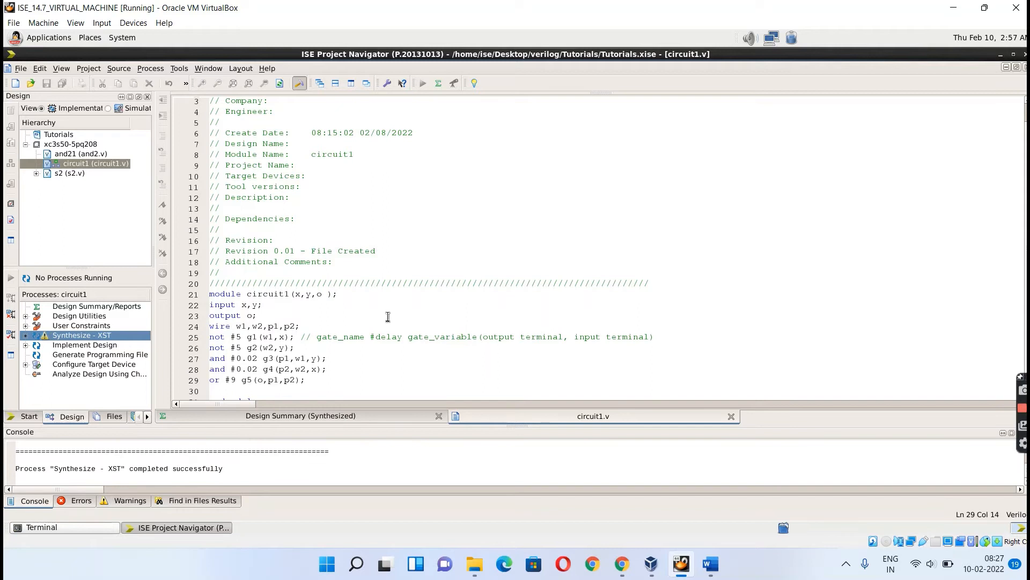
pyautogui.moveTo(173, 283)
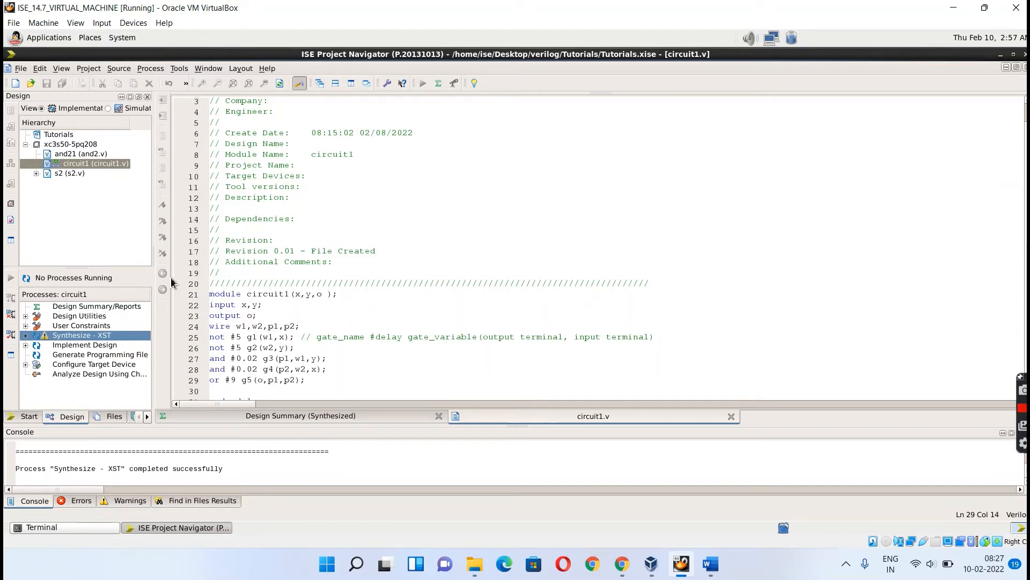
pyautogui.moveTo(140, 209)
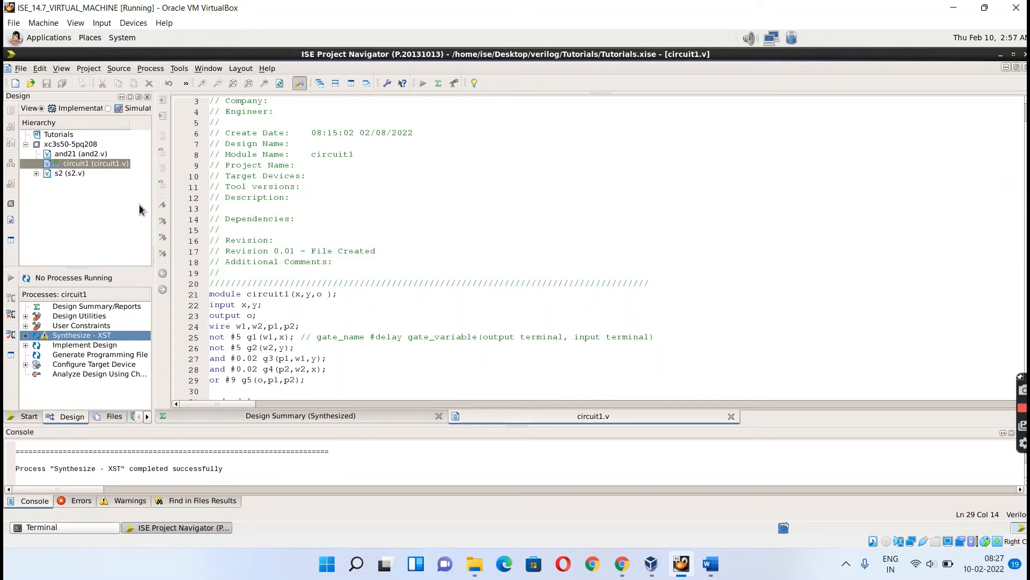
pyautogui.moveTo(135, 120)
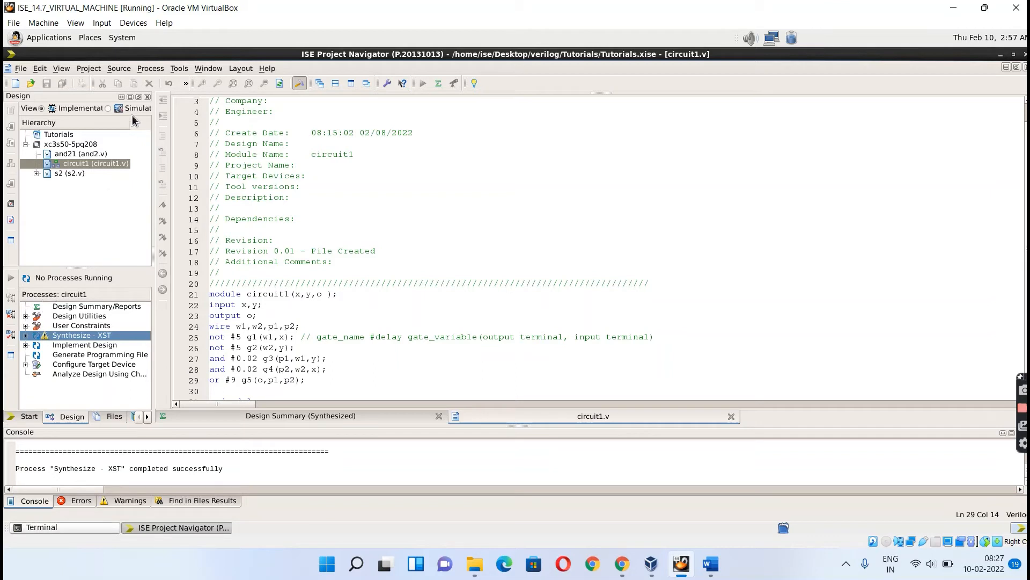
# In Simulation view select circuit1, run Behavioral Check Syntax, then Simulate Behavioral Model to launch ISim
pyautogui.click(118, 108)
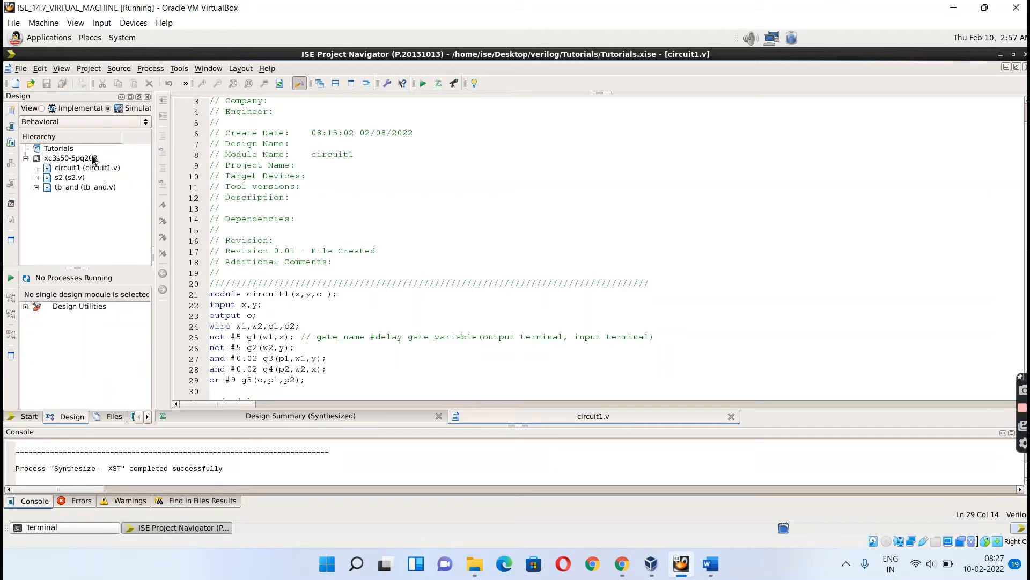
pyautogui.click(86, 168)
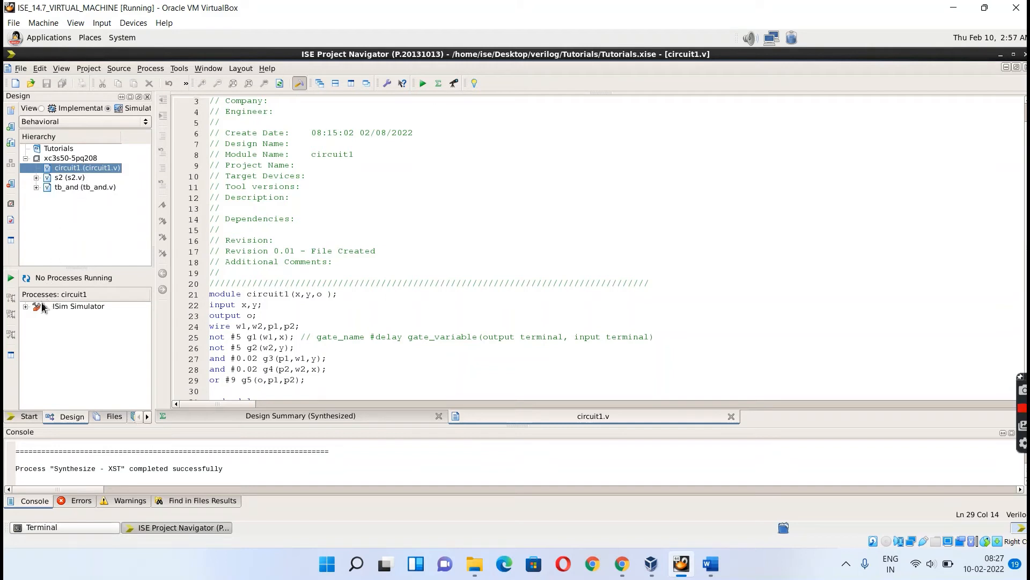
pyautogui.click(25, 307)
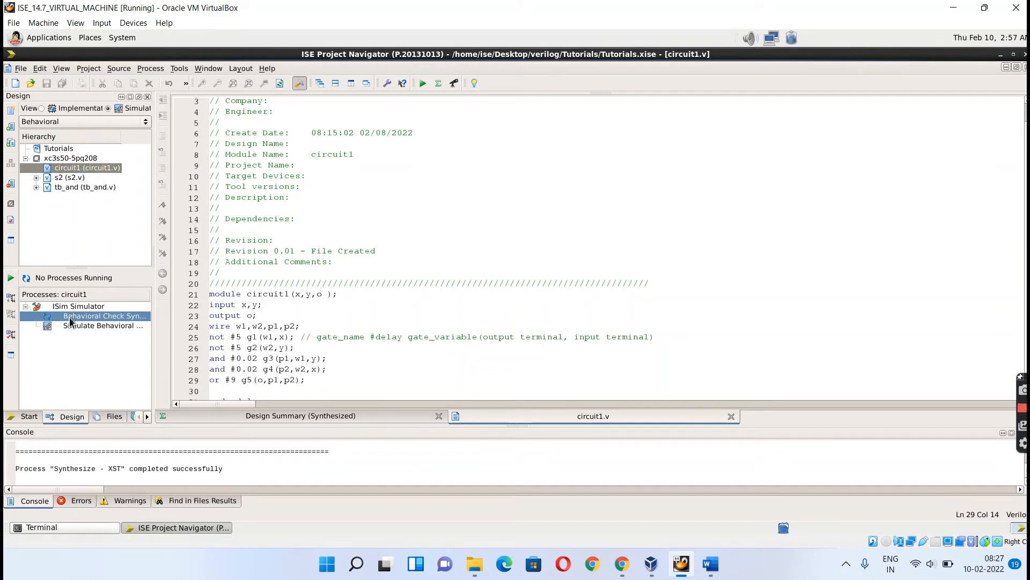
pyautogui.doubleClick(103, 316)
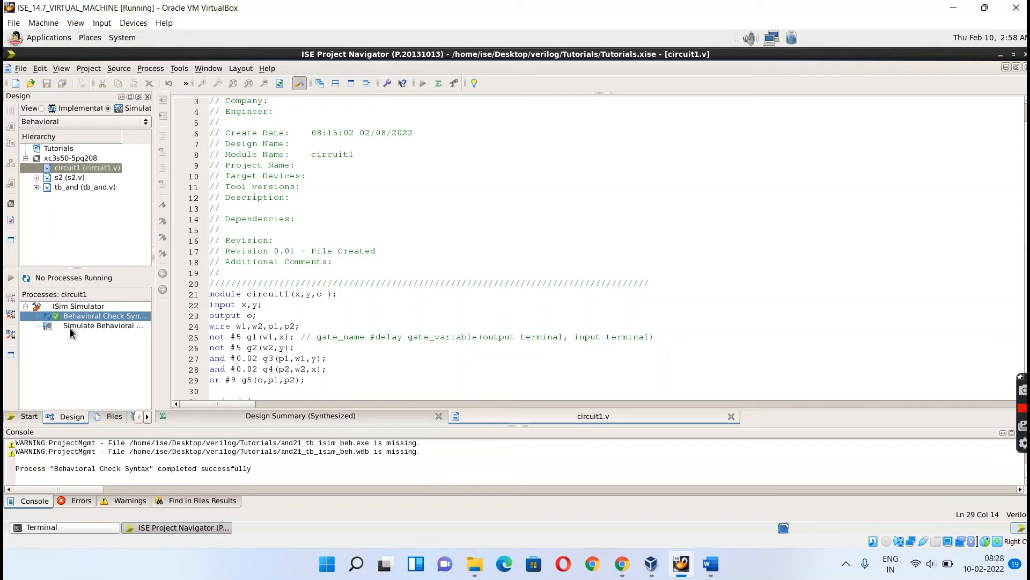
pyautogui.moveTo(73, 328)
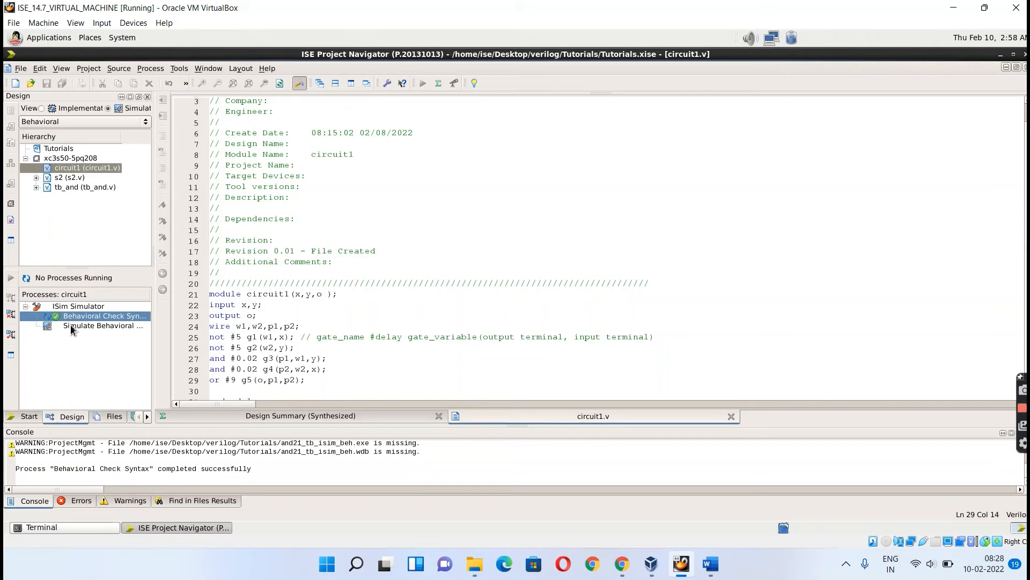
pyautogui.doubleClick(103, 326)
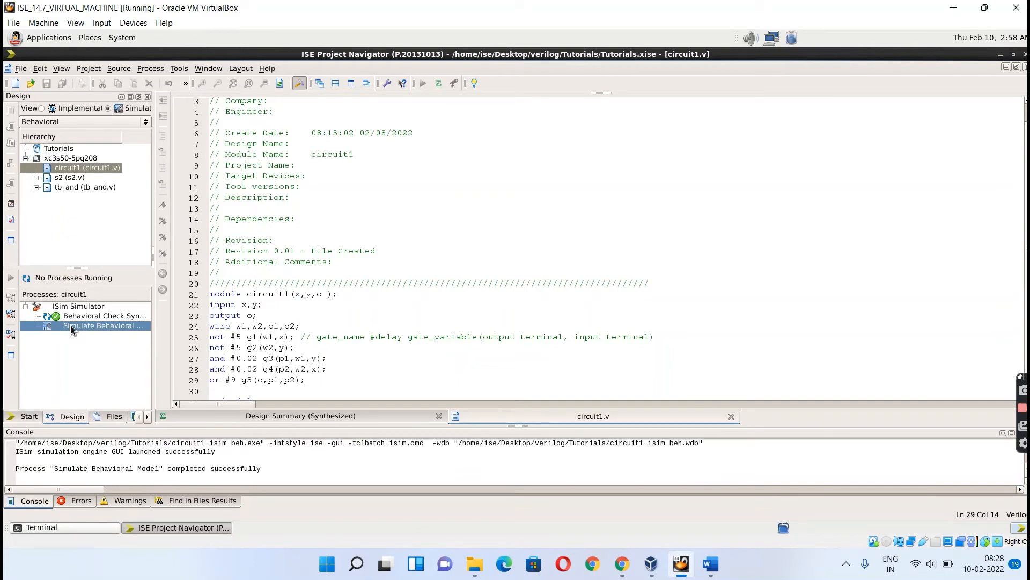
pyautogui.doubleClick(102, 325)
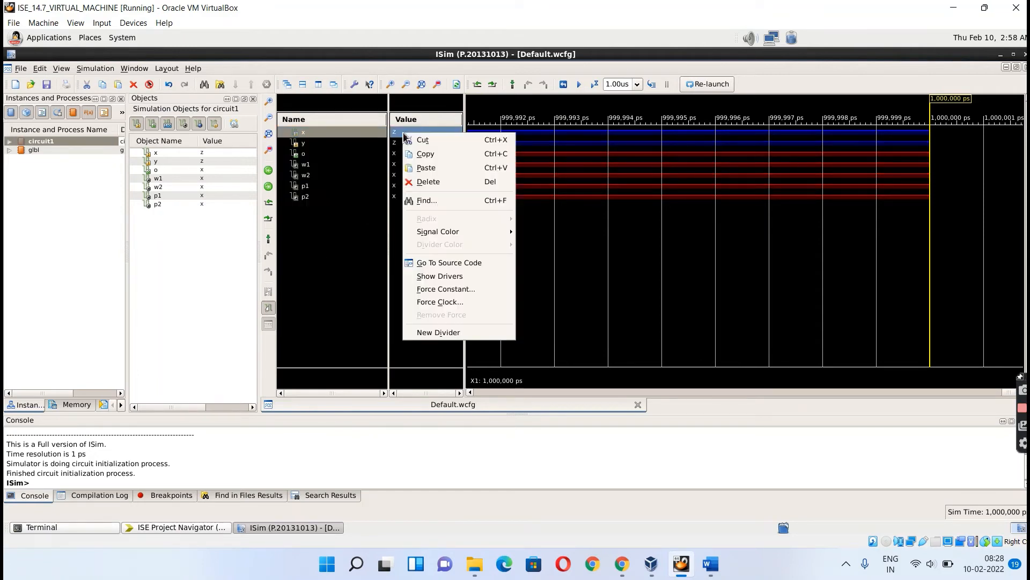
pyautogui.moveTo(428, 181)
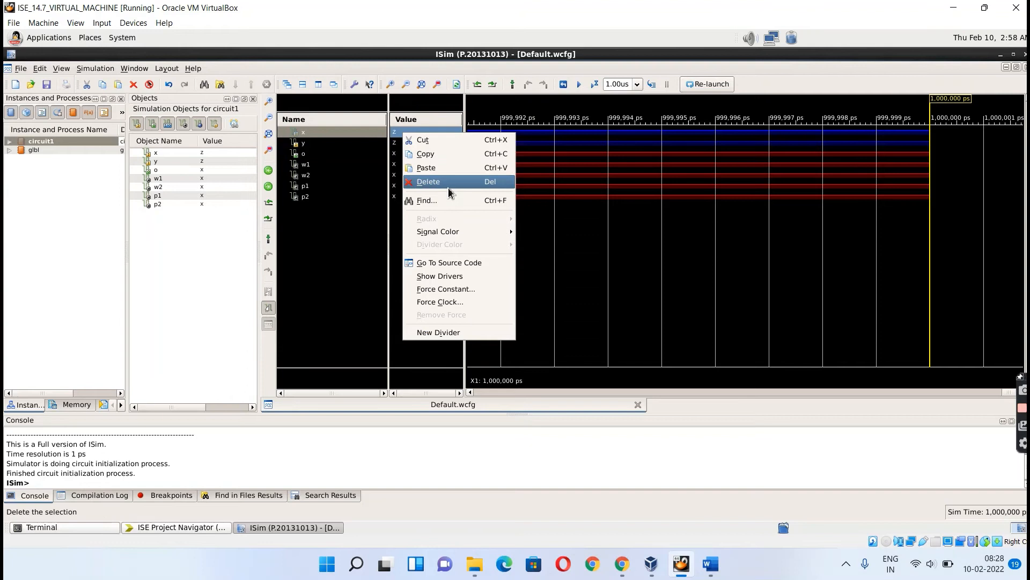
pyautogui.moveTo(445, 288)
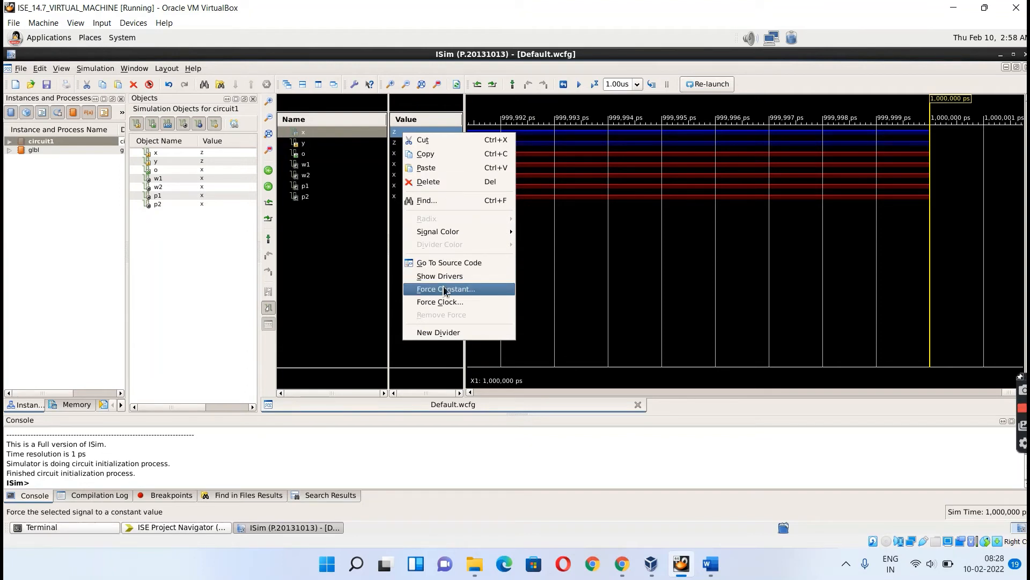
# Force signal x to constant 1 via Force Constant
pyautogui.click(445, 289)
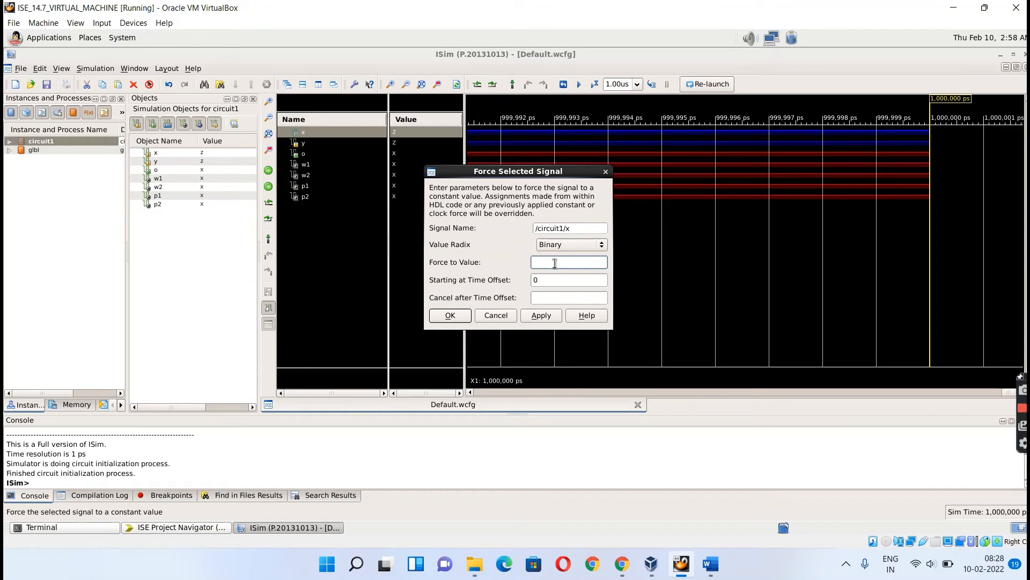
pyautogui.write('1')
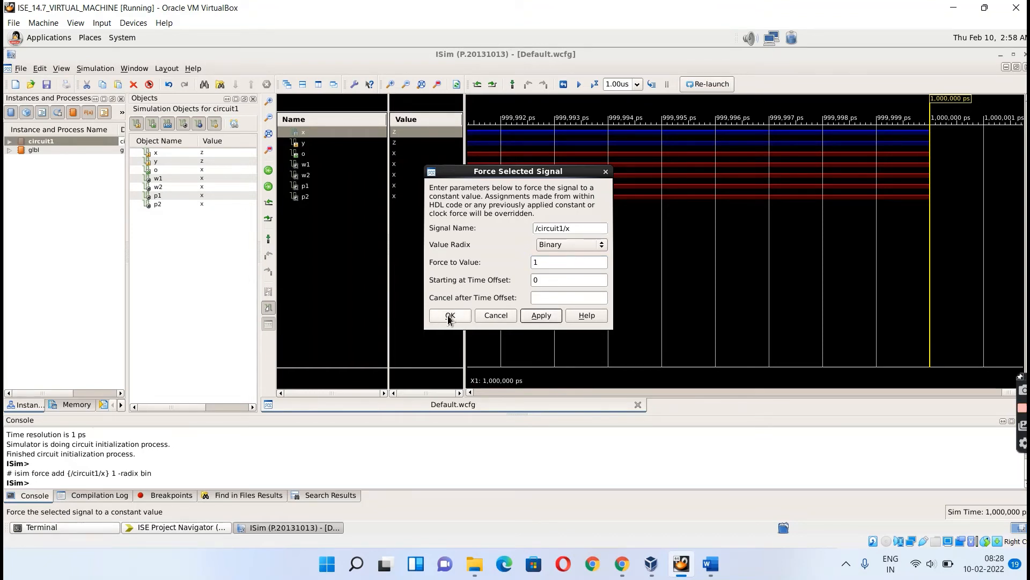
pyautogui.click(450, 315)
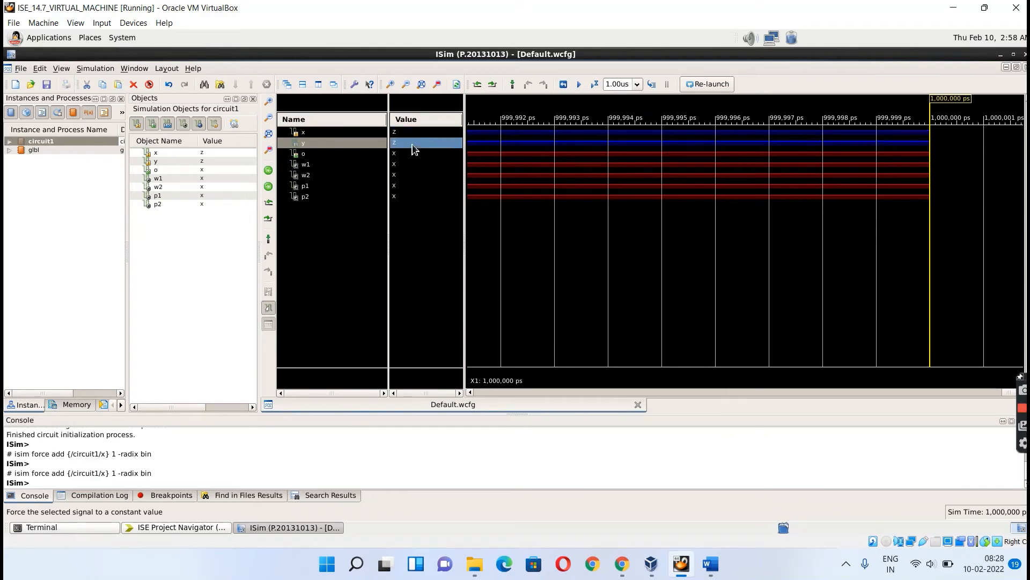
# Force signal y to constant 0 and run the simulation for another 1.00us so output o reads 1
pyautogui.rightClick(414, 144)
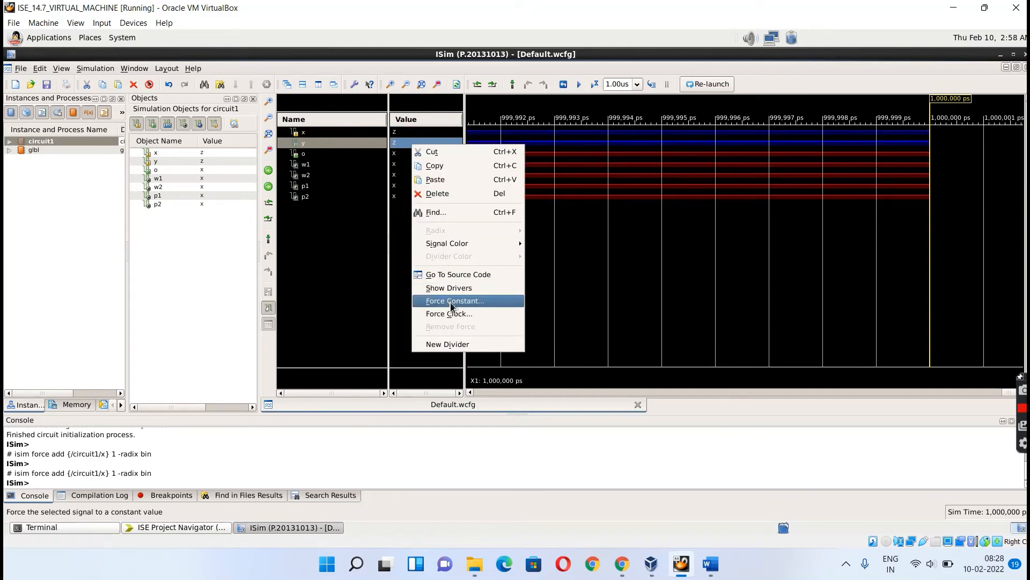
pyautogui.click(454, 300)
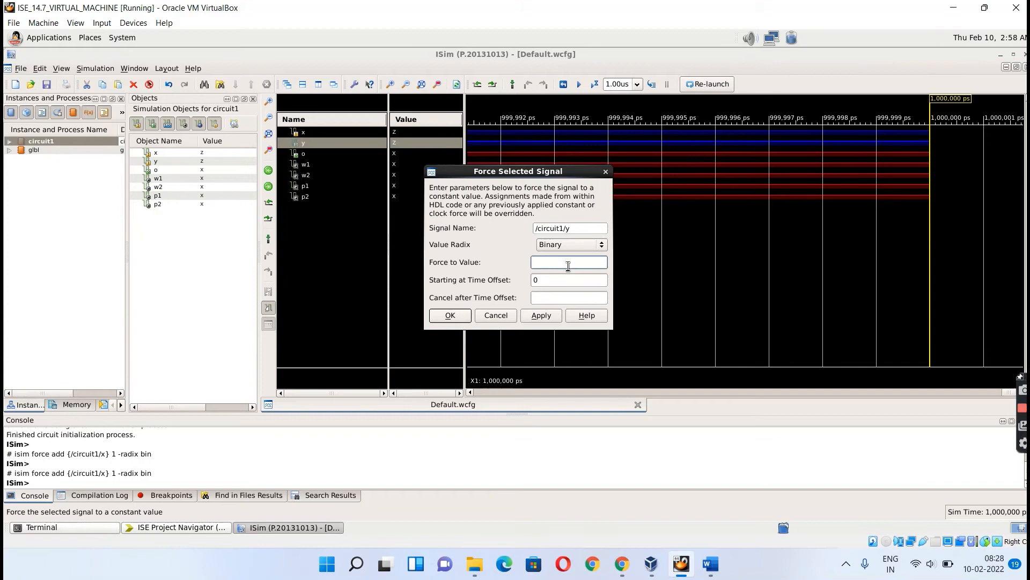
pyautogui.click(541, 316)
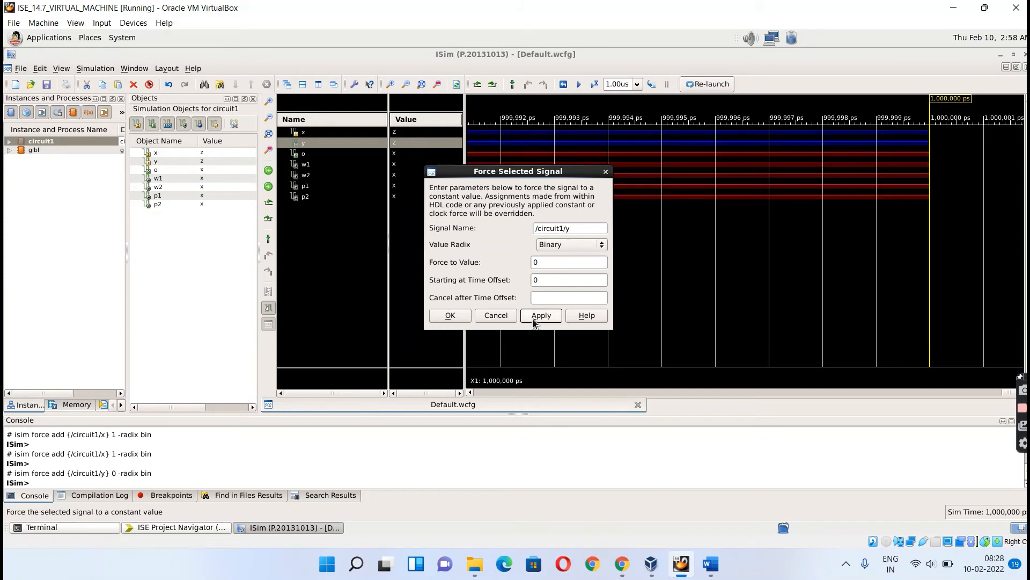
pyautogui.click(450, 315)
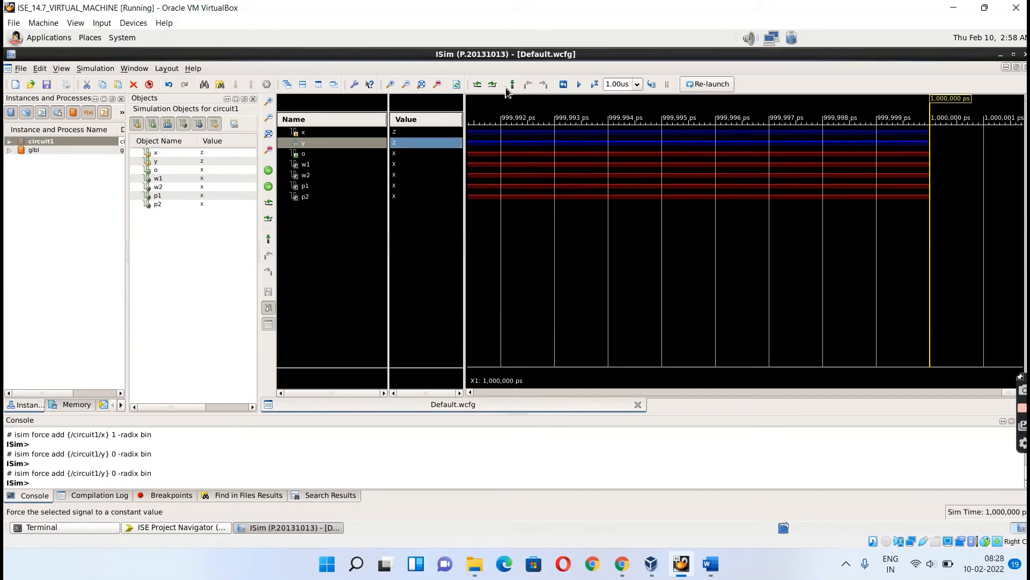
pyautogui.moveTo(544, 103)
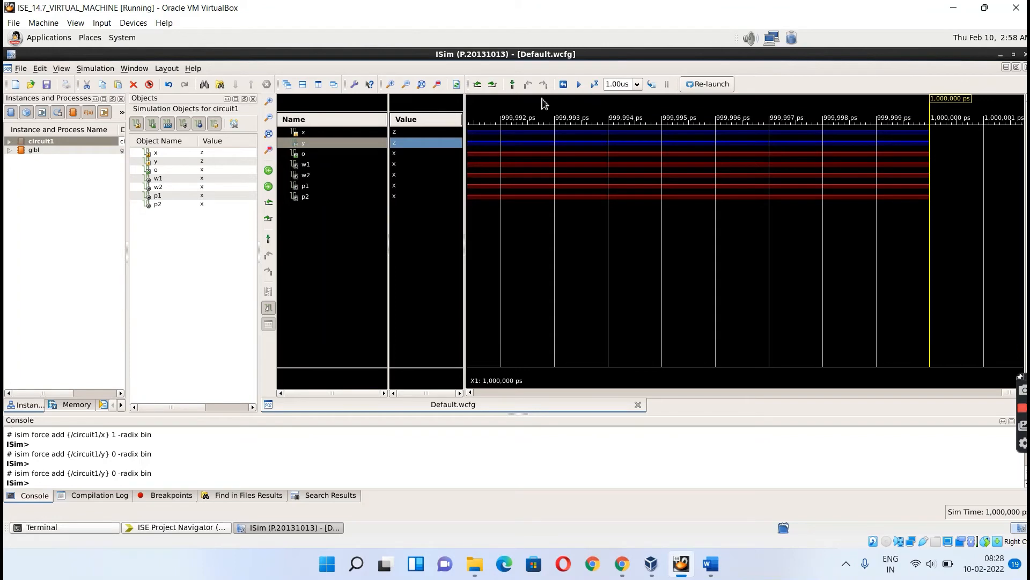
pyautogui.click(594, 85)
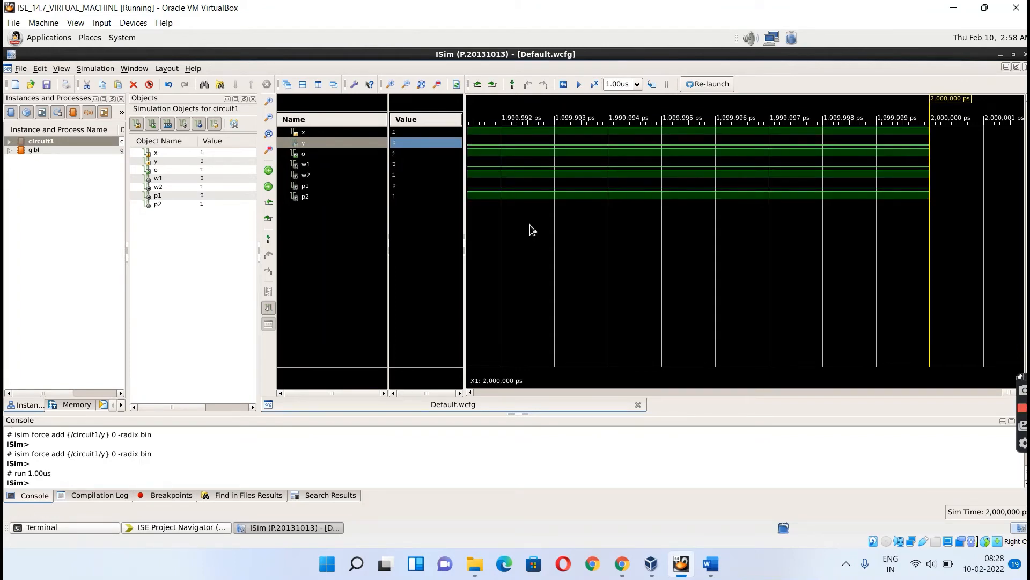
pyautogui.moveTo(403, 155)
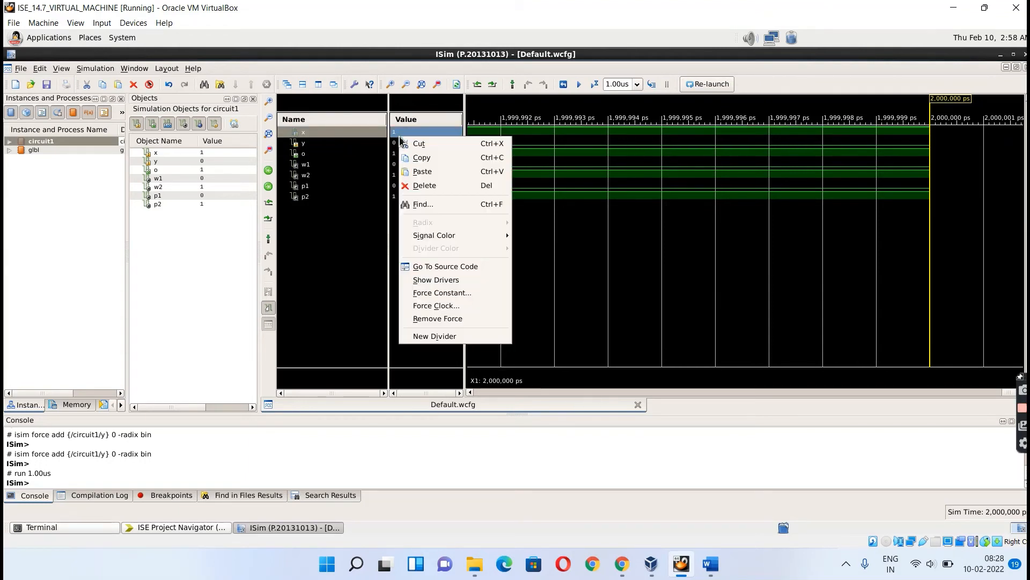
pyautogui.moveTo(436, 304)
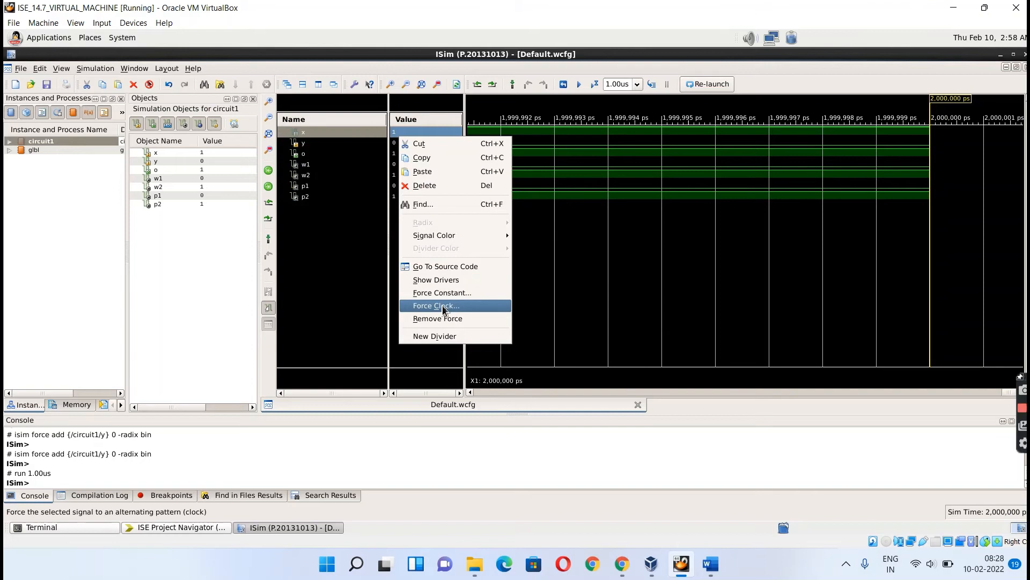
# Force x to constant 0 and re-apply the 0 force on y
pyautogui.click(441, 292)
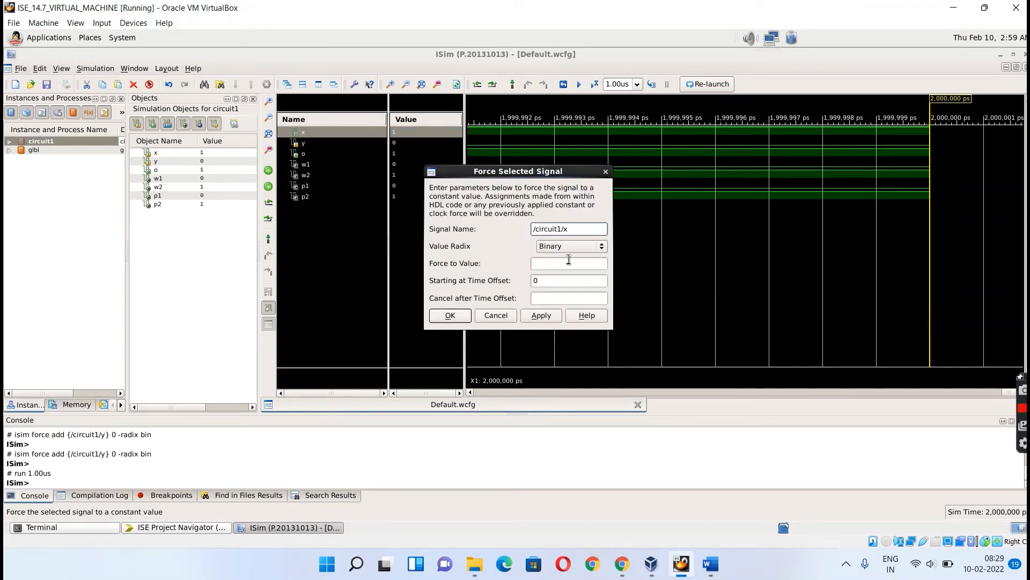
pyautogui.write('0')
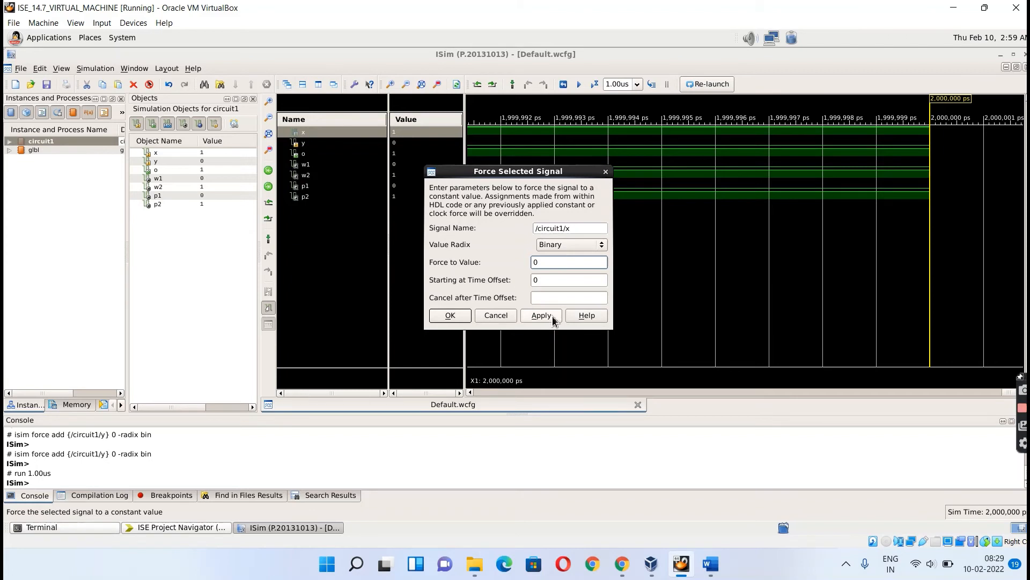
pyautogui.click(541, 315)
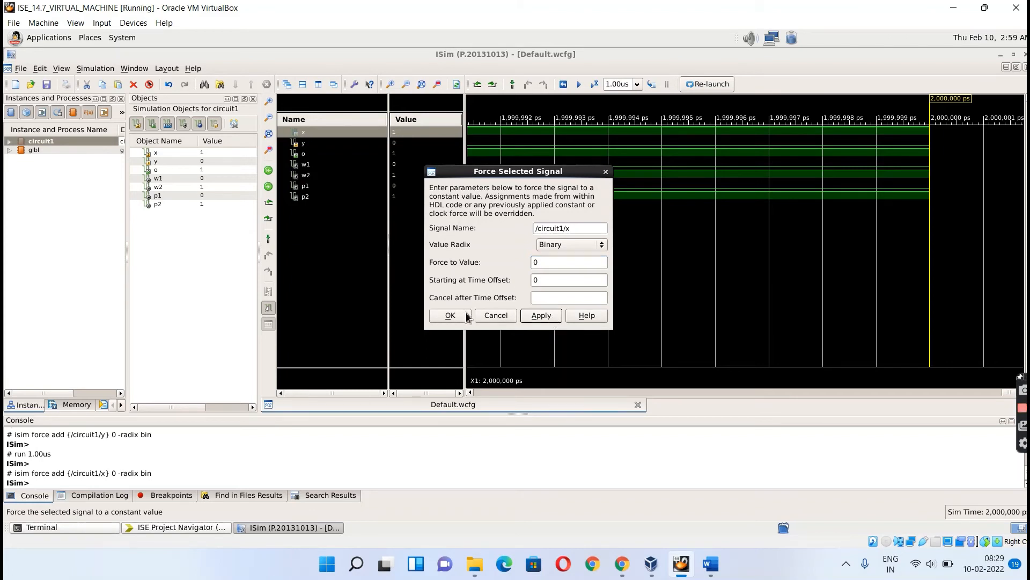
pyautogui.click(451, 315)
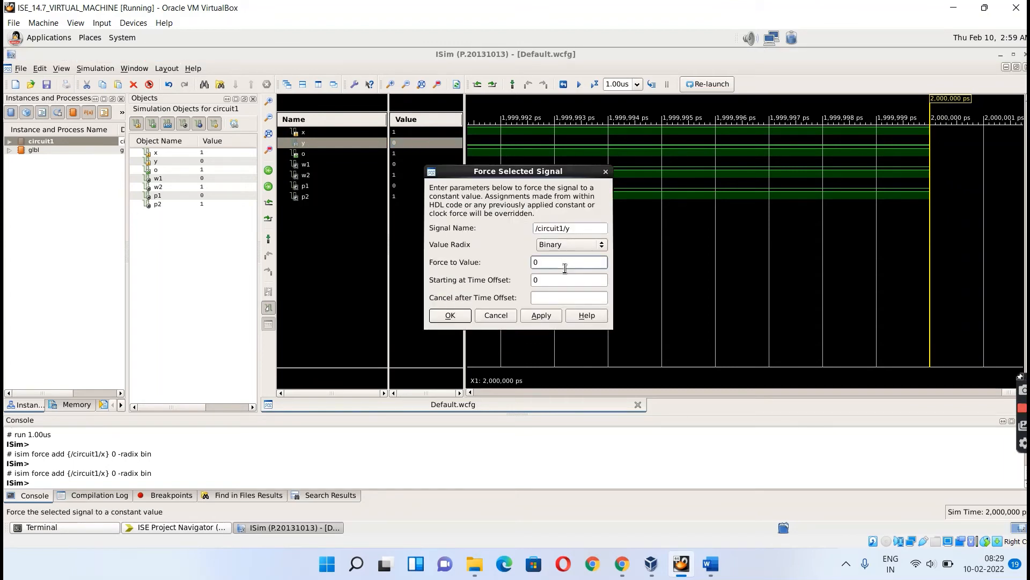
pyautogui.click(451, 315)
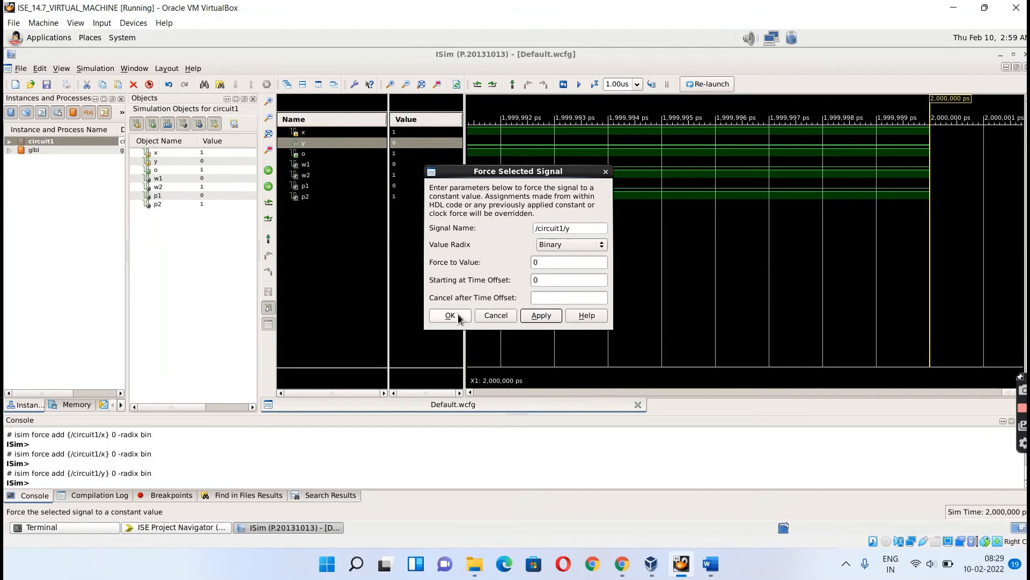
pyautogui.click(450, 315)
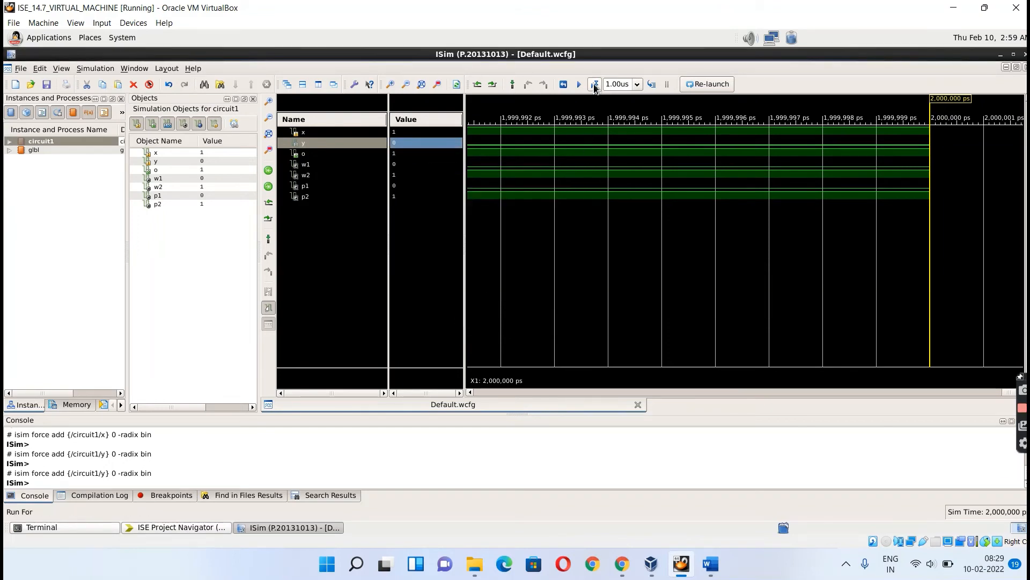
# Run another 1.00us to 3,000,000 ps and zoom the waveform in around the 1,000 ns input change
pyautogui.click(578, 84)
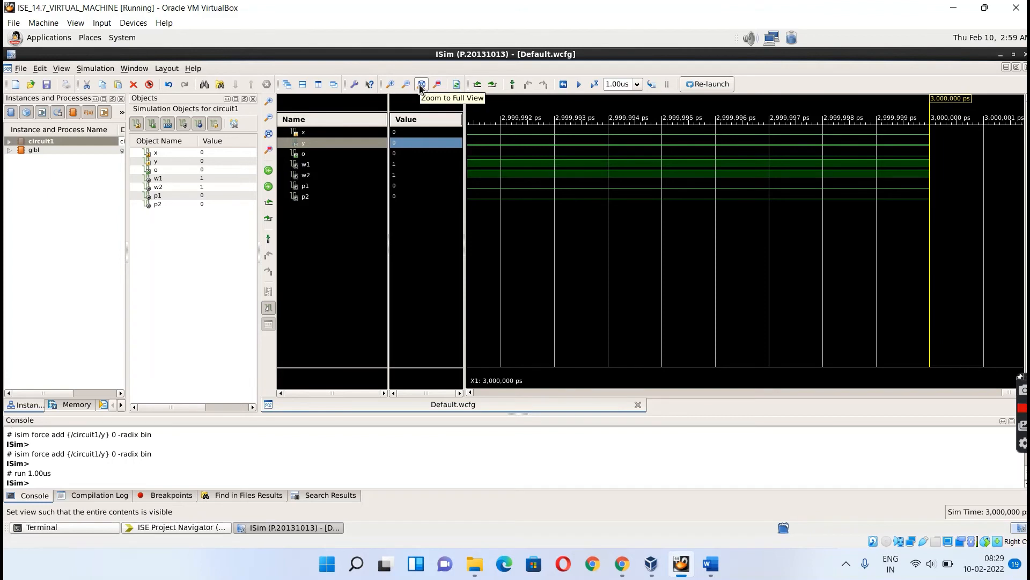
pyautogui.click(421, 83)
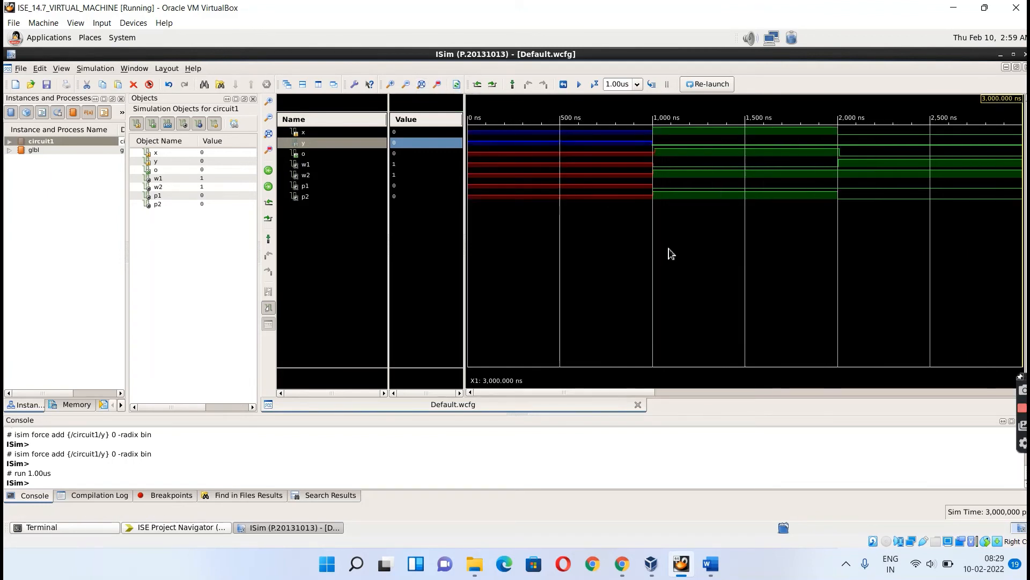
pyautogui.moveTo(456, 84)
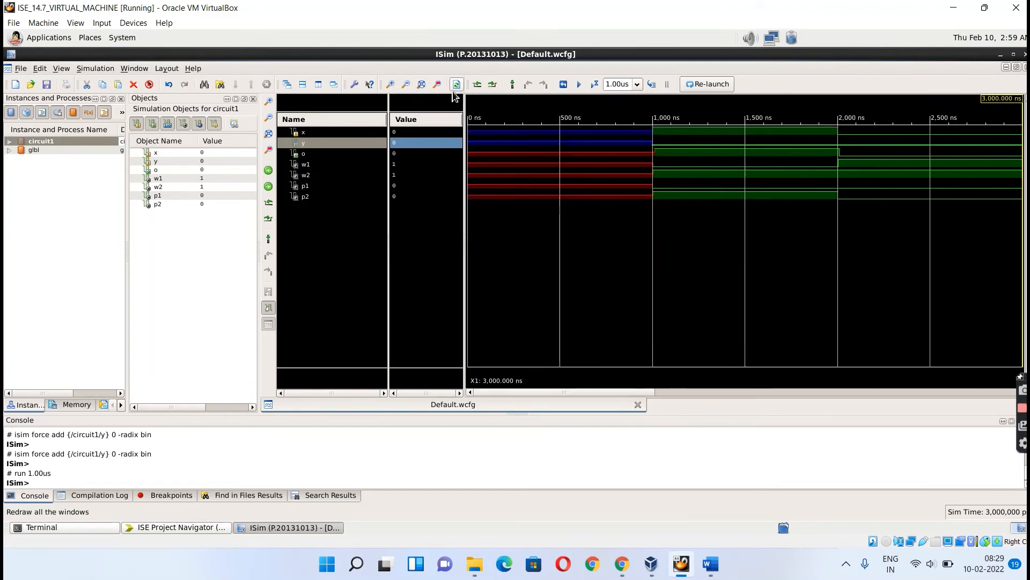
pyautogui.click(389, 84)
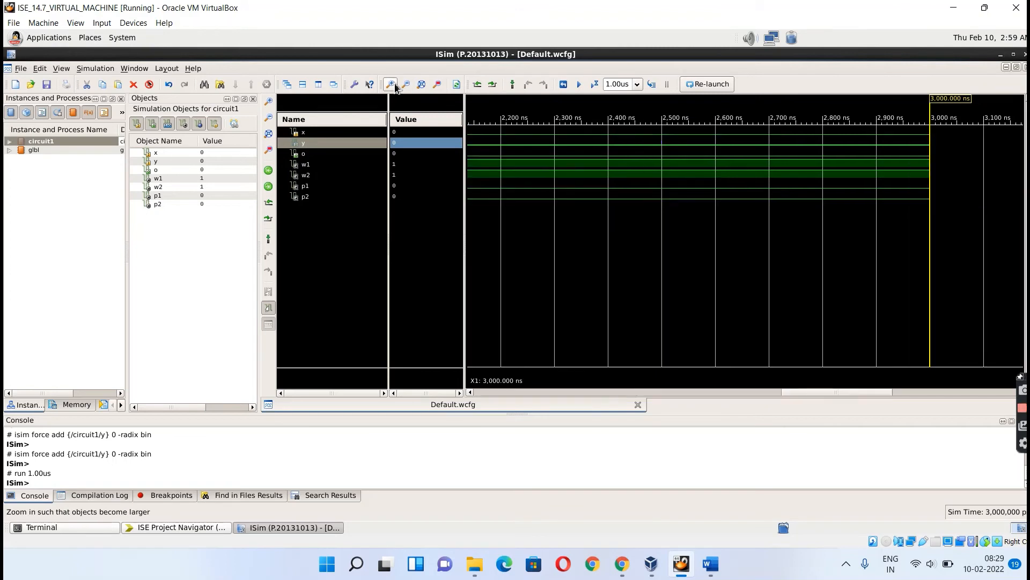
pyautogui.moveTo(669, 395)
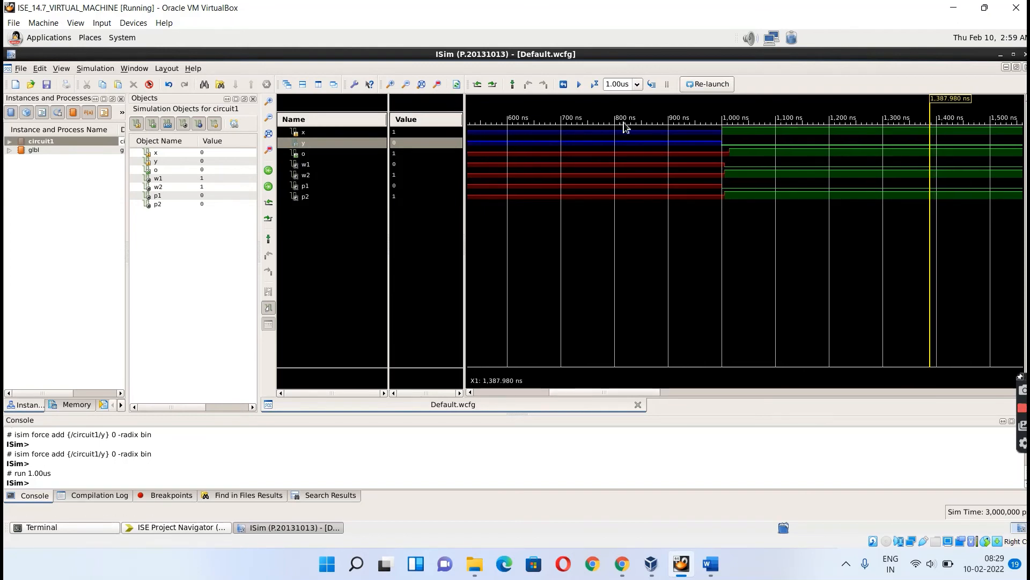
pyautogui.moveTo(390, 84)
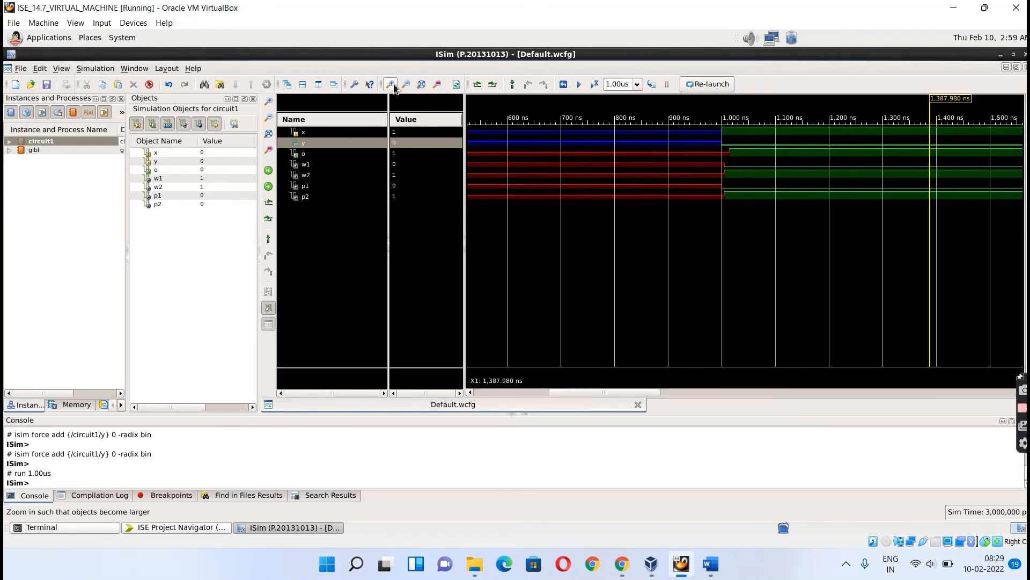
# Zoom in around 1,005 ns until the 1,003–1,012 ns window shows w1, w2 and p2 switching
pyautogui.click(390, 84)
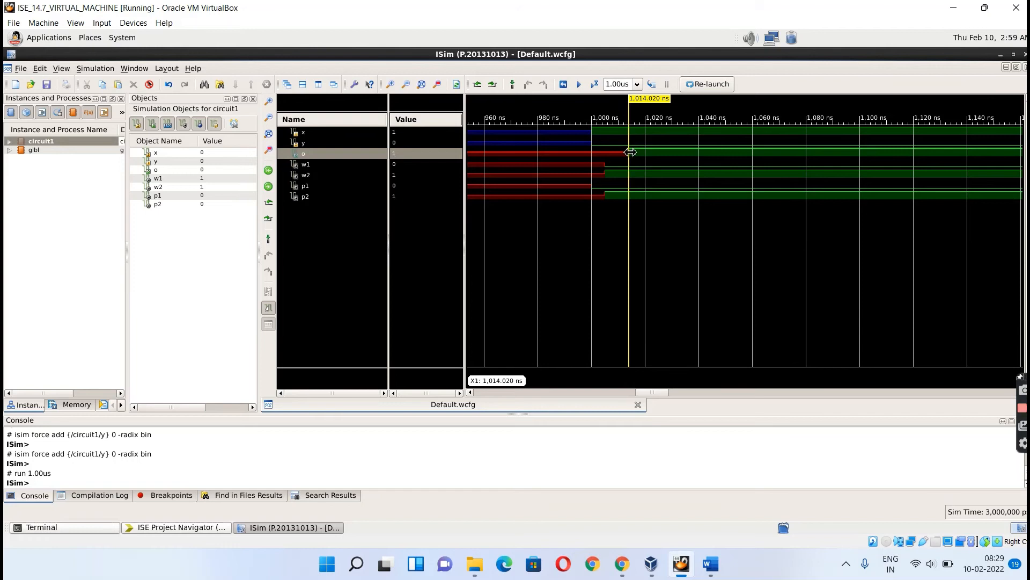
pyautogui.moveTo(613, 172)
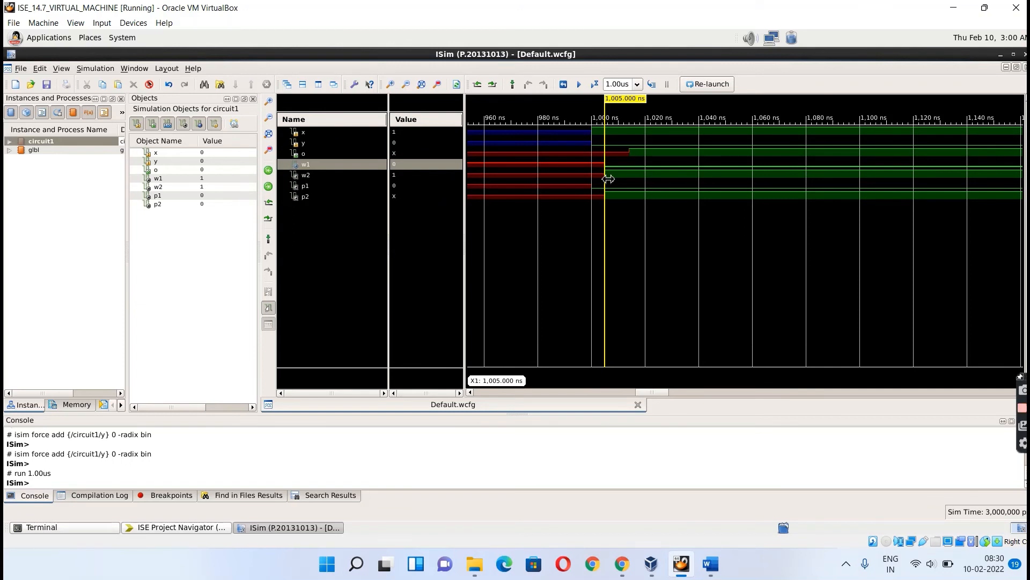
pyautogui.moveTo(604, 203)
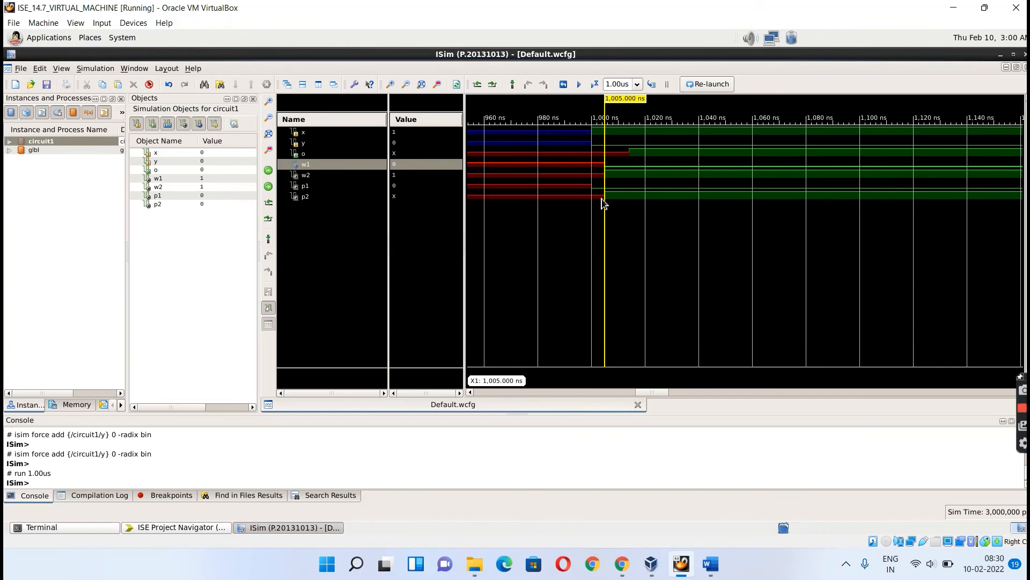
pyautogui.moveTo(352, 91)
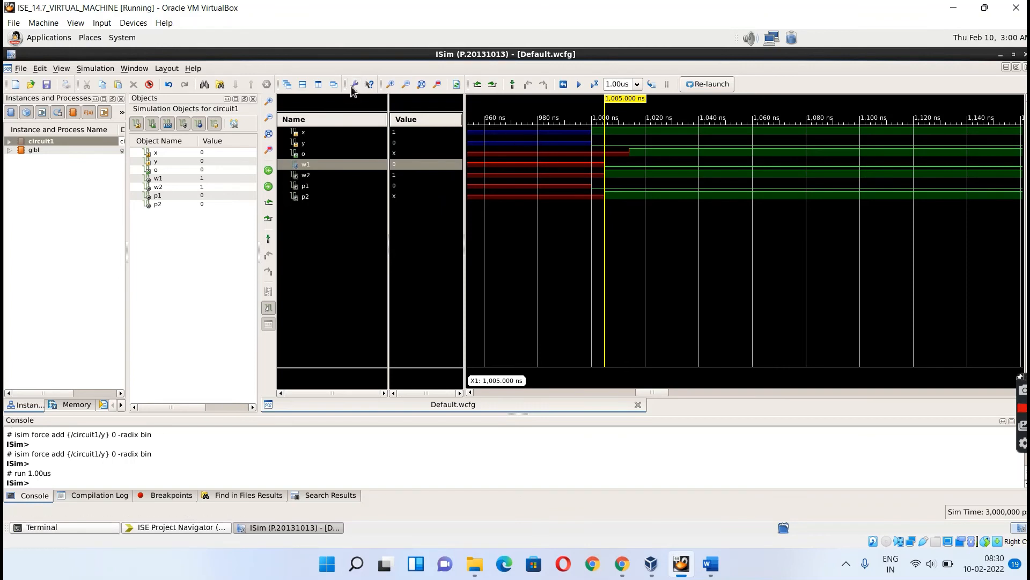
pyautogui.click(388, 84)
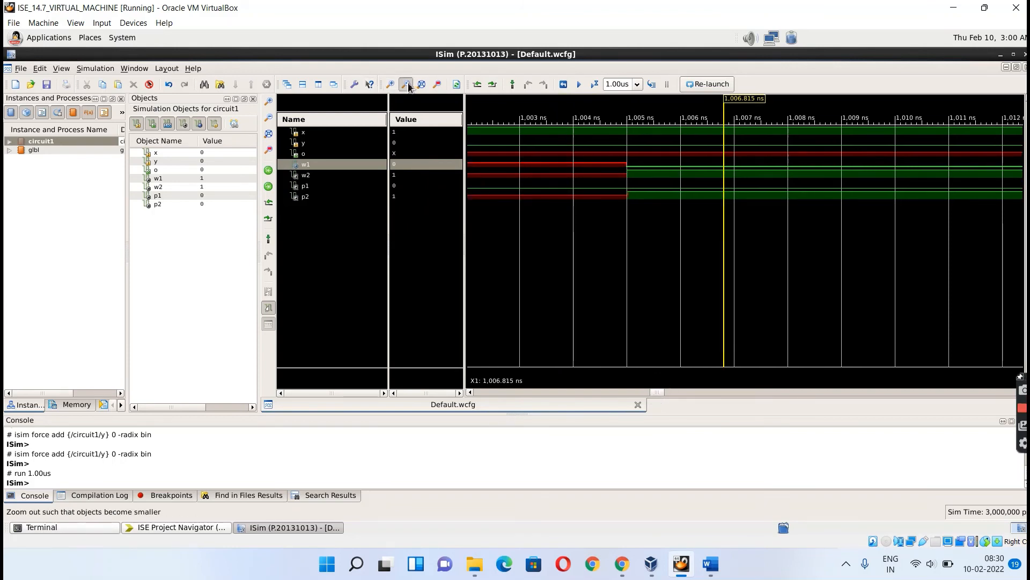
# Mark the x change near 1,000 ns and zoom to picoseconds on p1's edge at about 1,000,020 ps
pyautogui.click(405, 83)
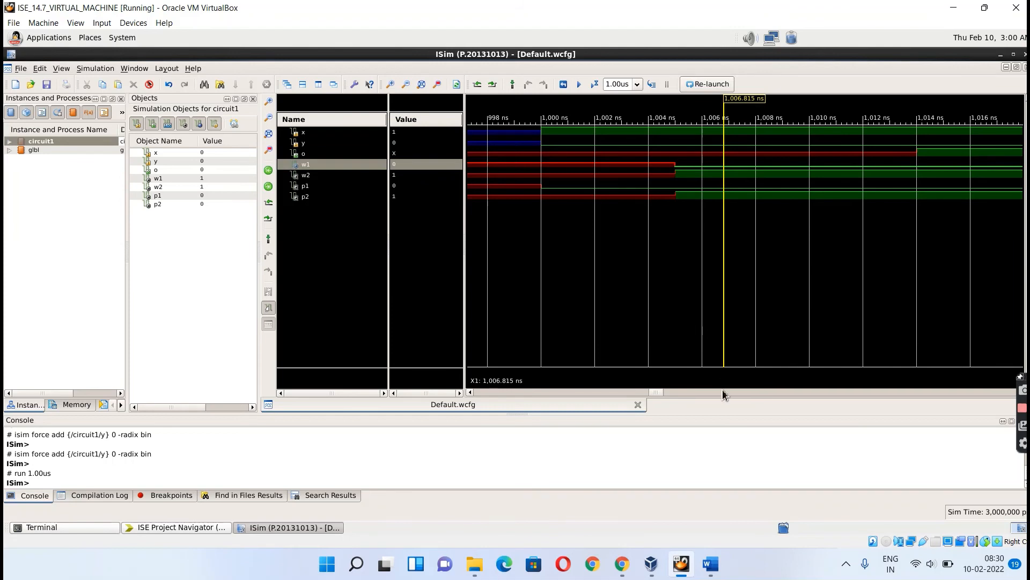
pyautogui.moveTo(548, 238)
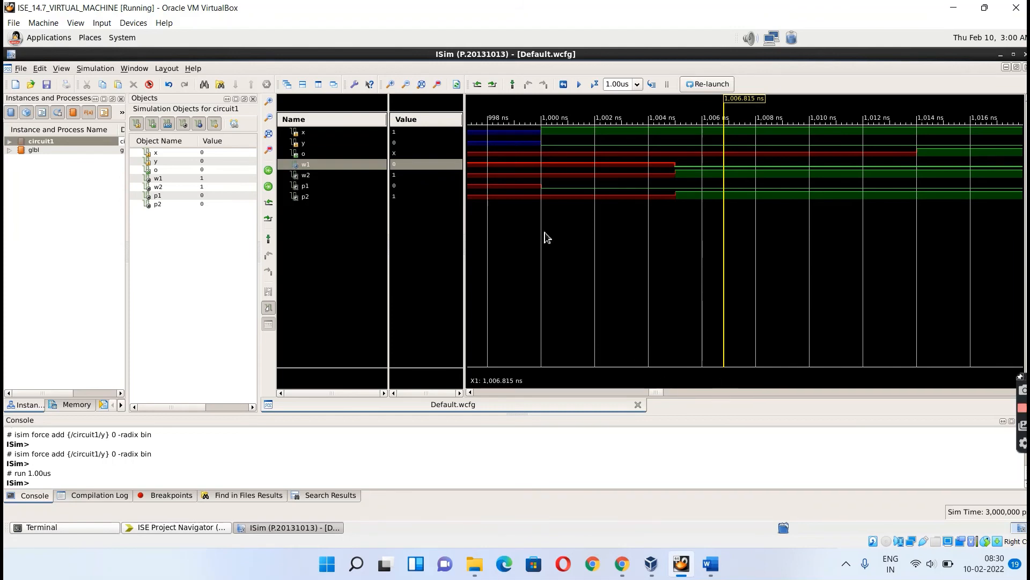
pyautogui.click(559, 236)
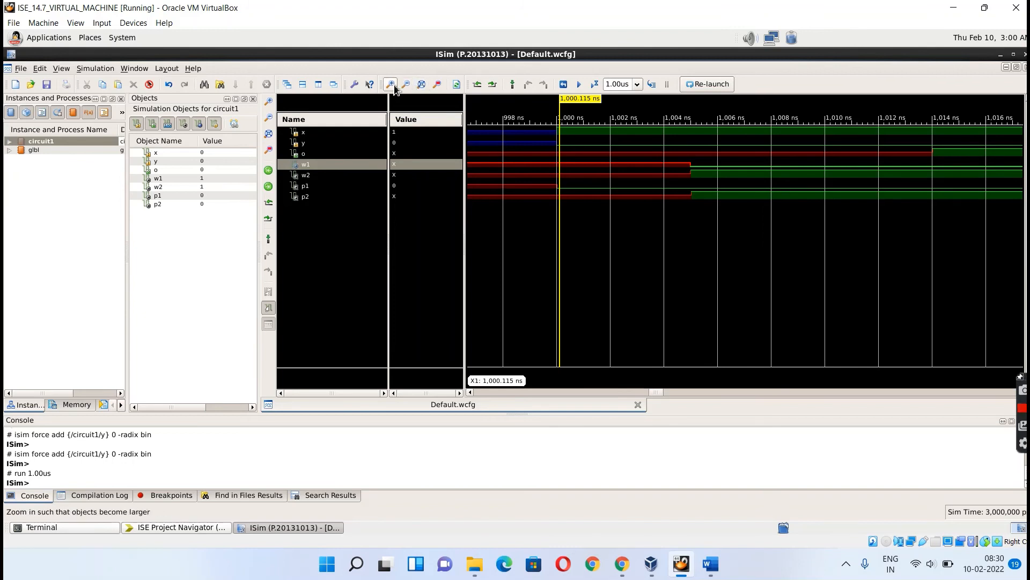
pyautogui.click(389, 84)
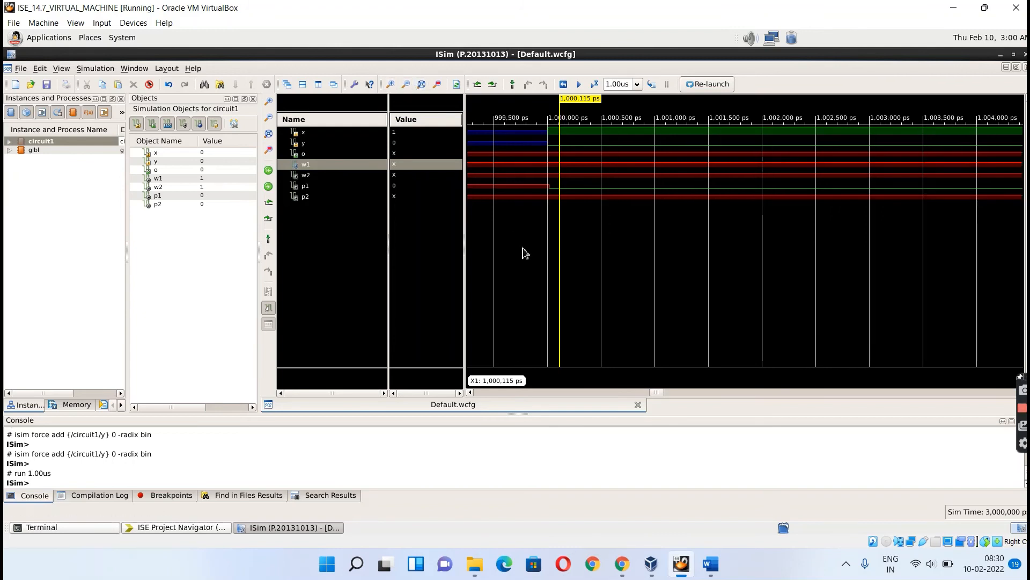
pyautogui.moveTo(553, 194)
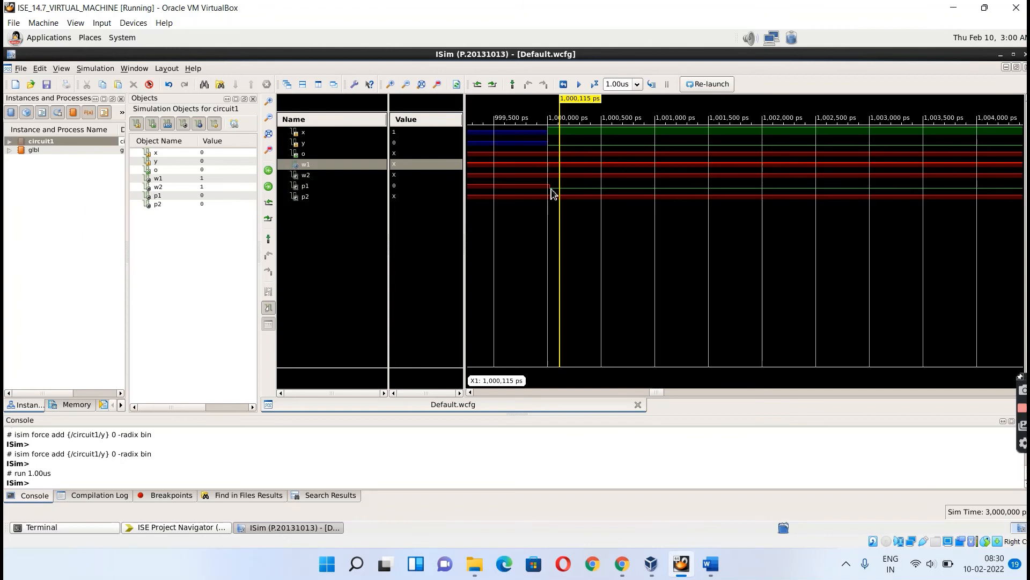
pyautogui.click(390, 84)
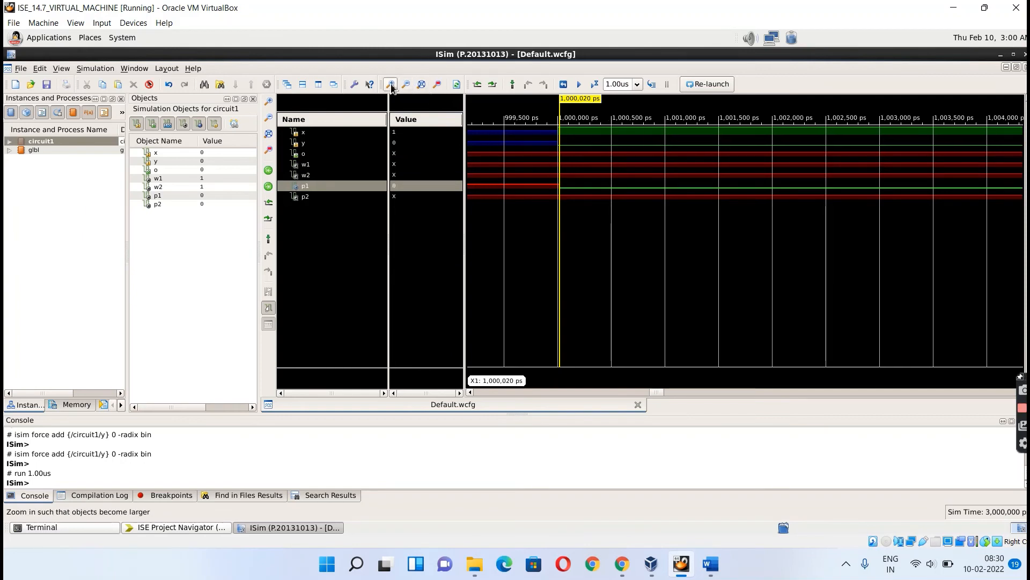
pyautogui.click(389, 84)
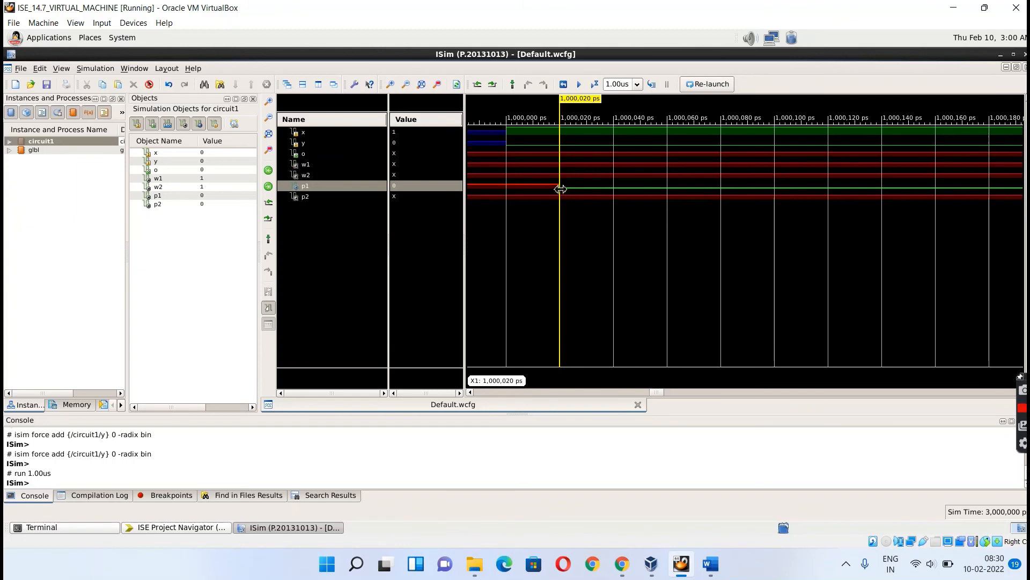
pyautogui.moveTo(560, 189)
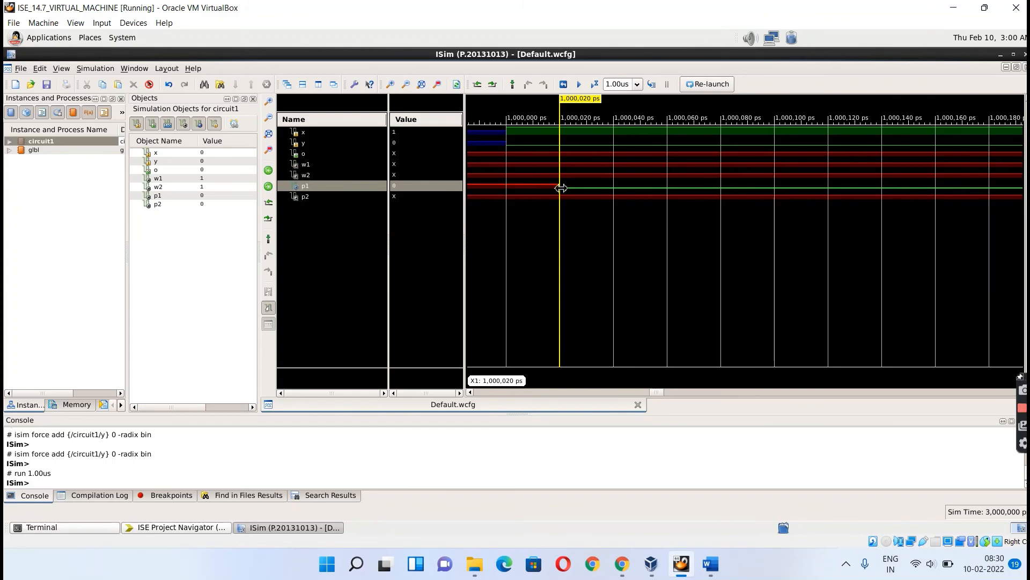
pyautogui.moveTo(560, 193)
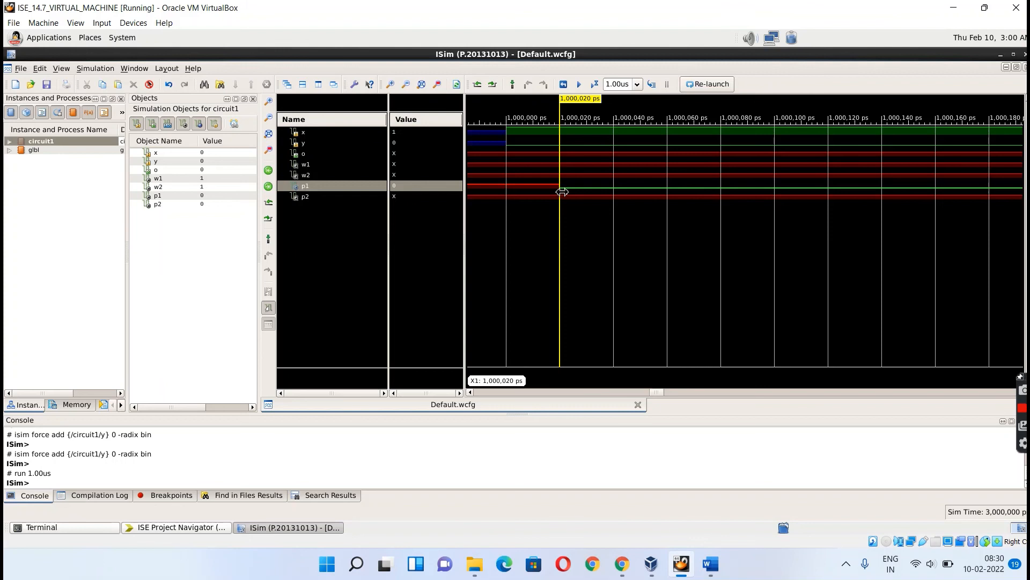
pyautogui.moveTo(358, 103)
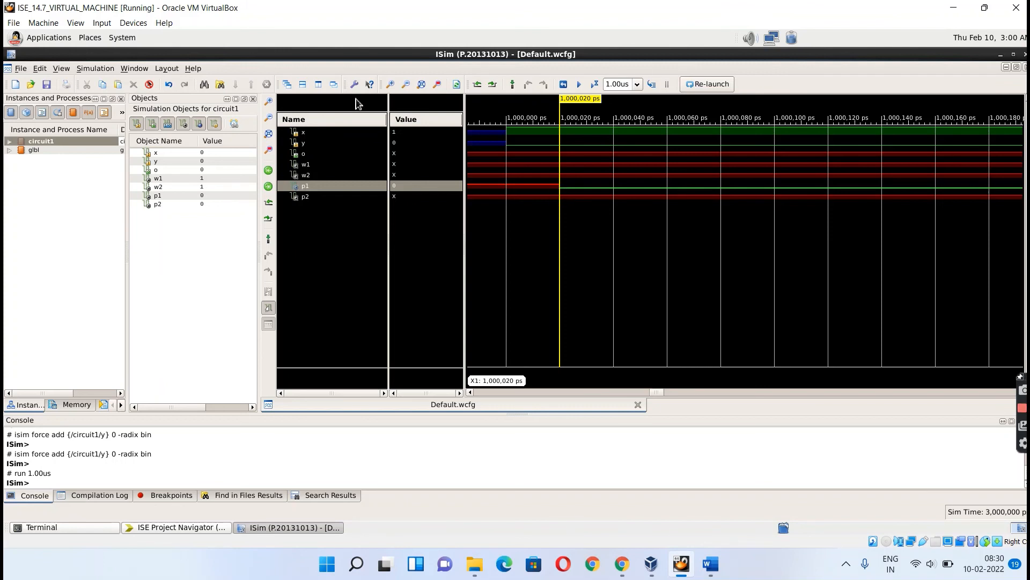
pyautogui.moveTo(549, 172)
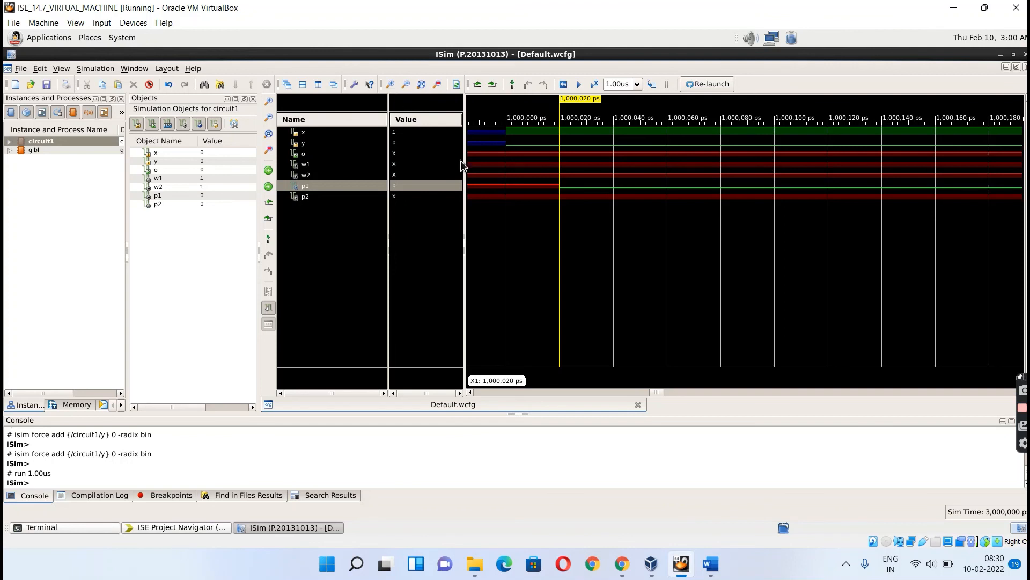
pyautogui.moveTo(596, 132)
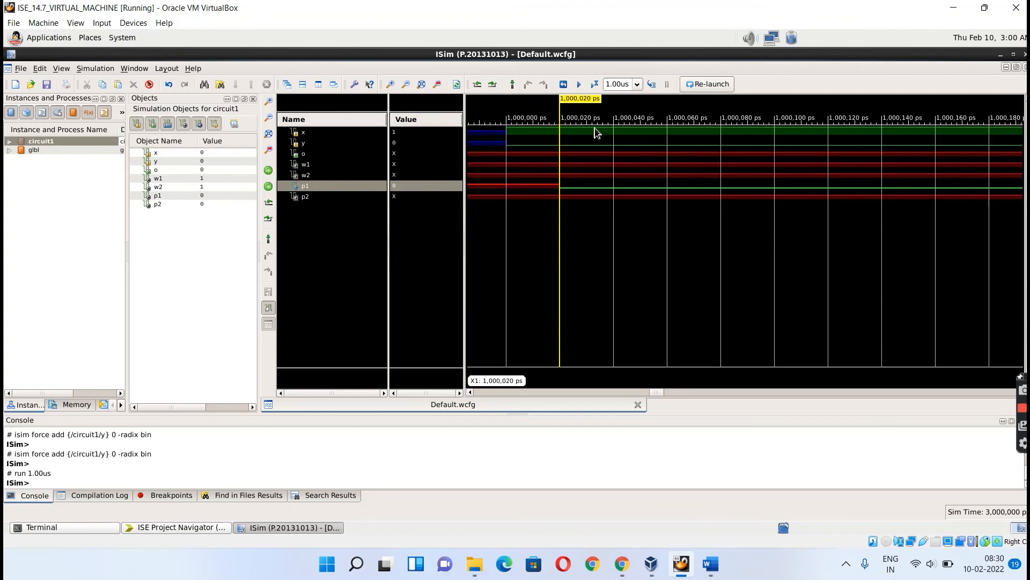
pyautogui.moveTo(725, 108)
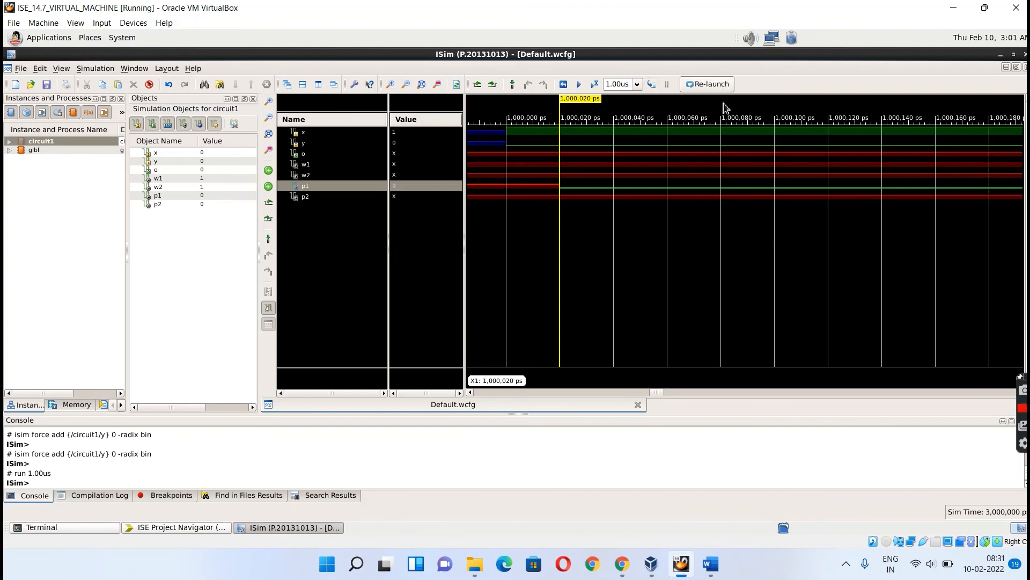
pyautogui.moveTo(948, 27)
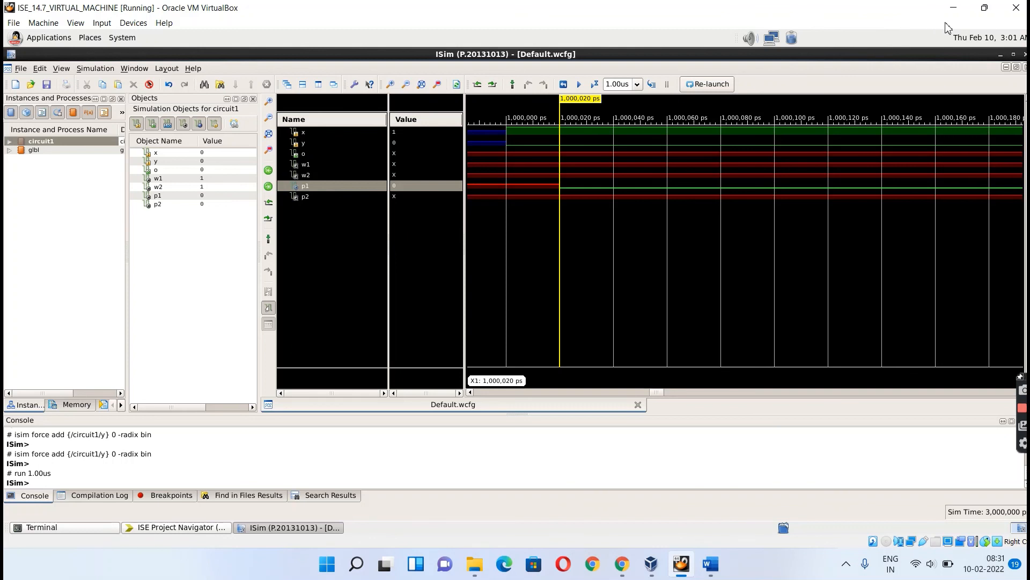
pyautogui.moveTo(954, 8)
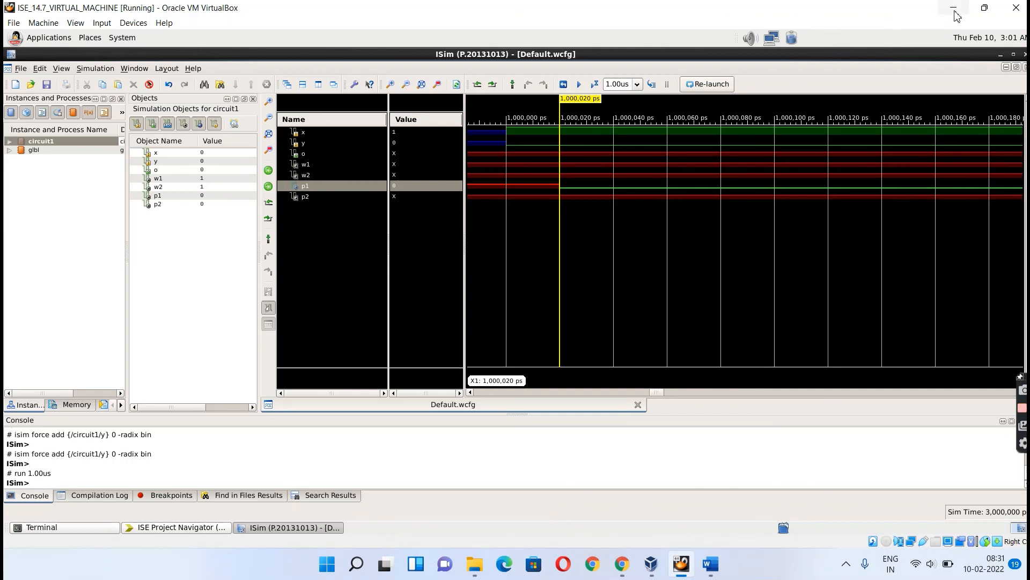
pyautogui.moveTo(869, 218)
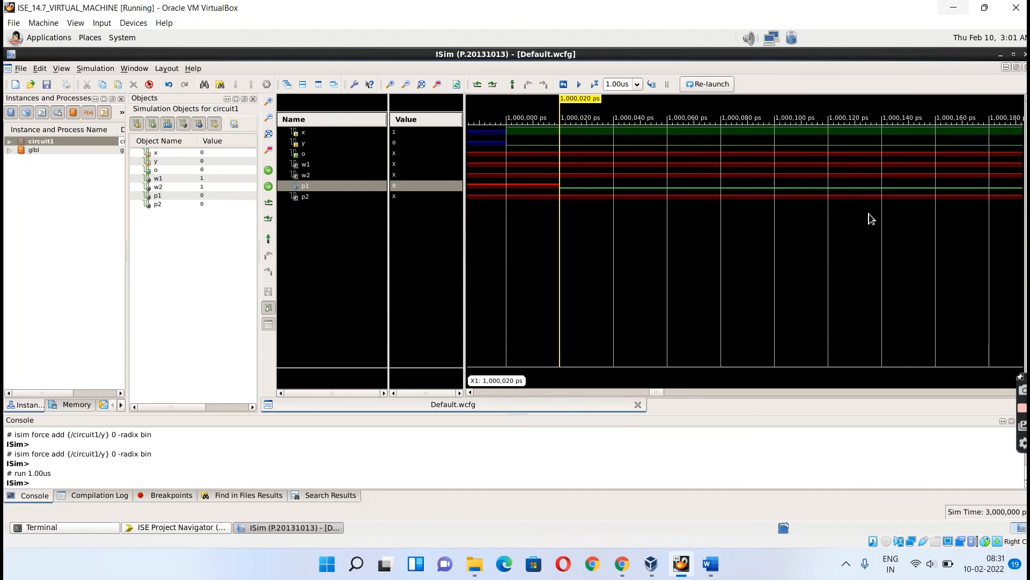
pyautogui.moveTo(882, 285)
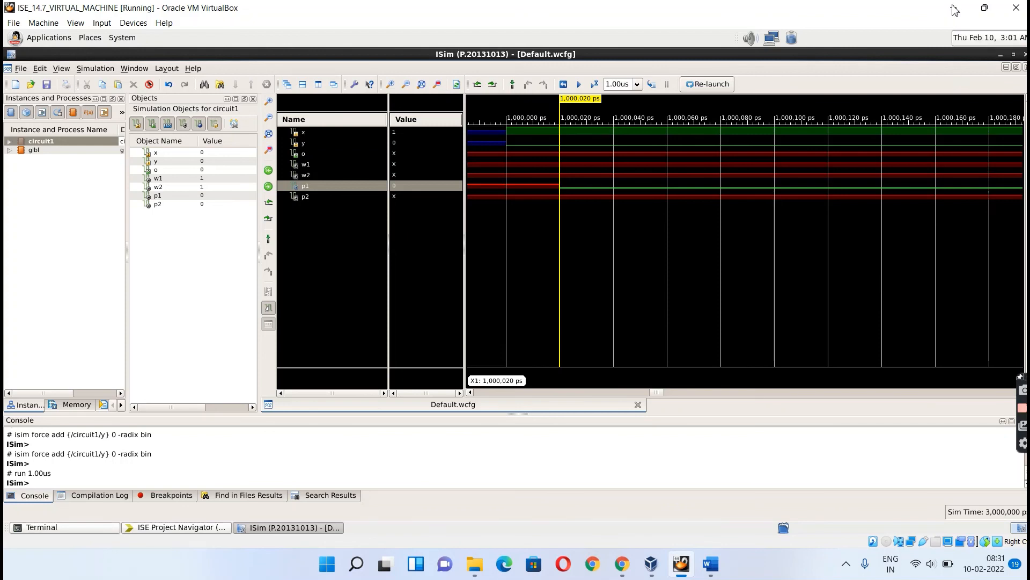
pyautogui.moveTo(459, 498)
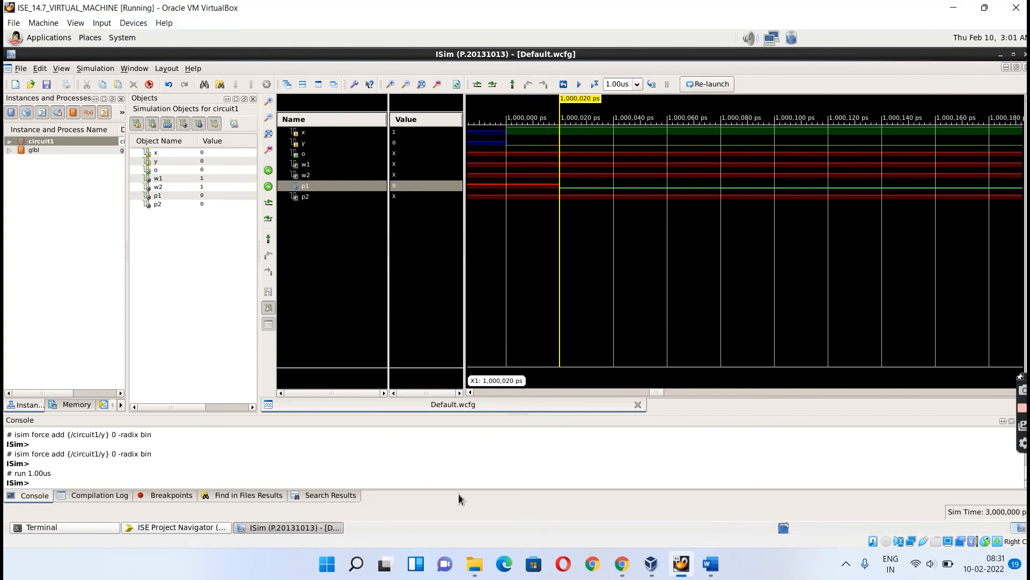
pyautogui.moveTo(945, 15)
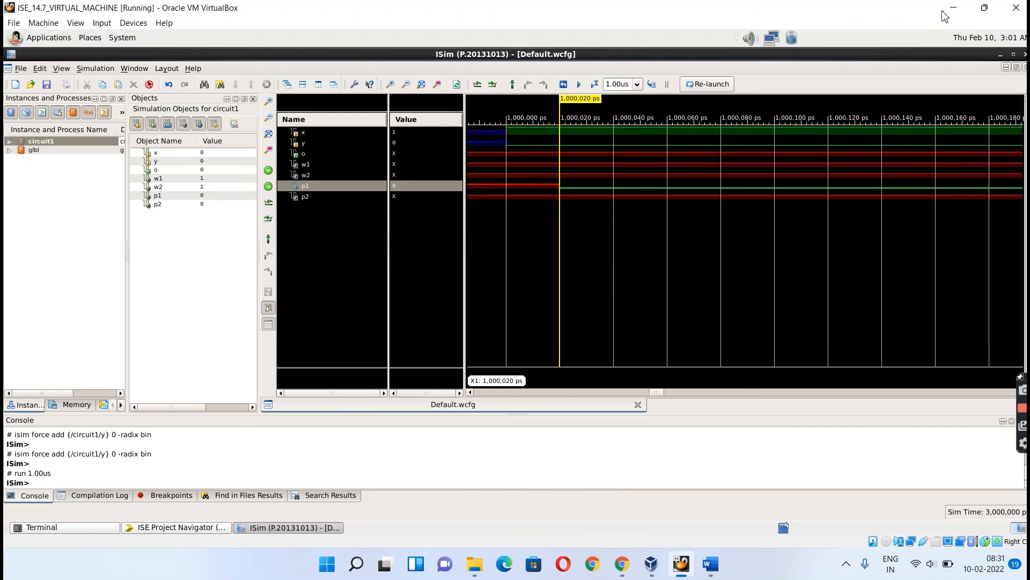
pyautogui.moveTo(953, 7)
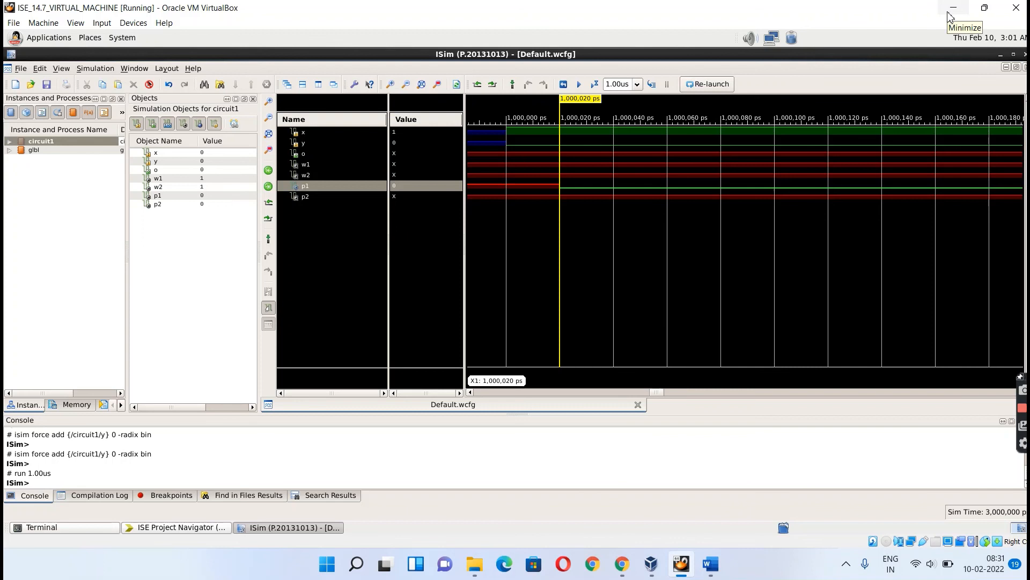
pyautogui.moveTo(951, 17)
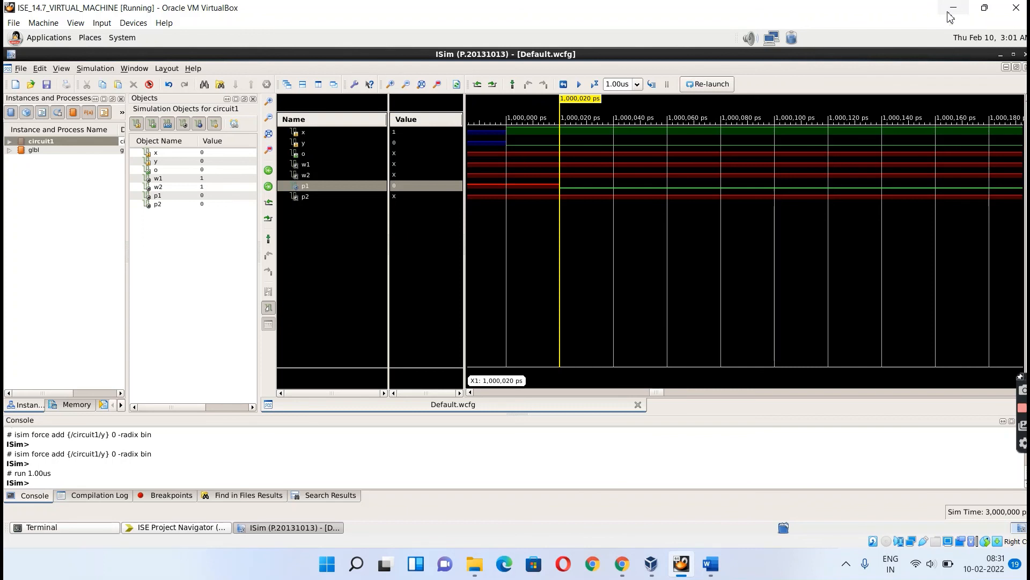